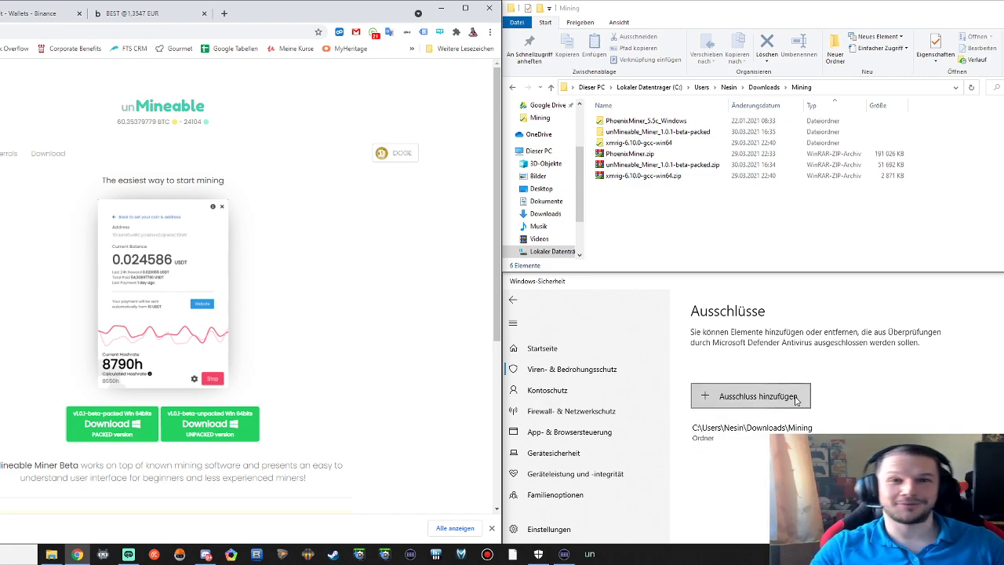
mouse_move(715, 323)
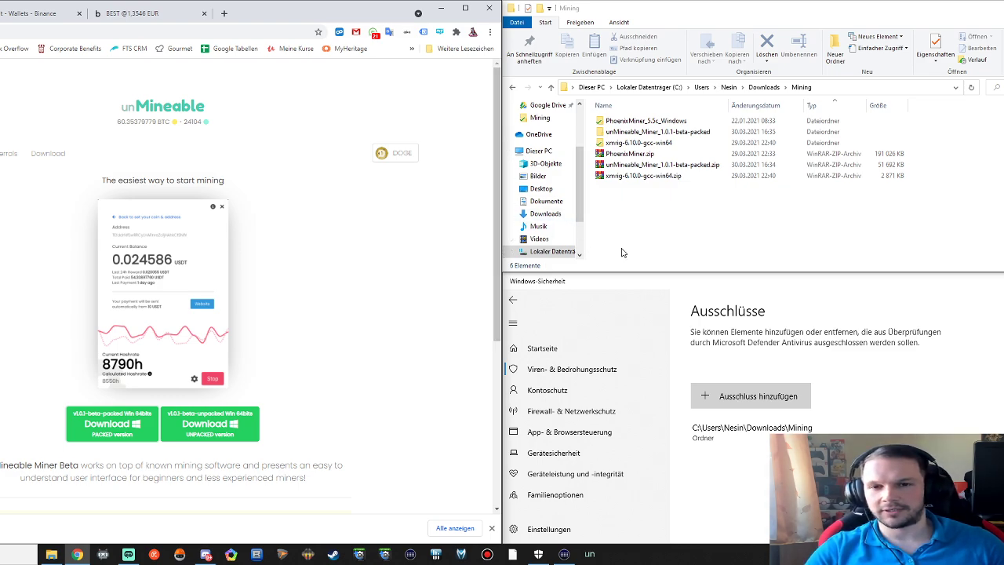
mouse_move(402, 160)
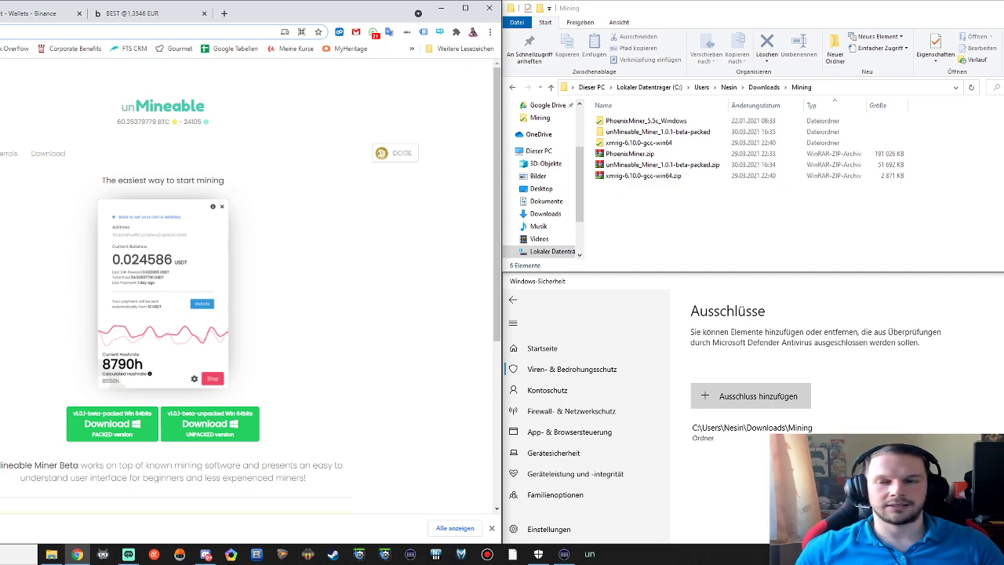
mouse_move(18, 257)
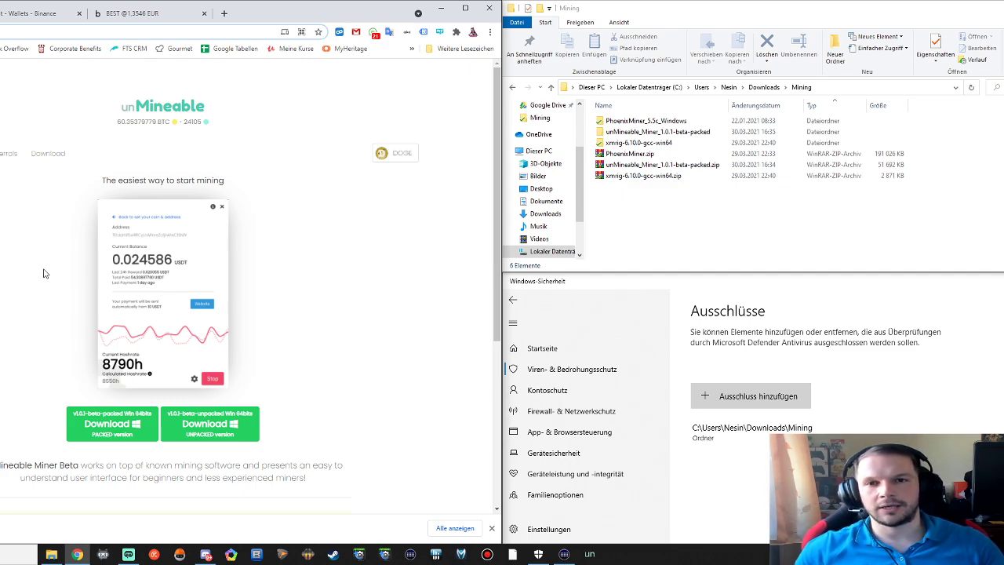
mouse_move(51, 275)
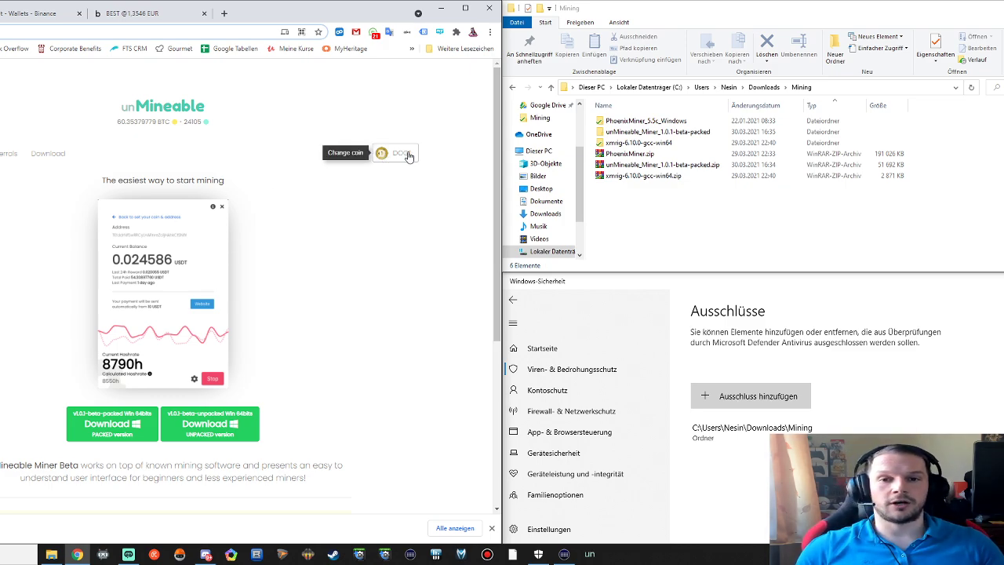
Step: Browse the full grid of payout coins and tokens via 'Change coin' beside DOGE, ending at the download section
left_click(345, 152)
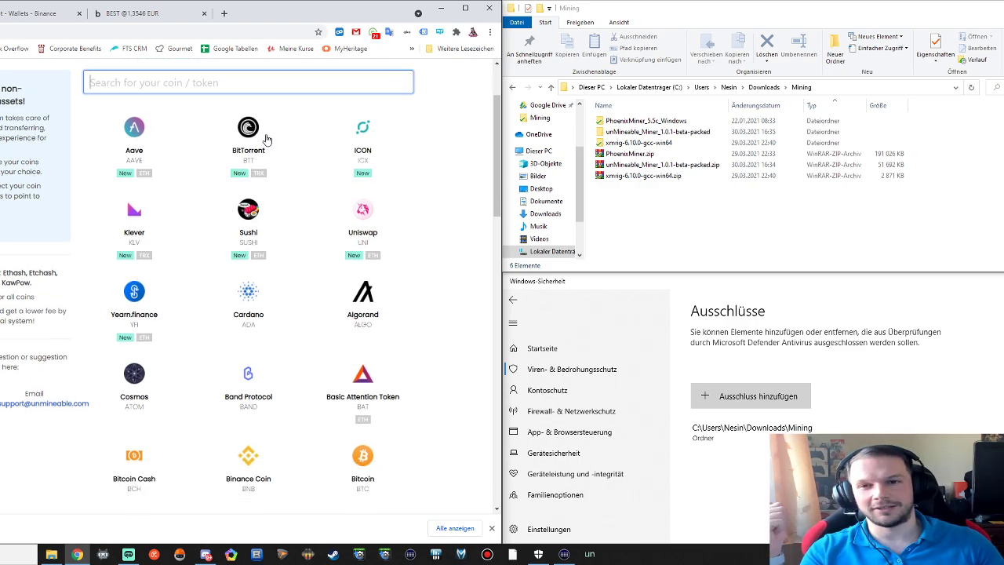
scroll("down", 3)
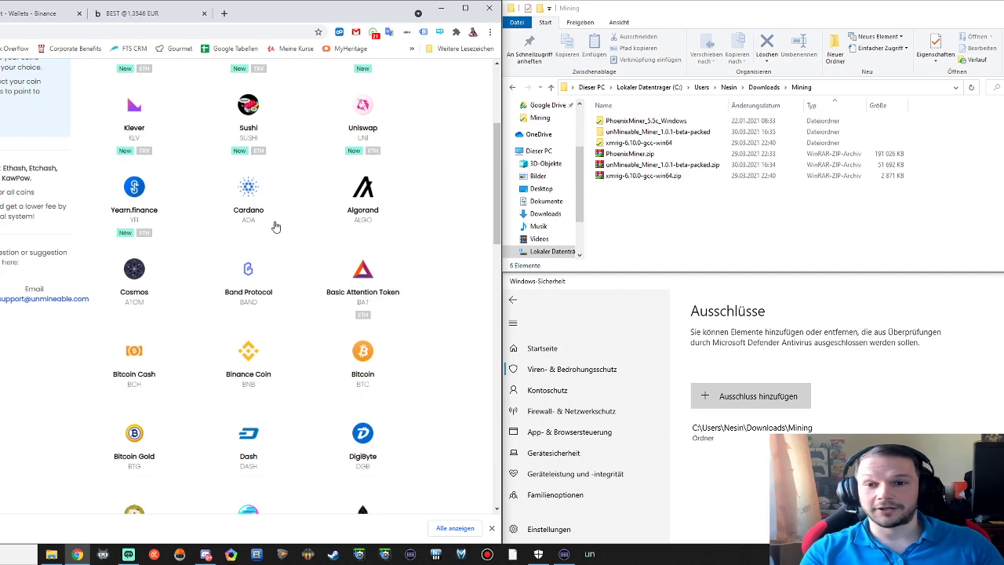
scroll("down", 3)
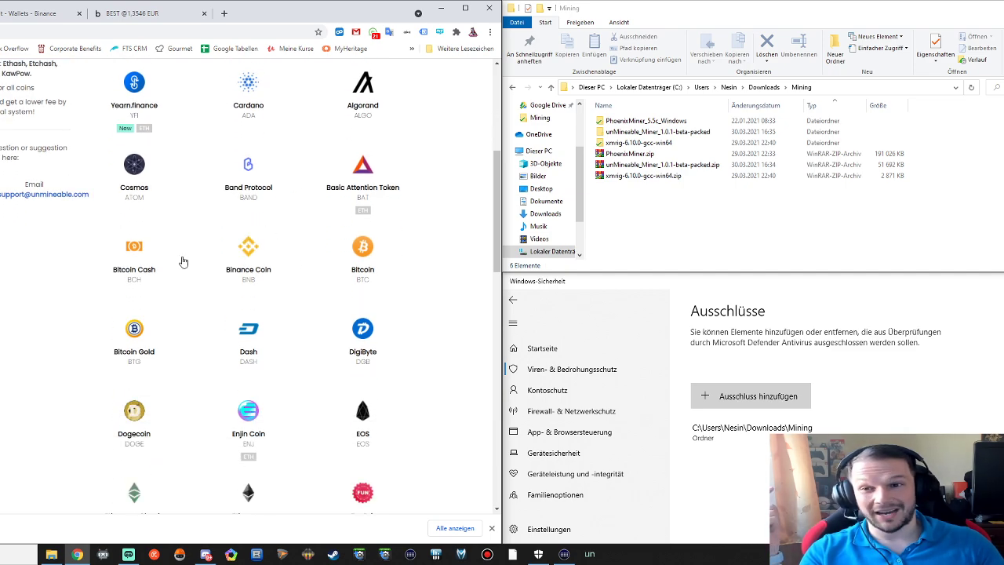
mouse_move(486, 333)
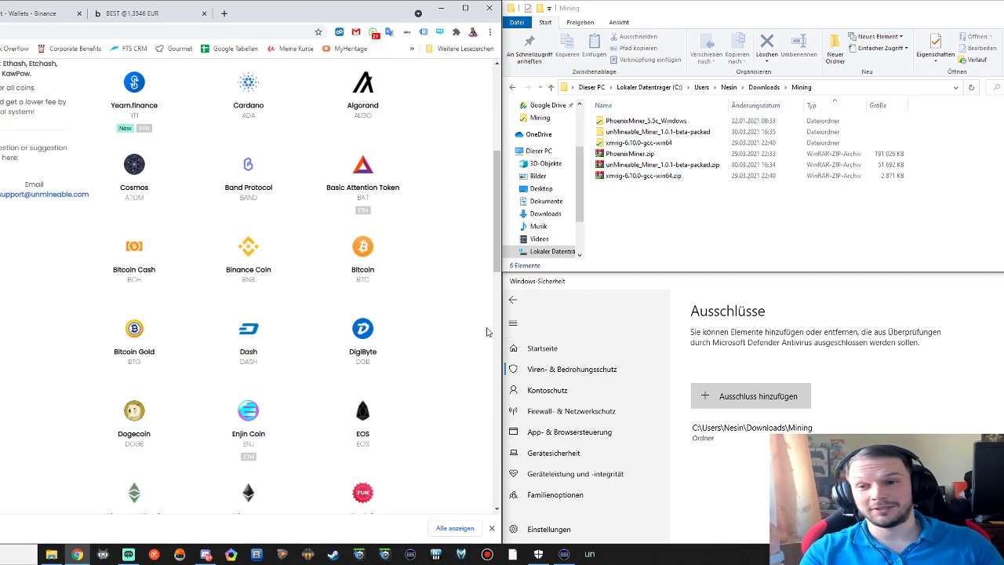
mouse_move(362, 290)
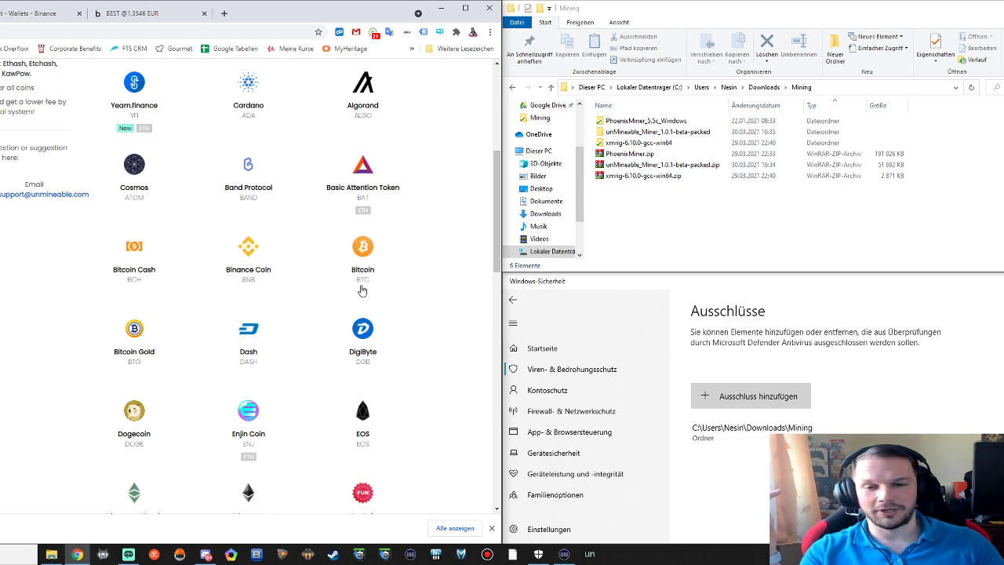
scroll("down", 3)
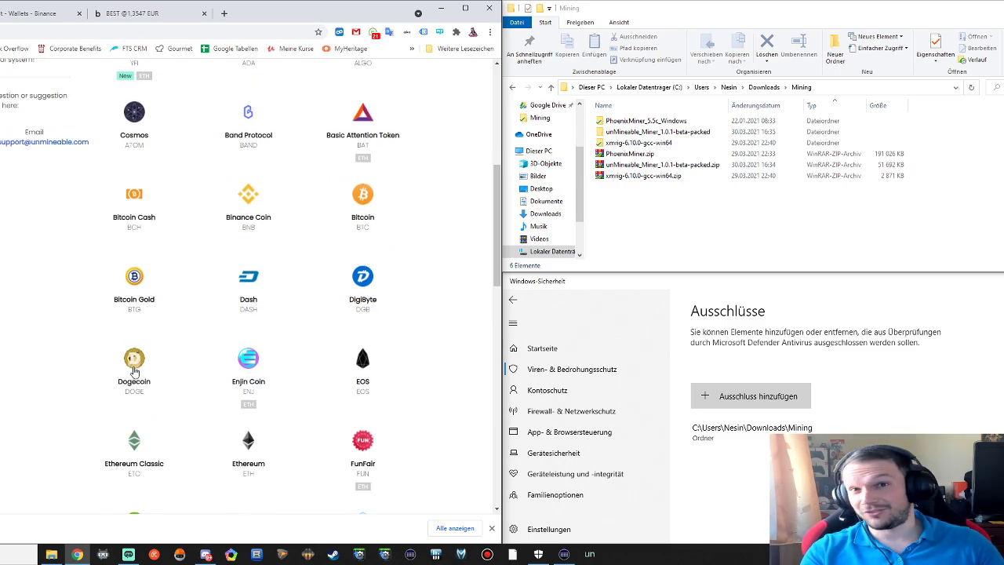
scroll("down", 3)
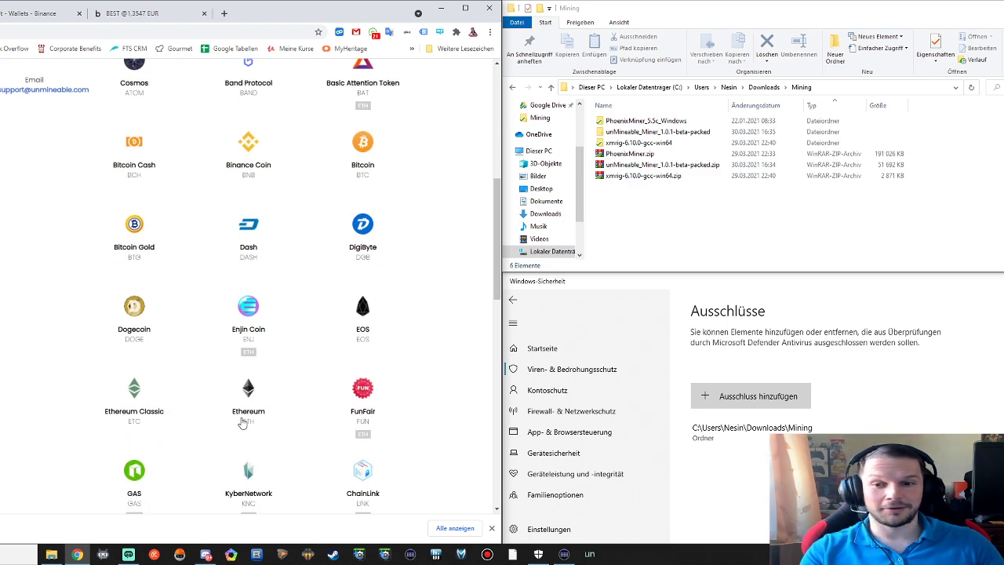
scroll("down", 3)
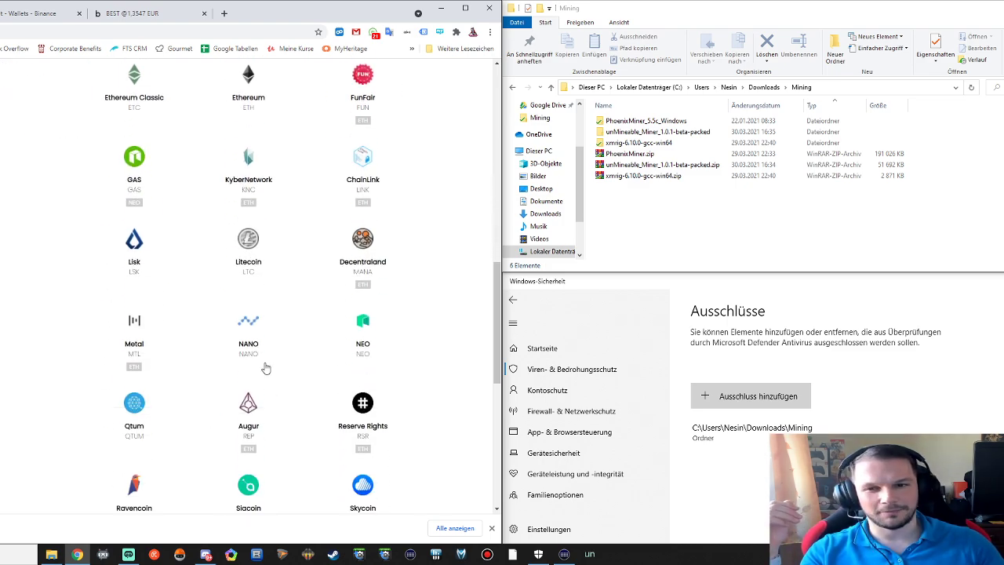
scroll("down", 3)
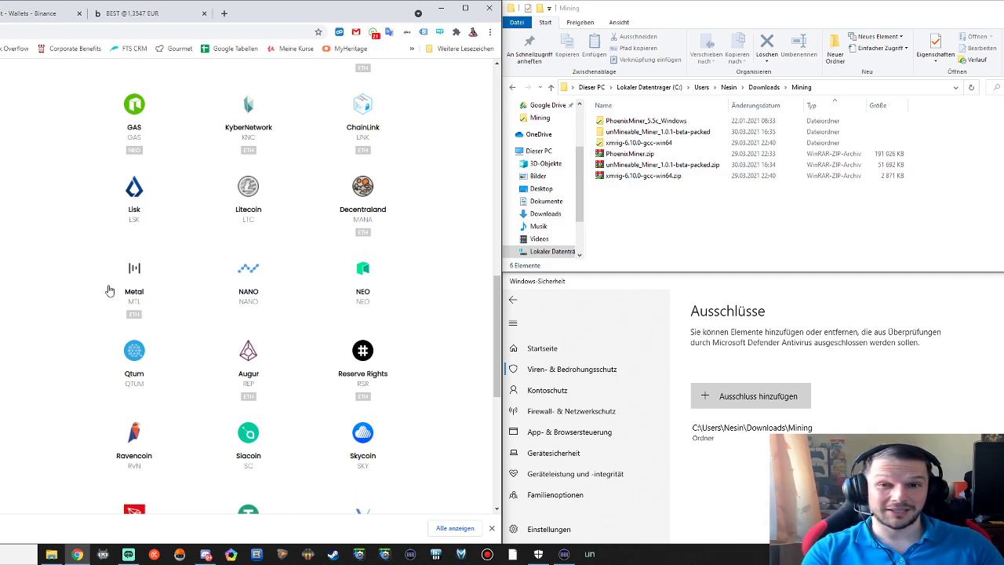
scroll("down", 3)
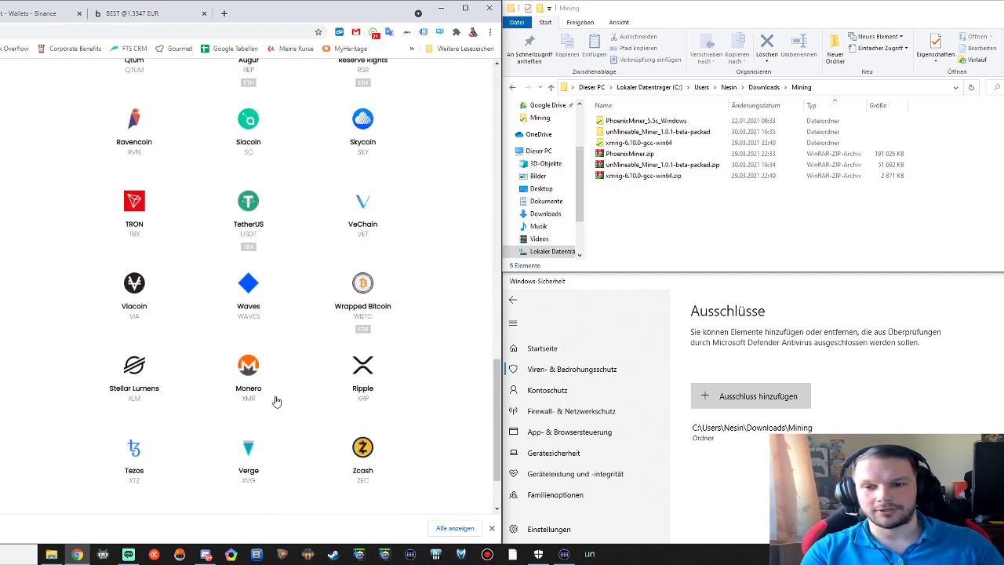
mouse_move(212, 363)
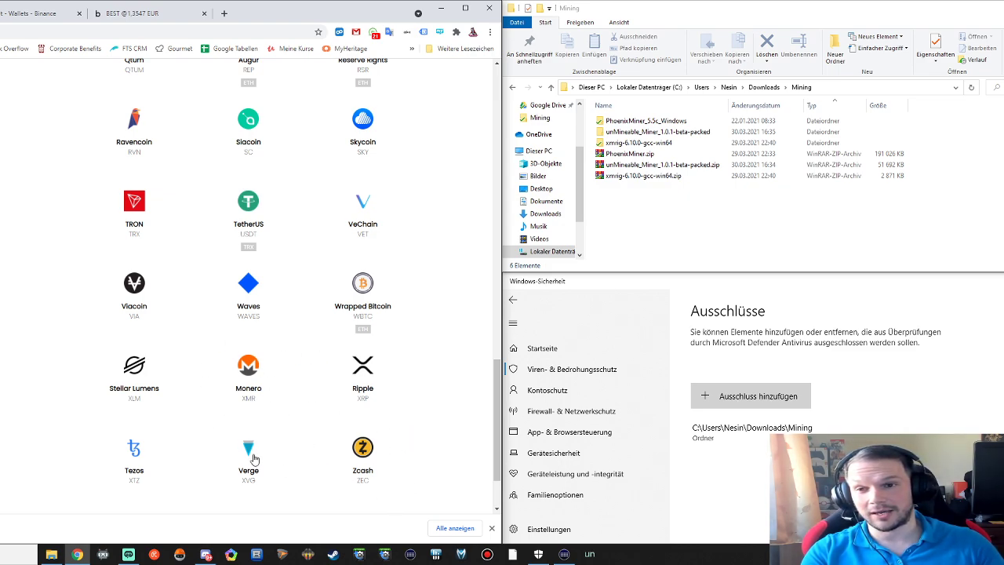
mouse_move(113, 204)
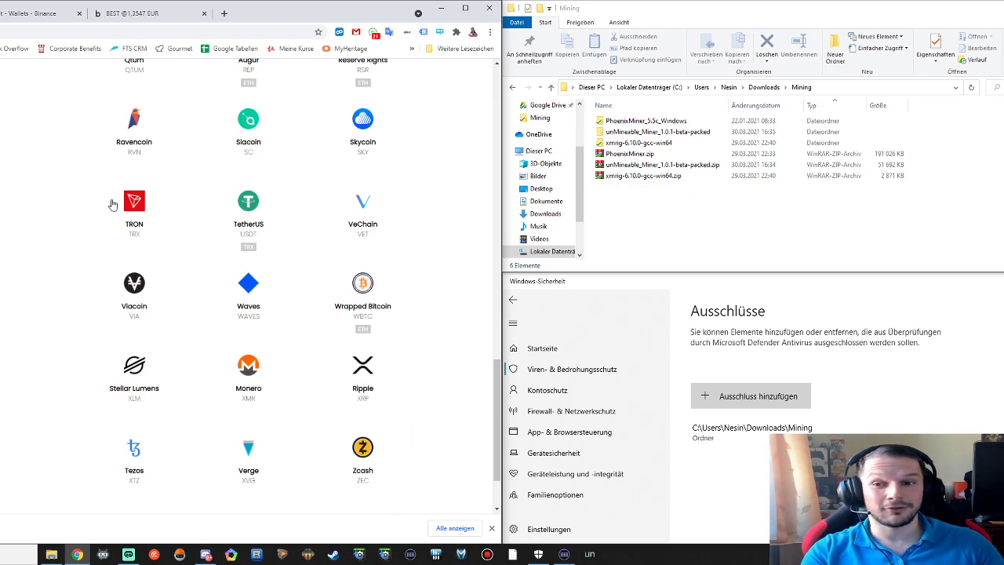
scroll("down", 3)
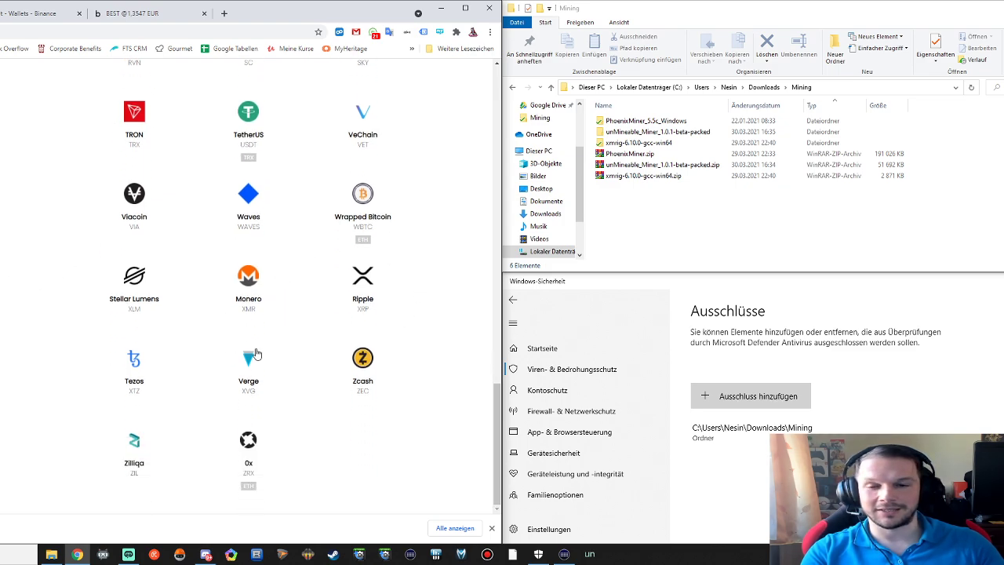
mouse_move(374, 285)
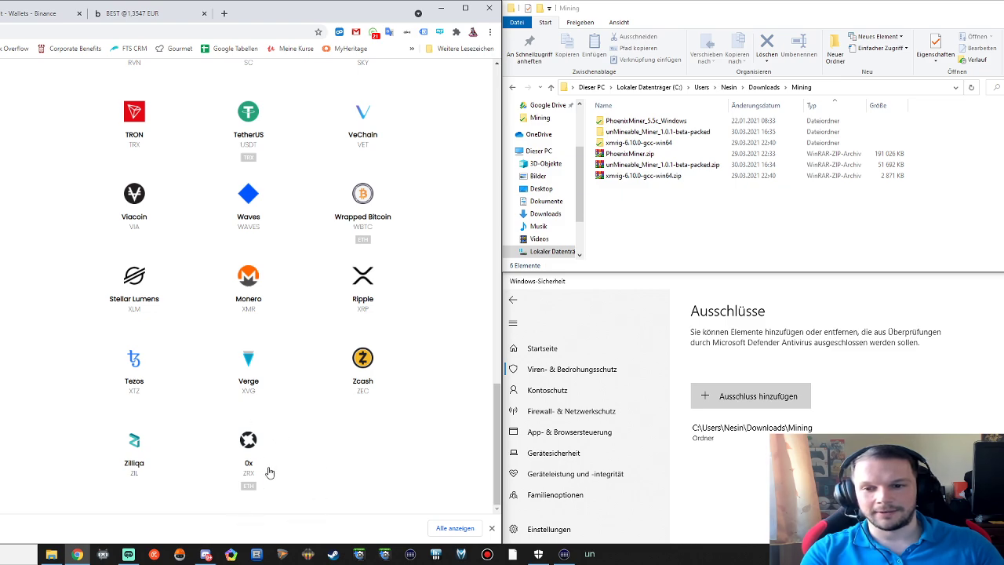
mouse_move(175, 445)
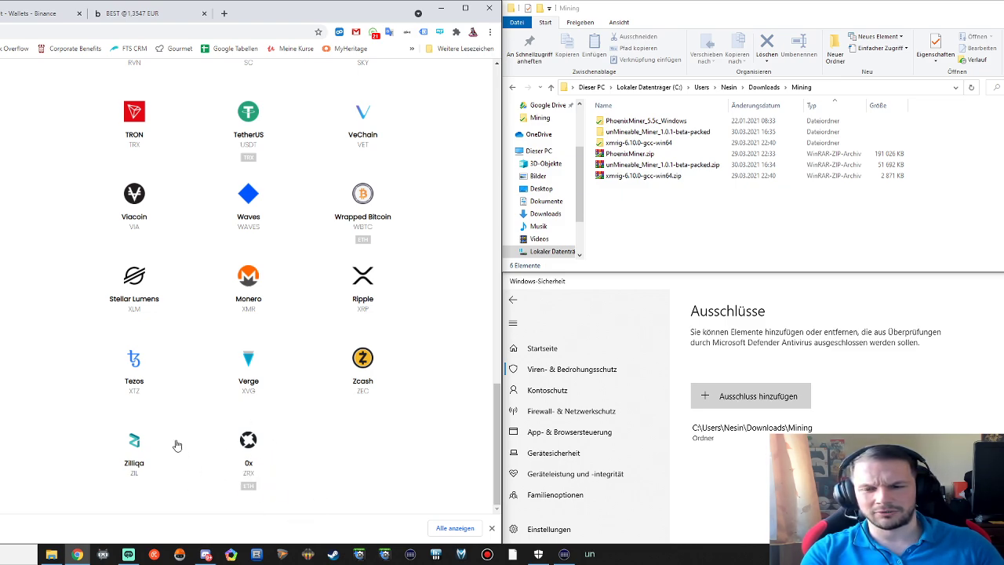
scroll("up", 3)
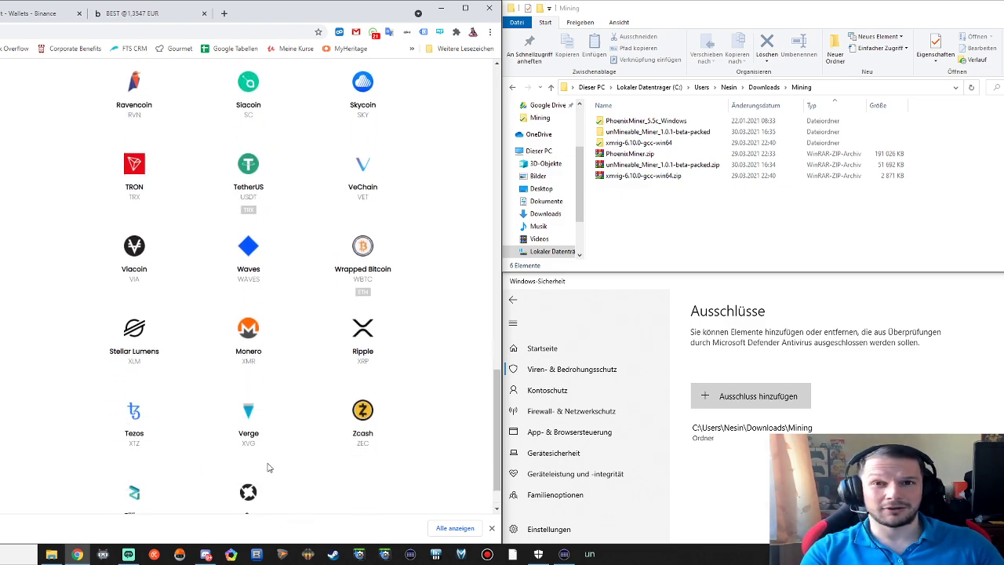
scroll("up", 3)
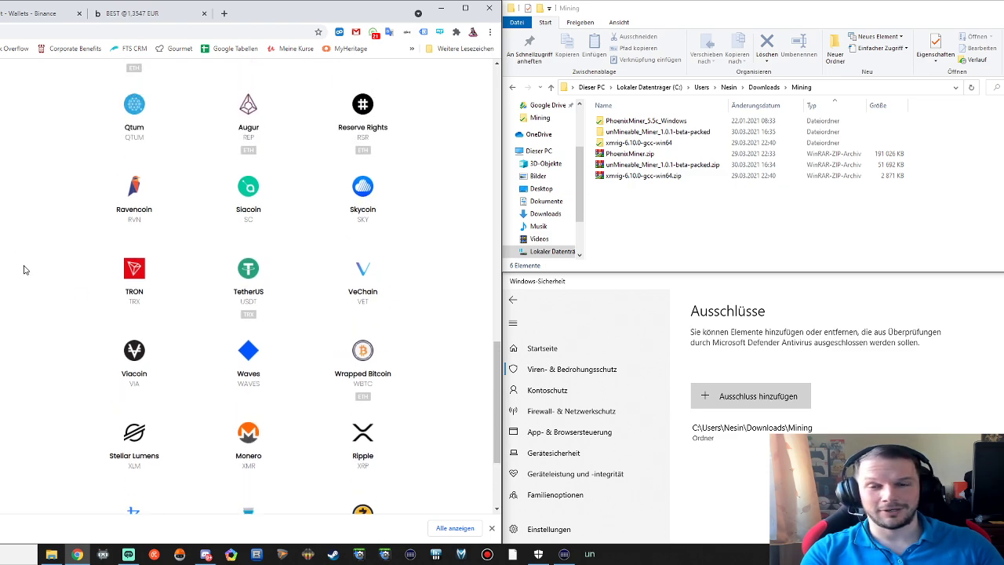
mouse_move(281, 270)
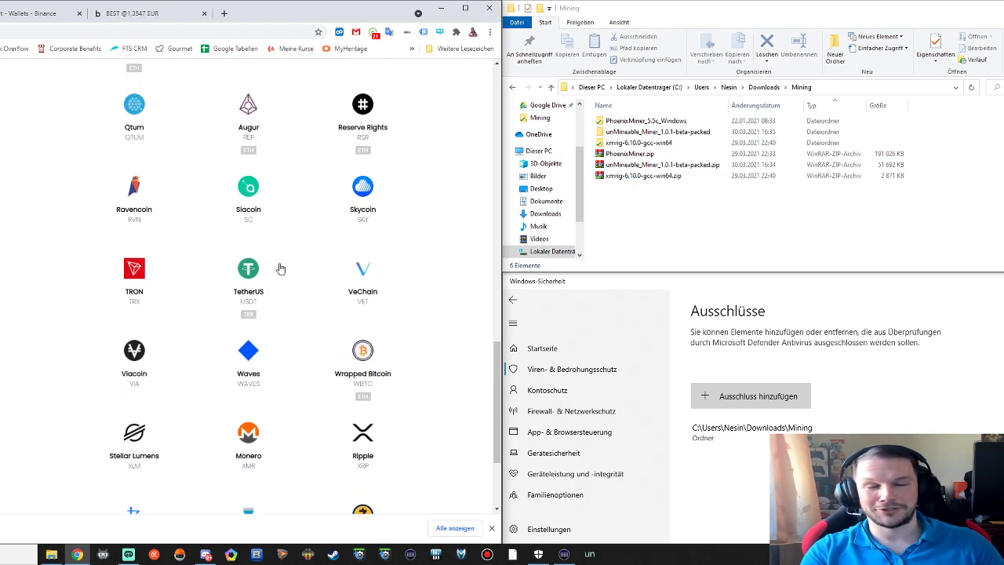
scroll("up", 3)
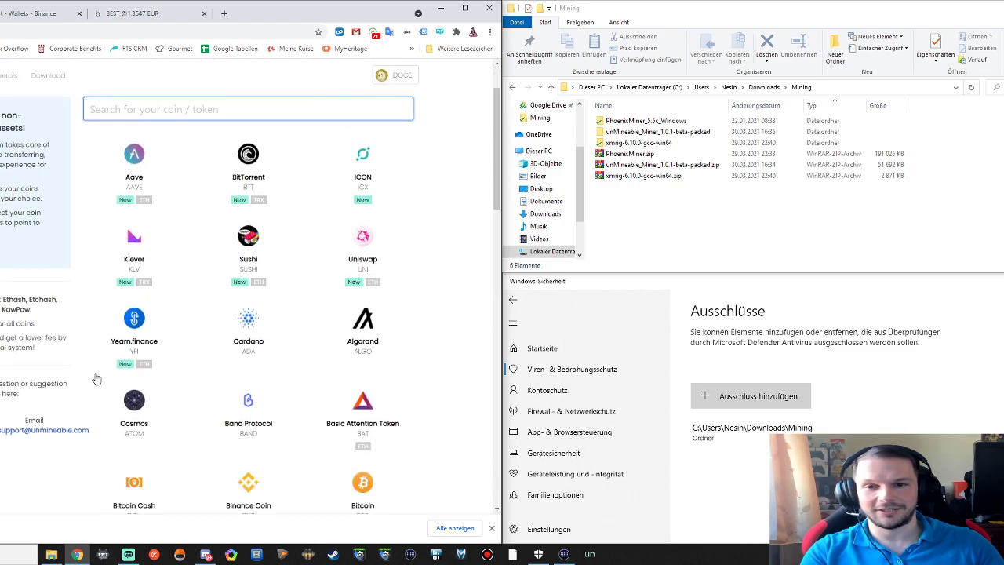
scroll("down", 3)
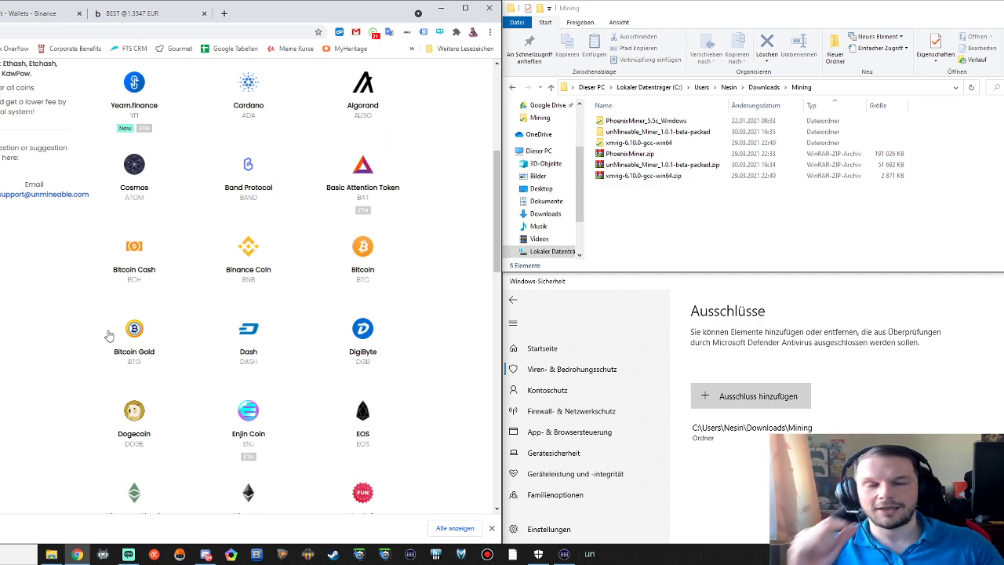
scroll("up", 3)
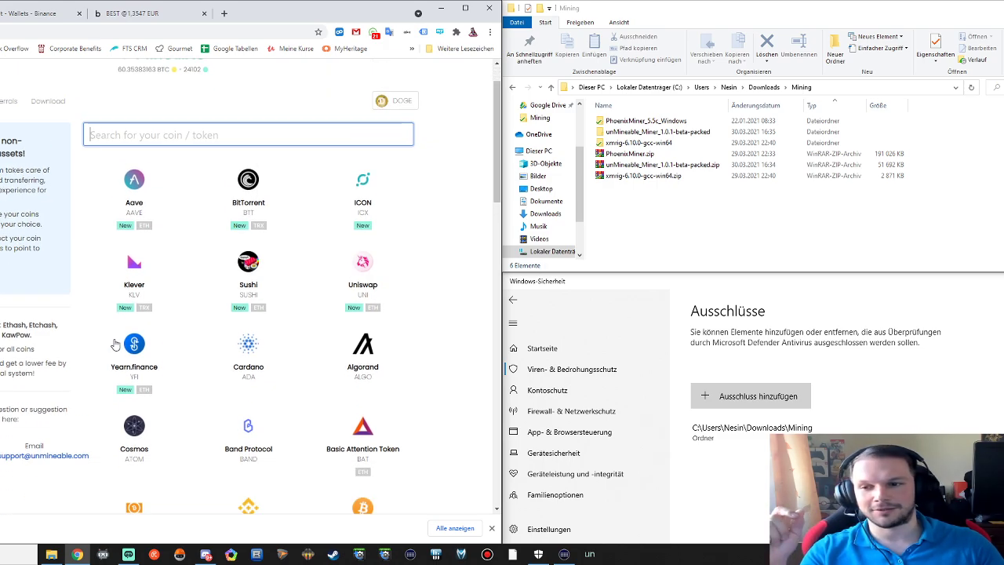
scroll("down", 3)
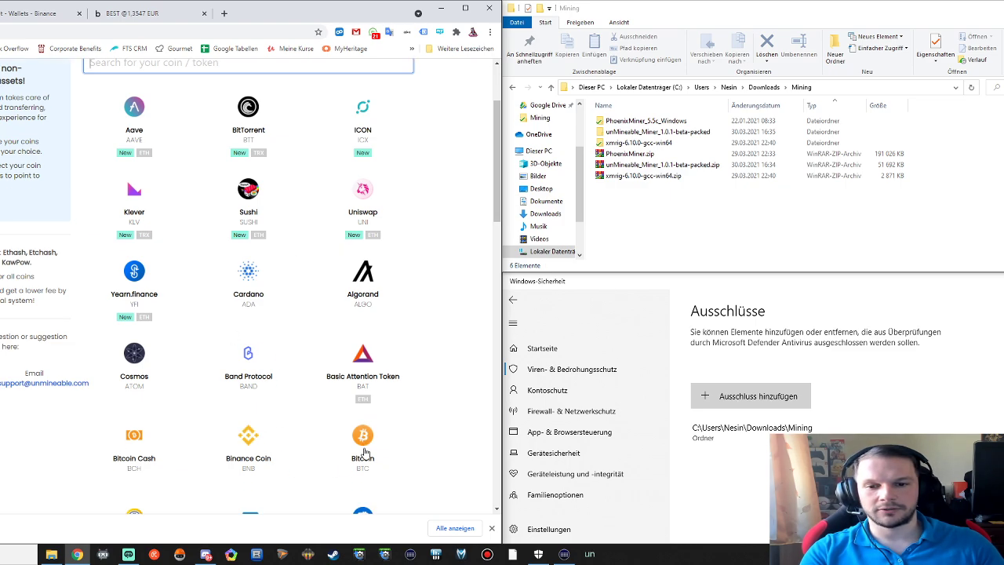
scroll("down", 3)
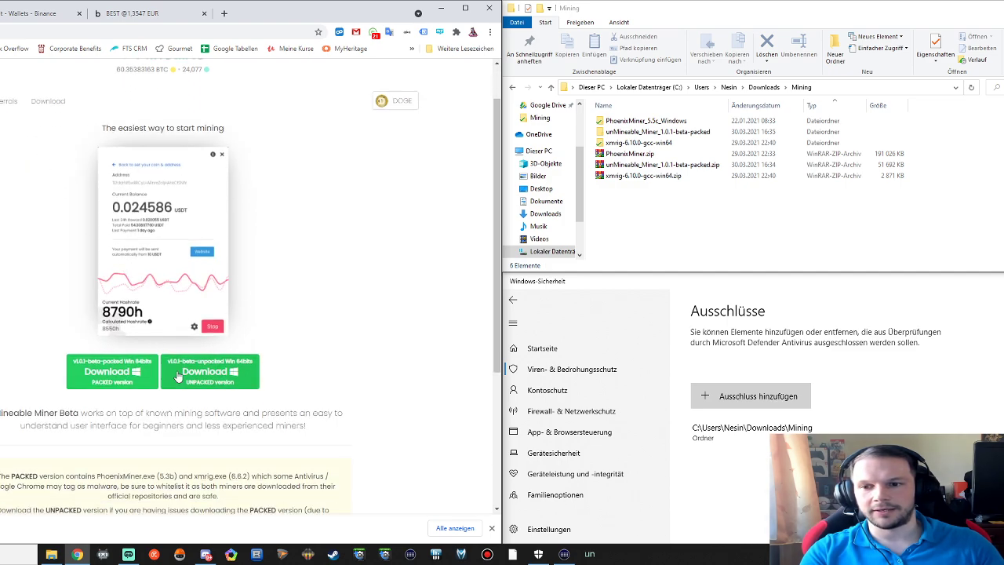
mouse_move(225, 389)
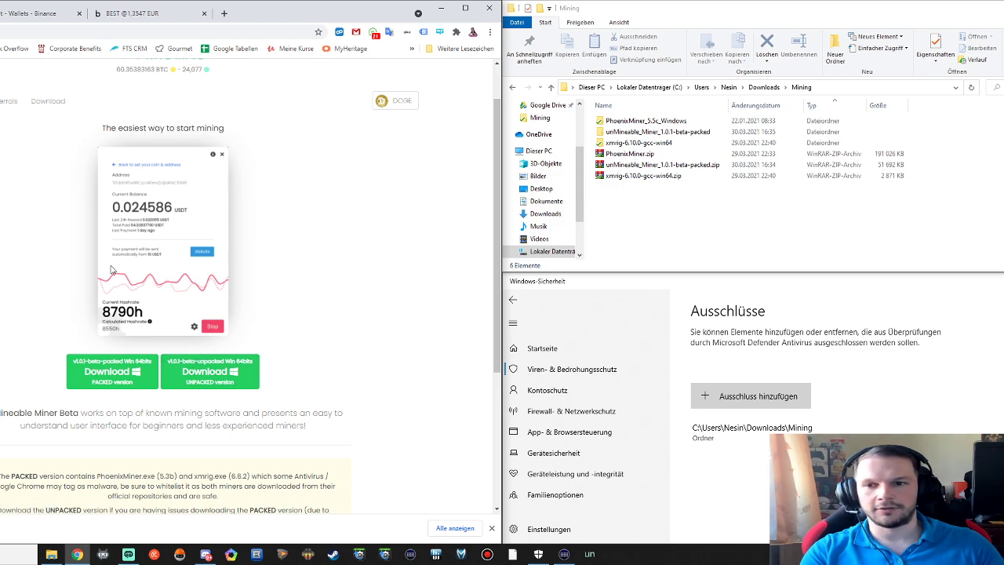
Step: Return to the top of the unMineable download page showing the Miner Beta intro
scroll("up", 3)
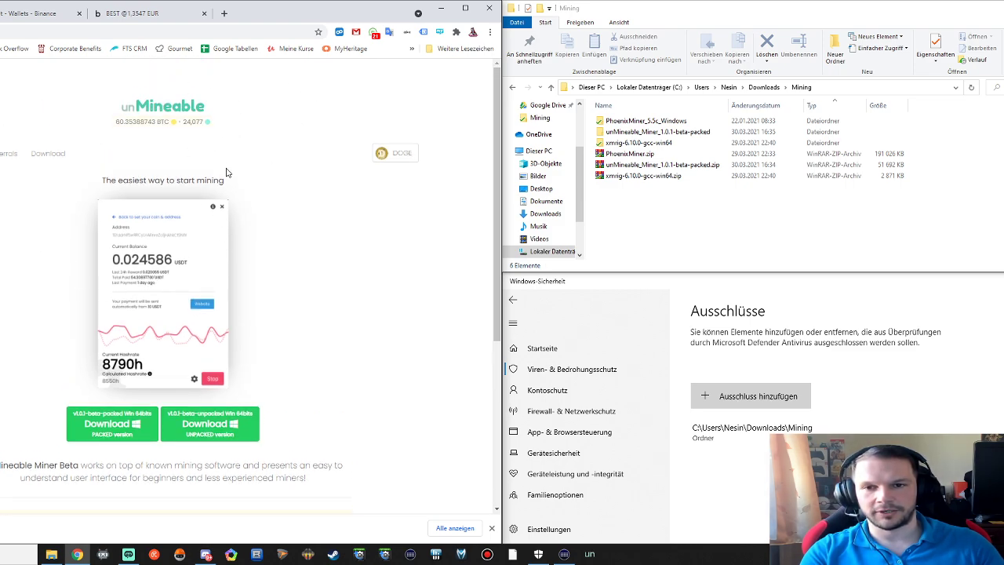
mouse_move(841, 337)
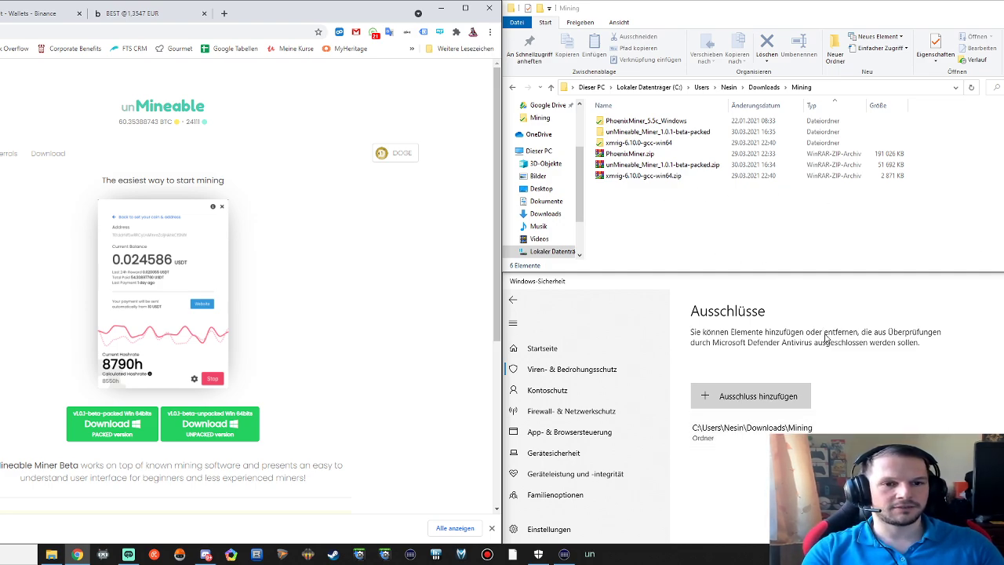
mouse_move(859, 301)
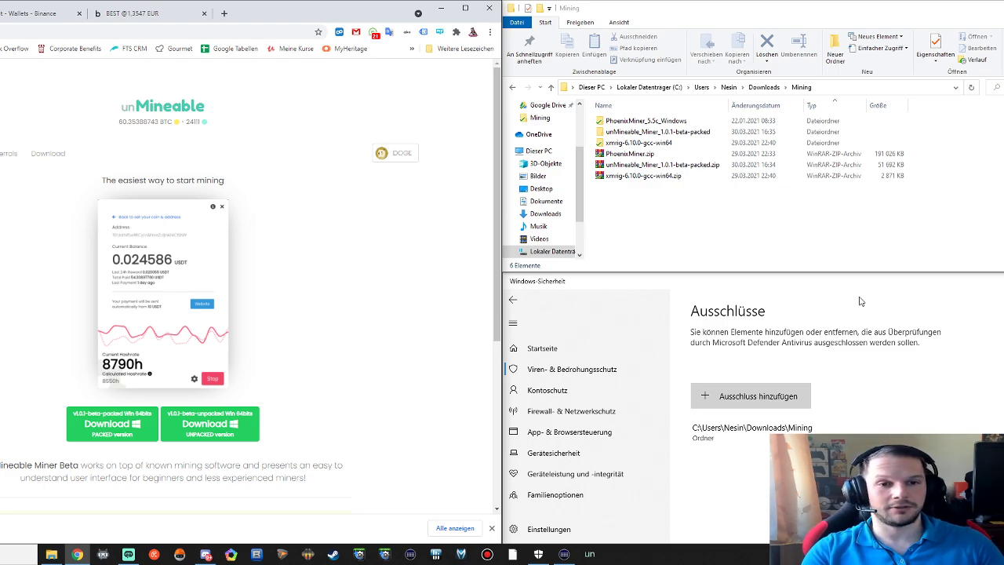
mouse_move(807, 257)
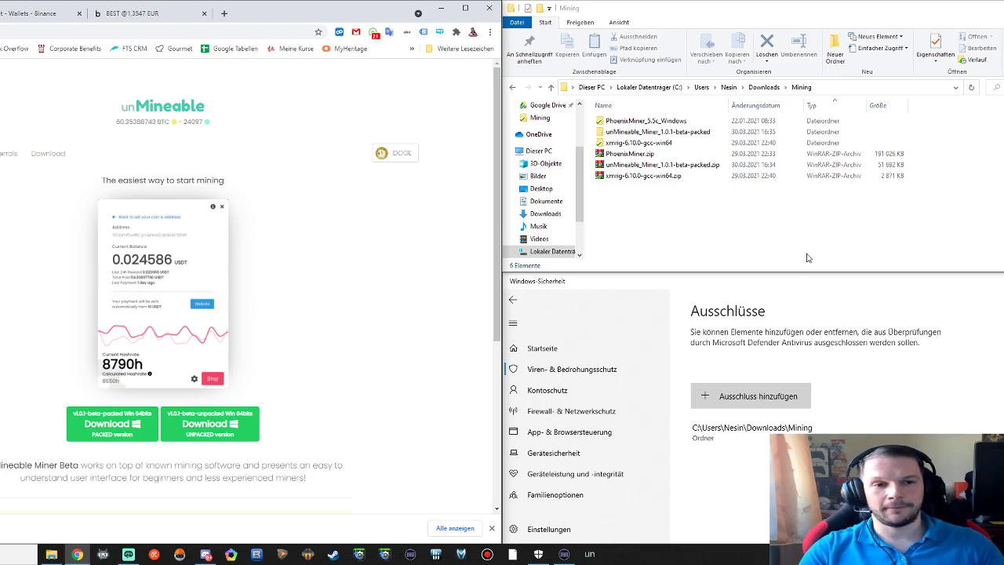
mouse_move(135, 295)
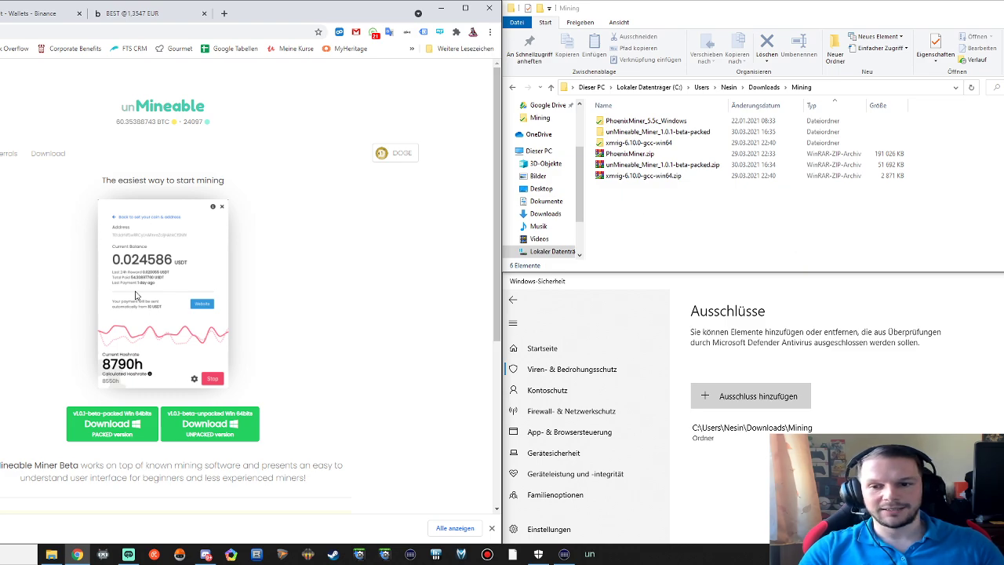
Step: Launch the unMineable Miner .exe from the unMineable_Miner beta-packed folder
left_click(659, 132)
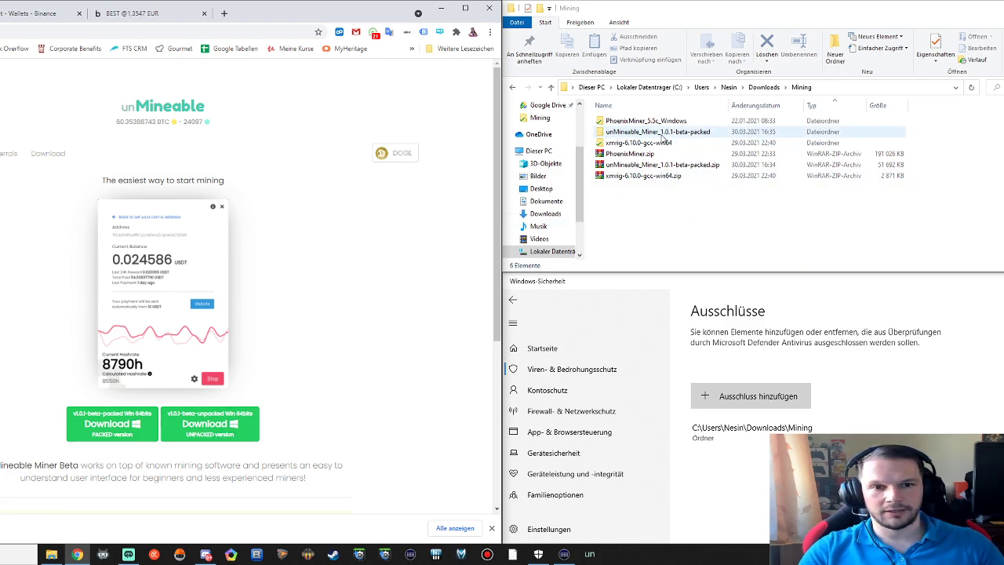
double_click(659, 132)
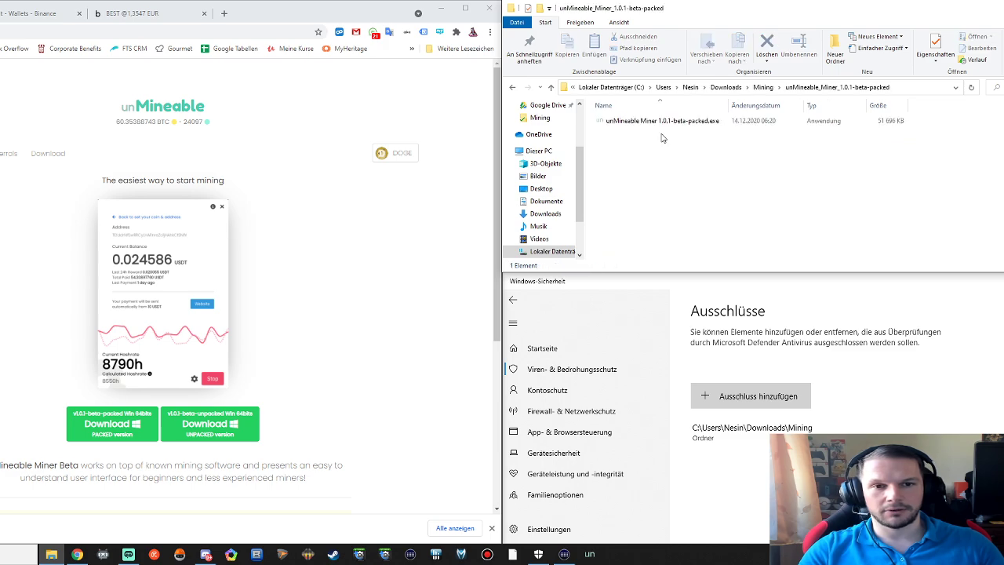
left_click(662, 119)
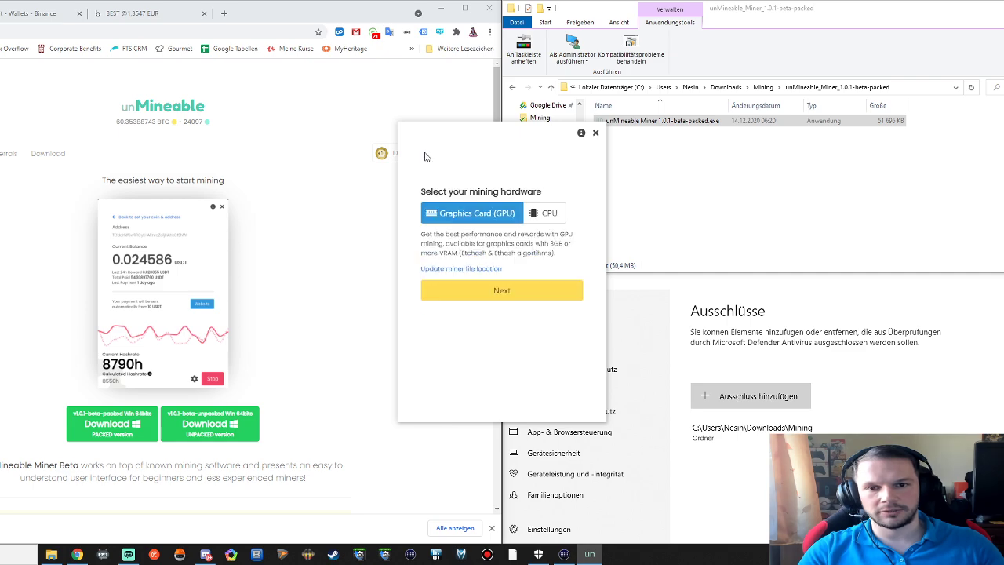
mouse_move(505, 264)
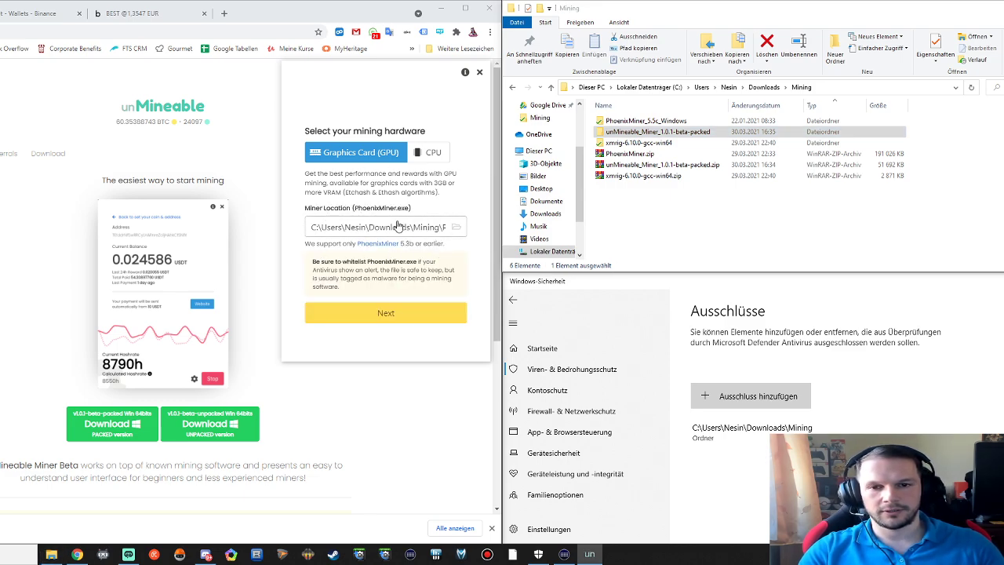
Step: Compare CPU (xmrig) and GPU (PhoenixMiner) miner file locations in the Mining folder, keeping Graphics Card (GPU)
left_click(646, 119)
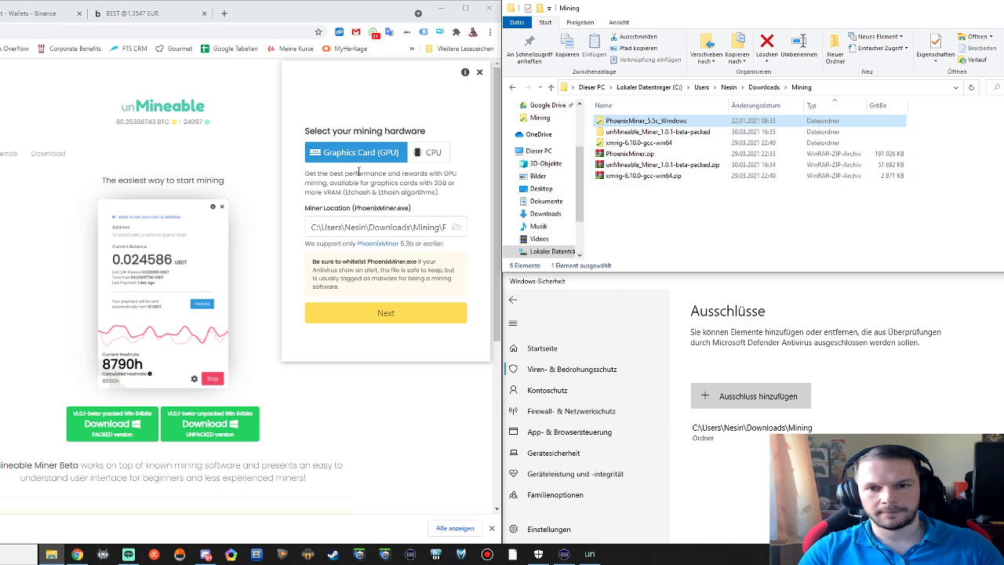
mouse_move(446, 188)
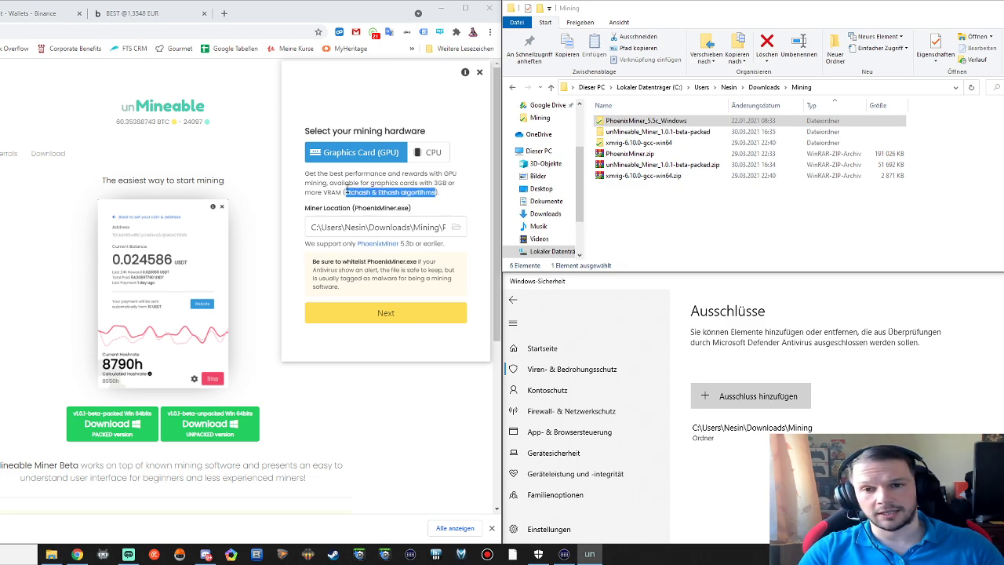
left_click(430, 151)
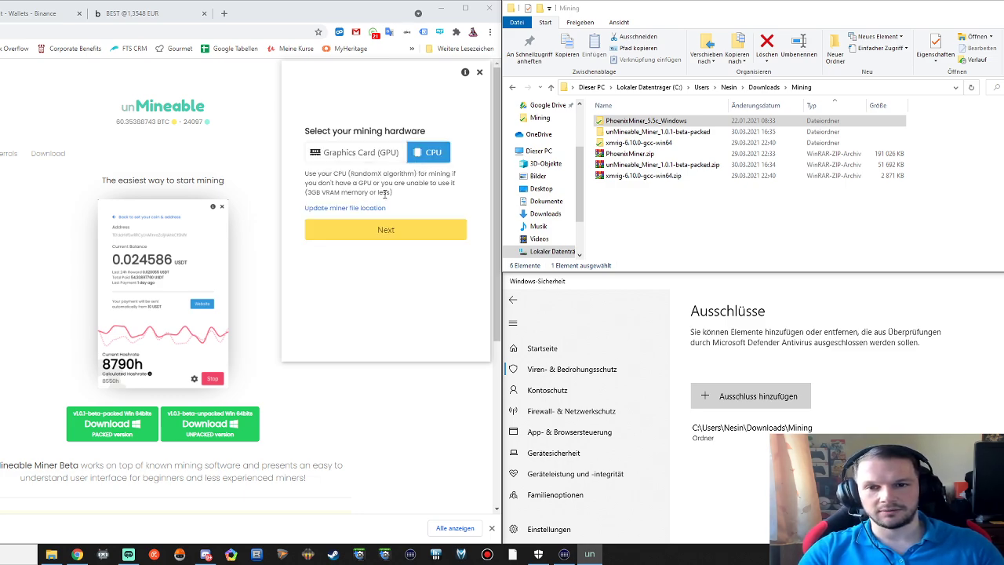
double_click(347, 191)
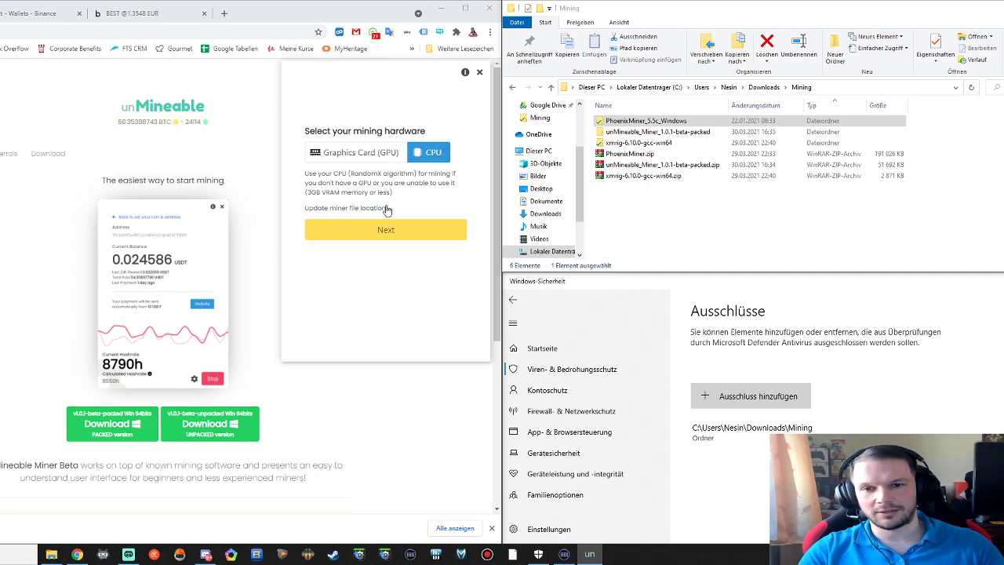
left_click(348, 207)
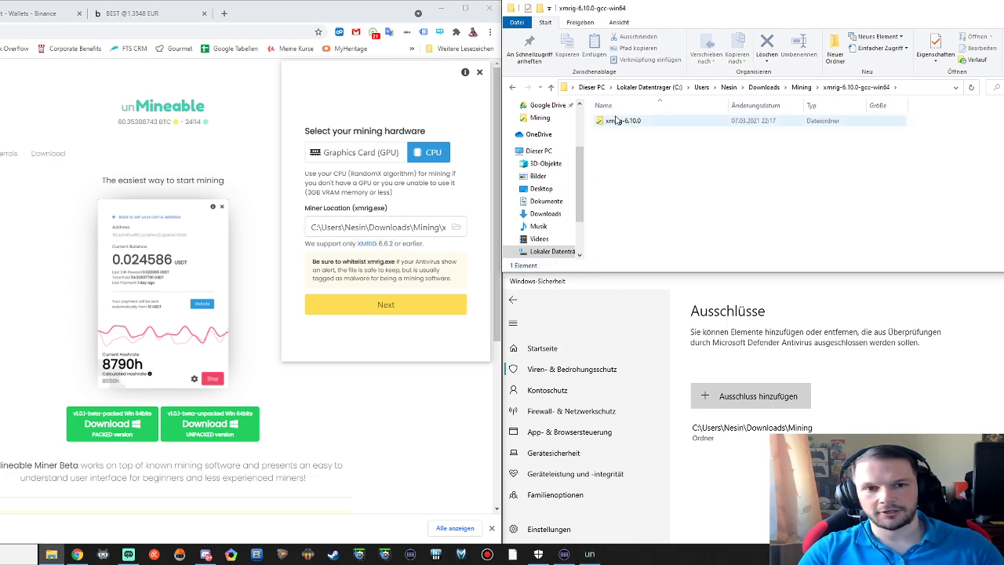
double_click(624, 120)
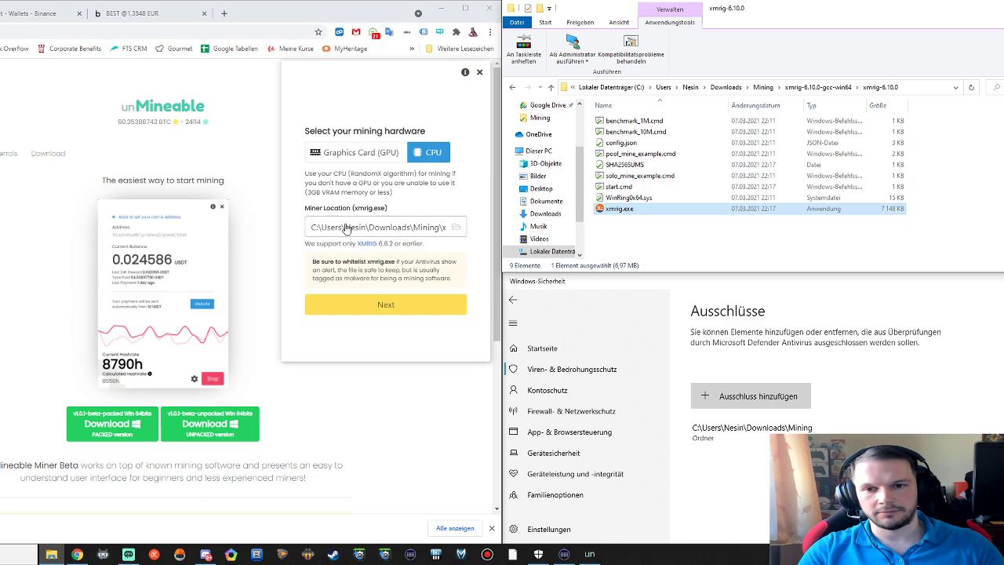
left_click(355, 151)
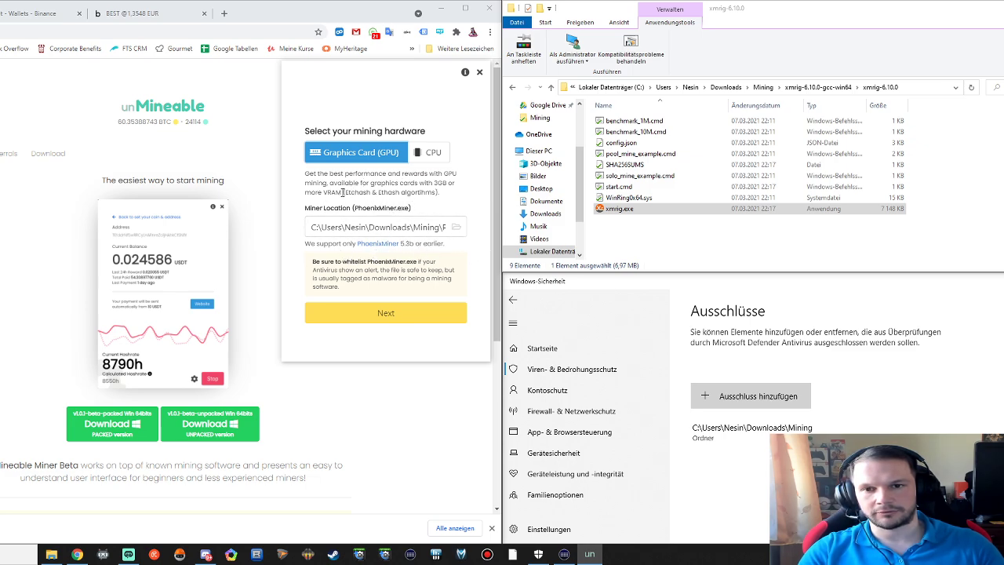
mouse_move(455, 199)
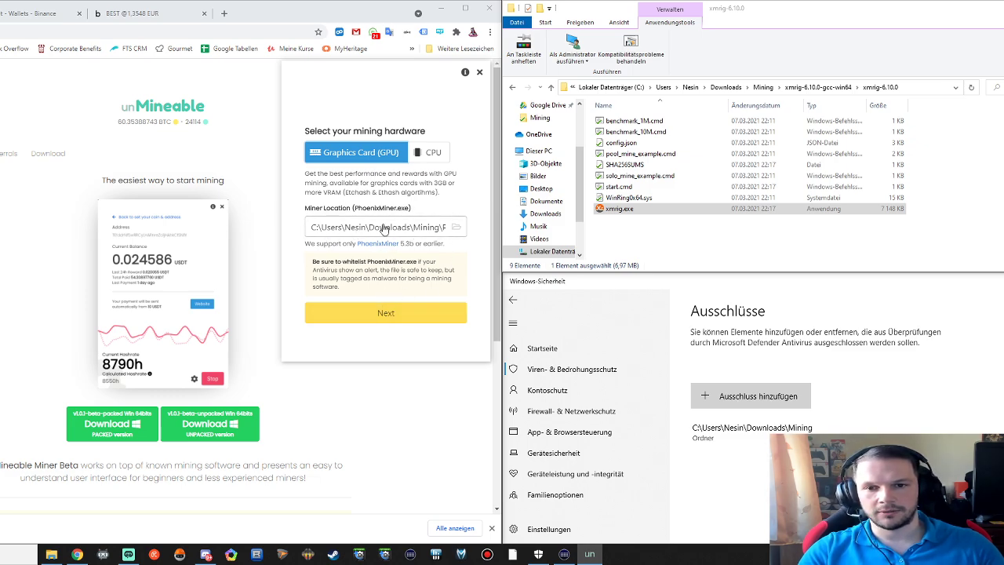
left_click(386, 312)
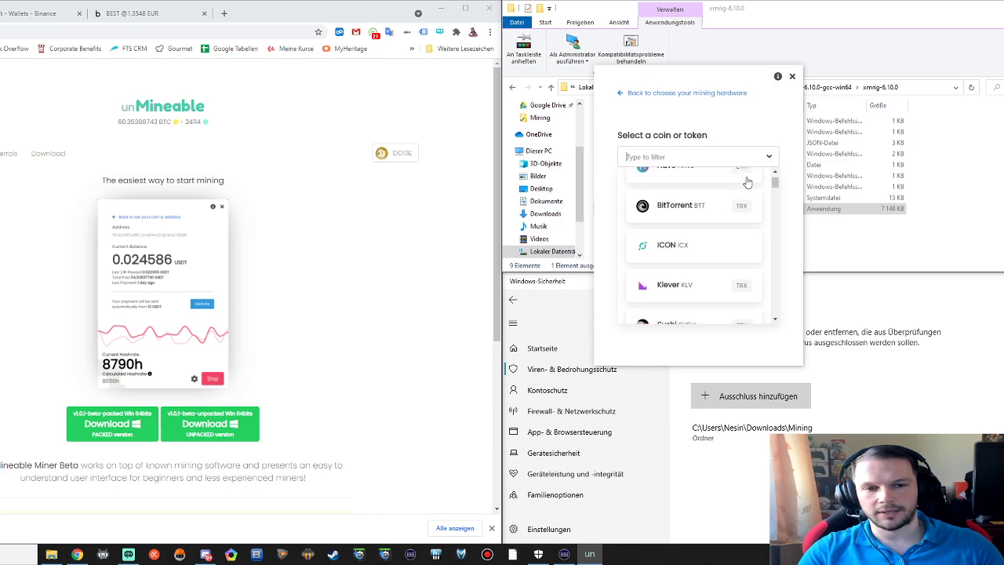
Step: Select Dogecoin (DOGE) from the coin or token list
scroll("up", 3)
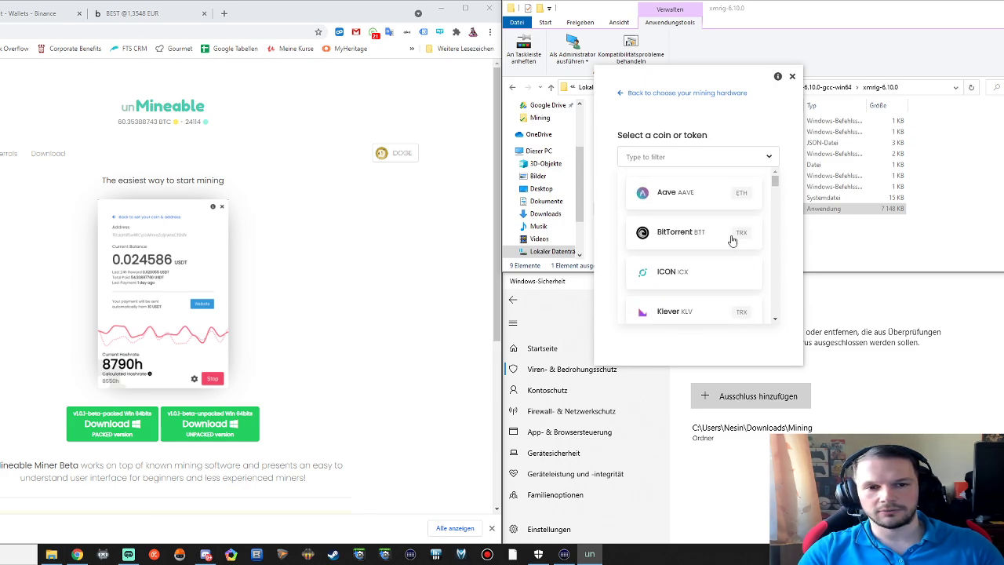
scroll("down", 3)
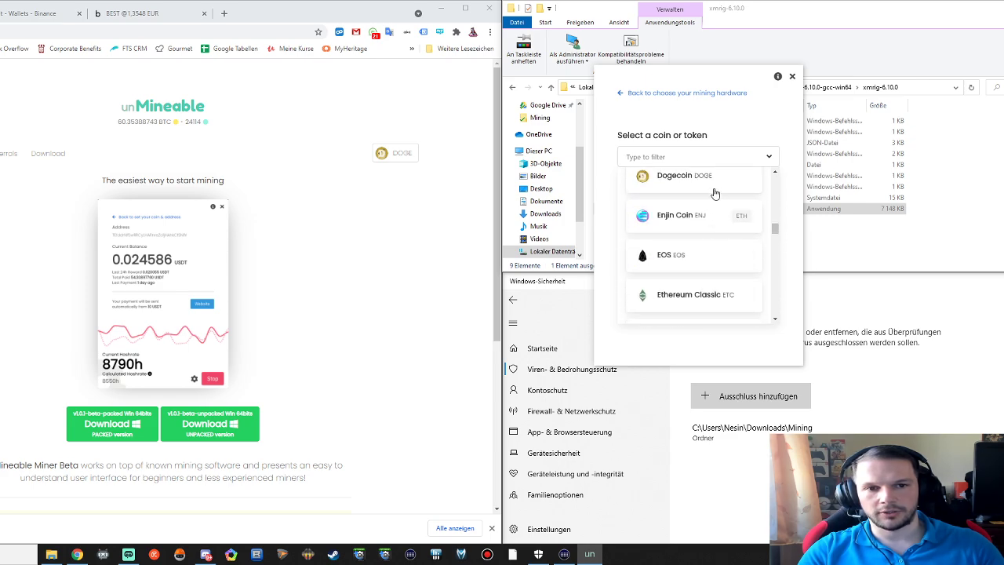
scroll("down", 3)
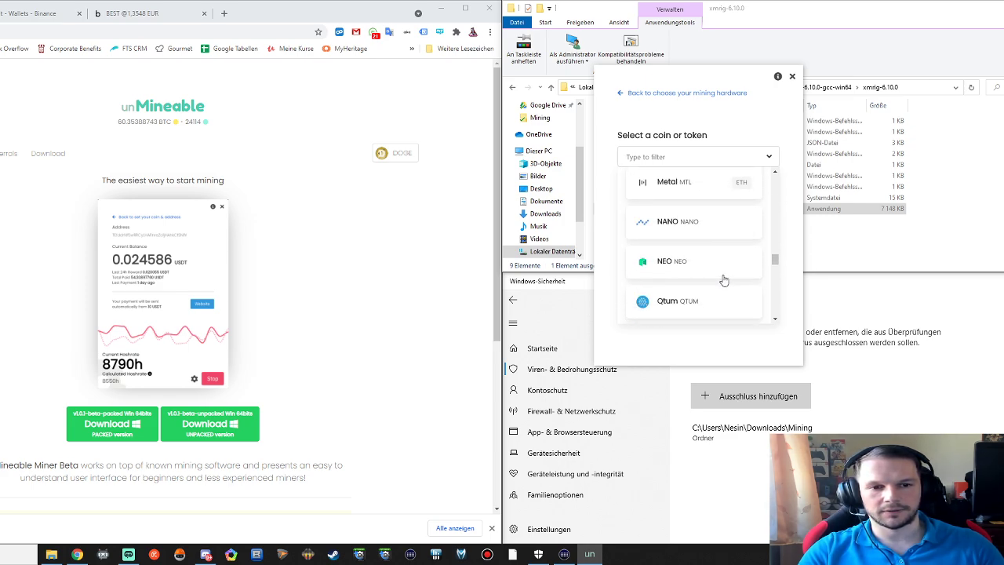
scroll("down", 3)
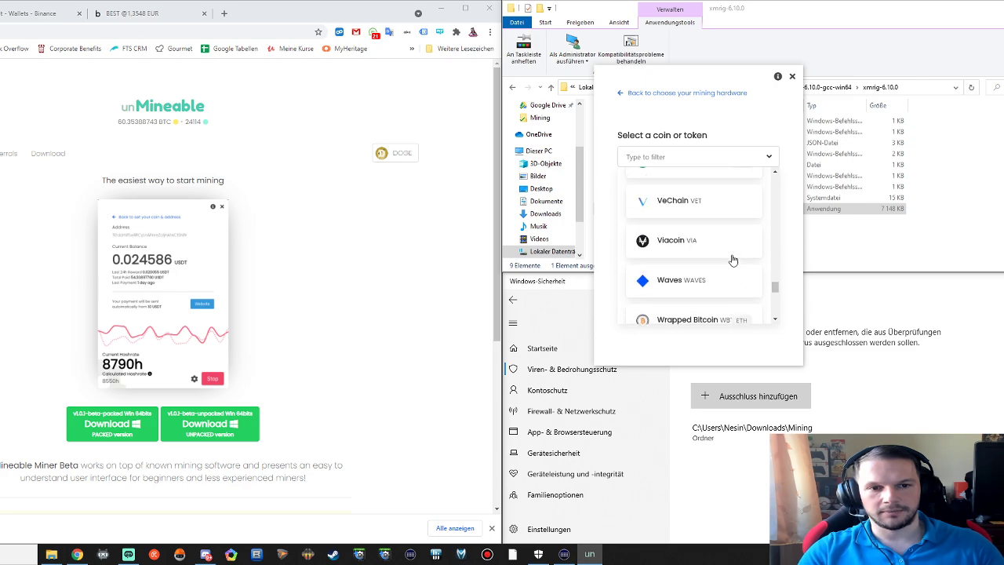
scroll("down", 3)
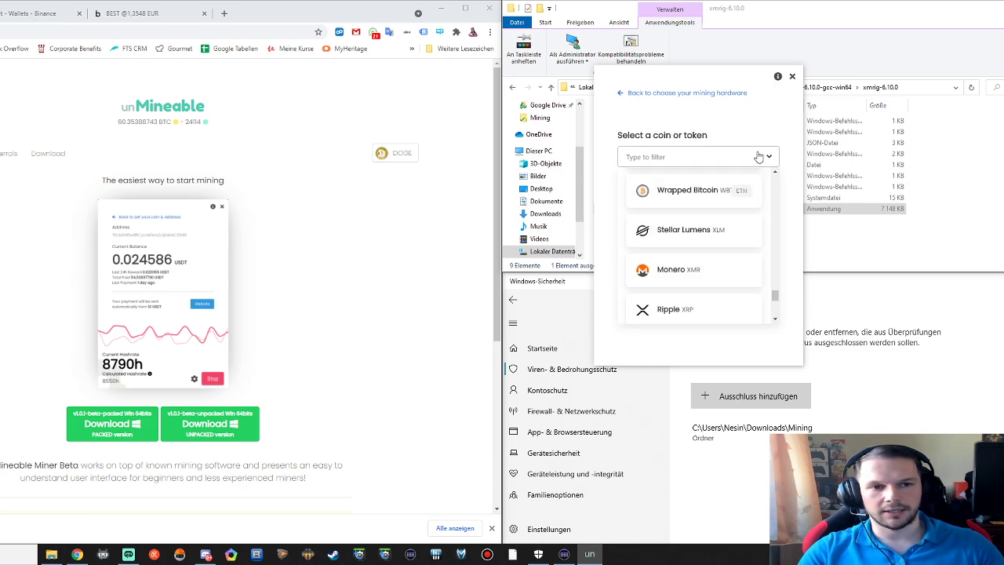
left_click(693, 157)
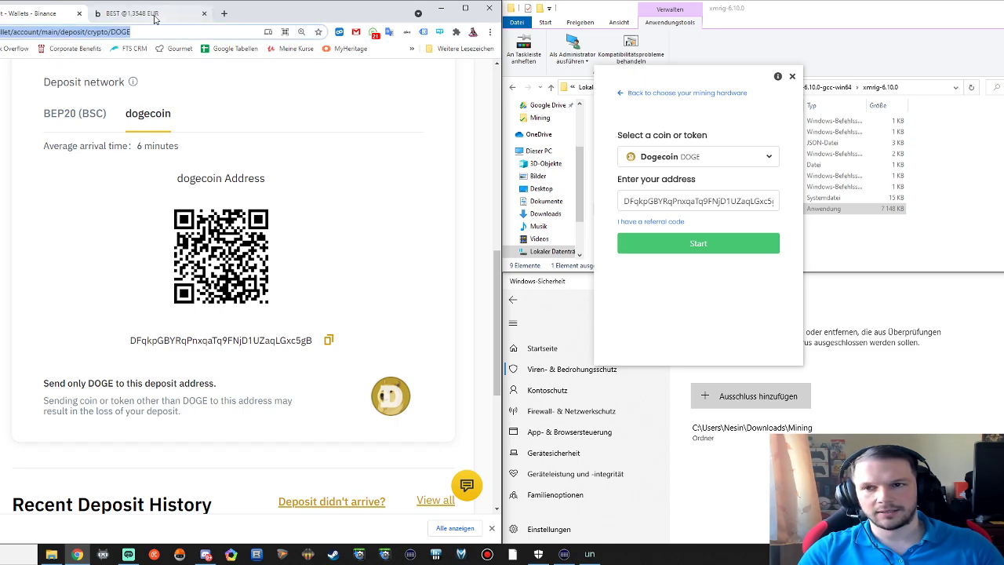
mouse_move(133, 12)
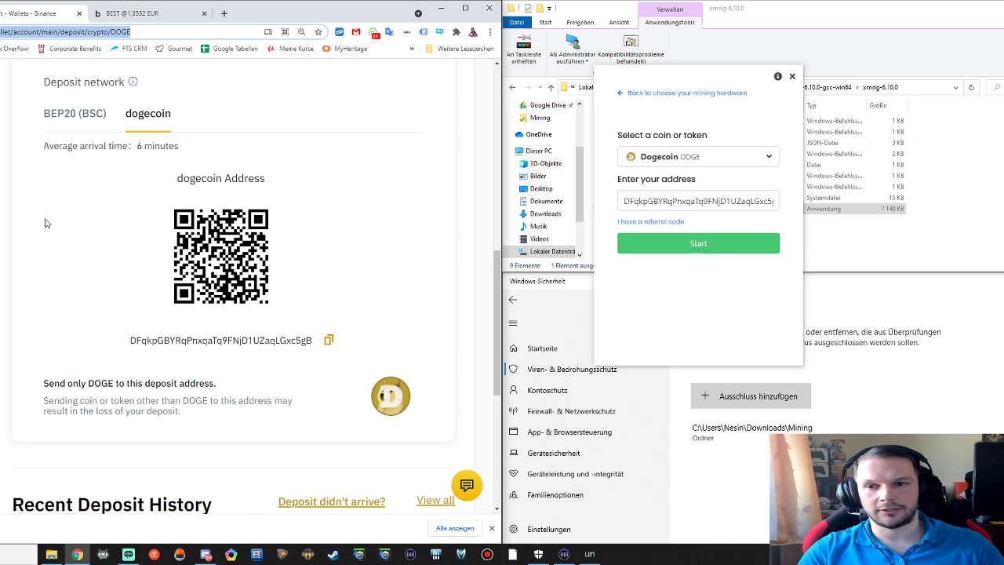
mouse_move(135, 227)
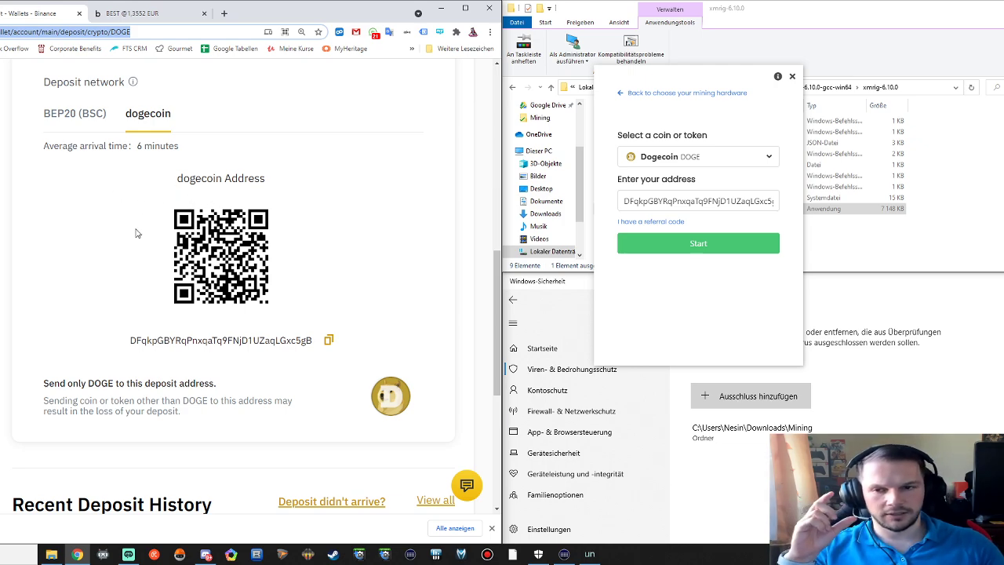
Step: Enter the referral code beneath the Binance DOGE payout address and verify the address
left_click(651, 219)
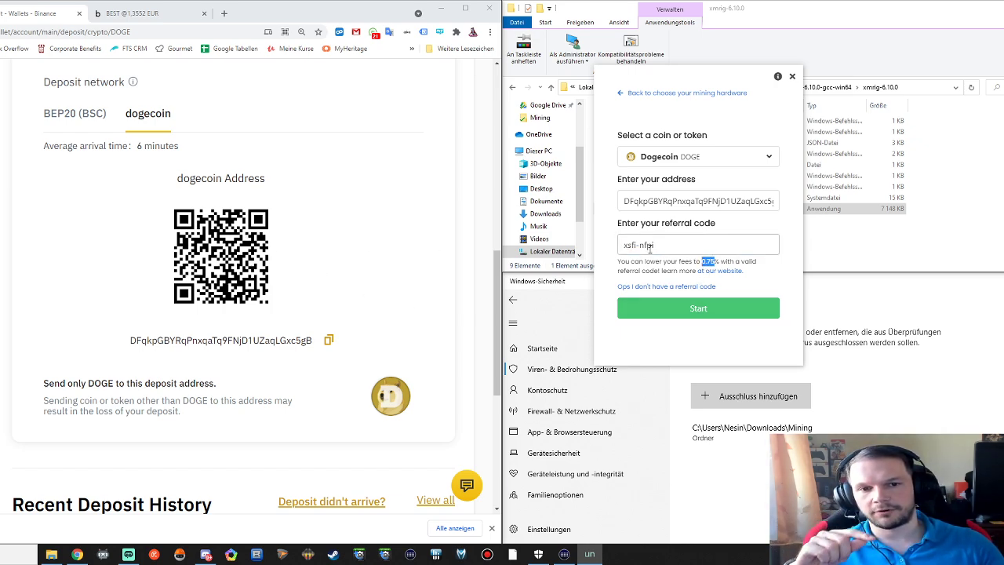
triple_click(696, 245)
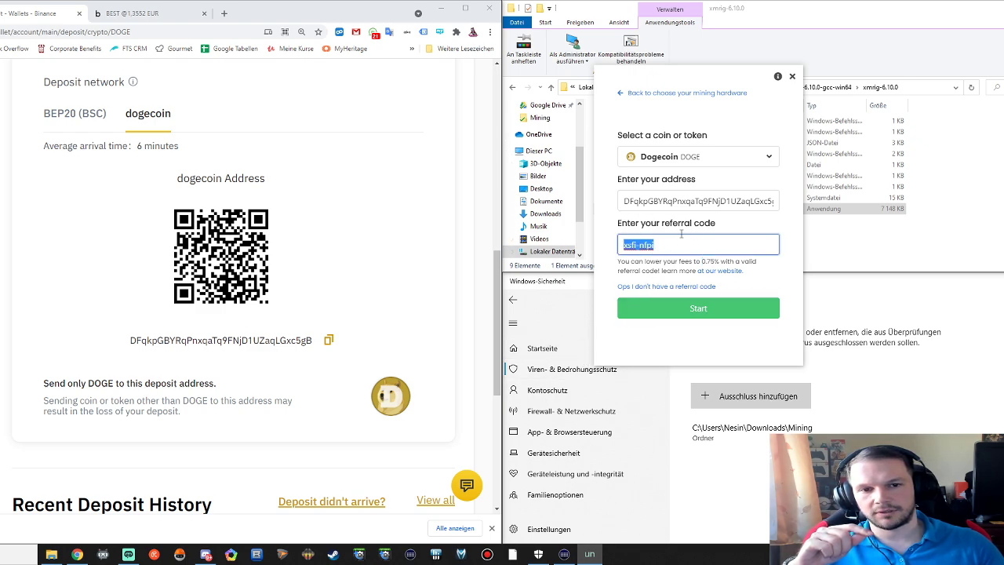
mouse_move(740, 185)
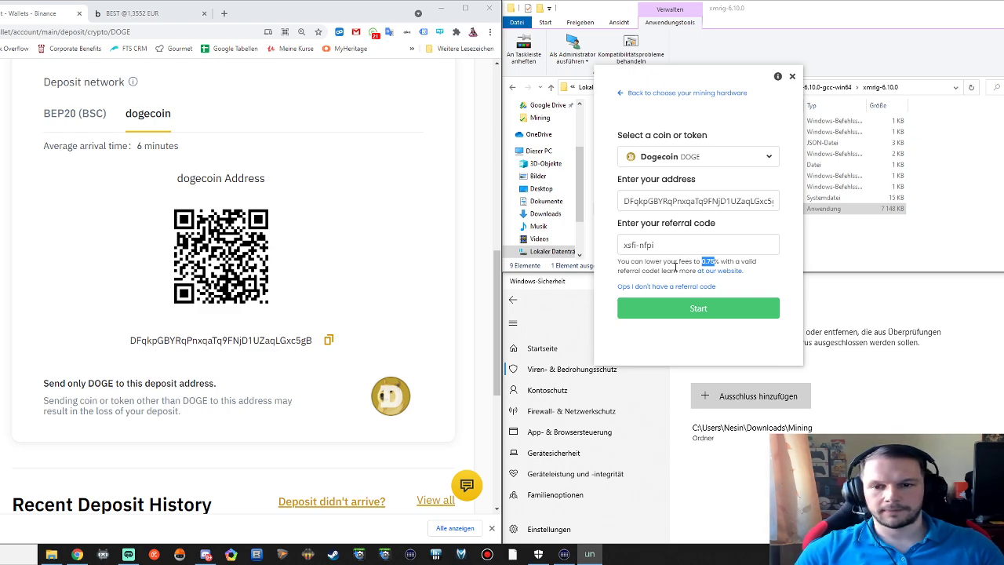
left_click(328, 339)
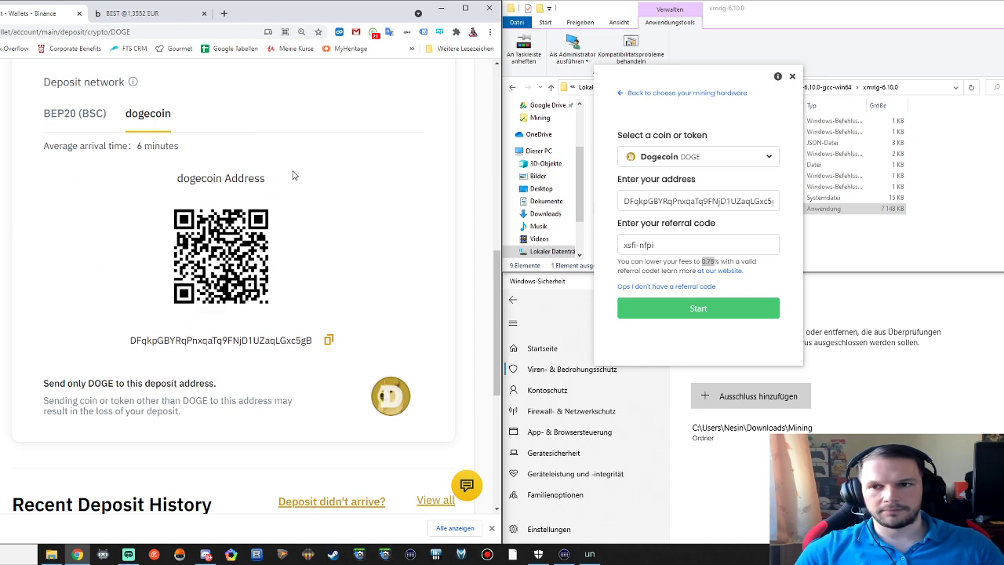
triple_click(696, 201)
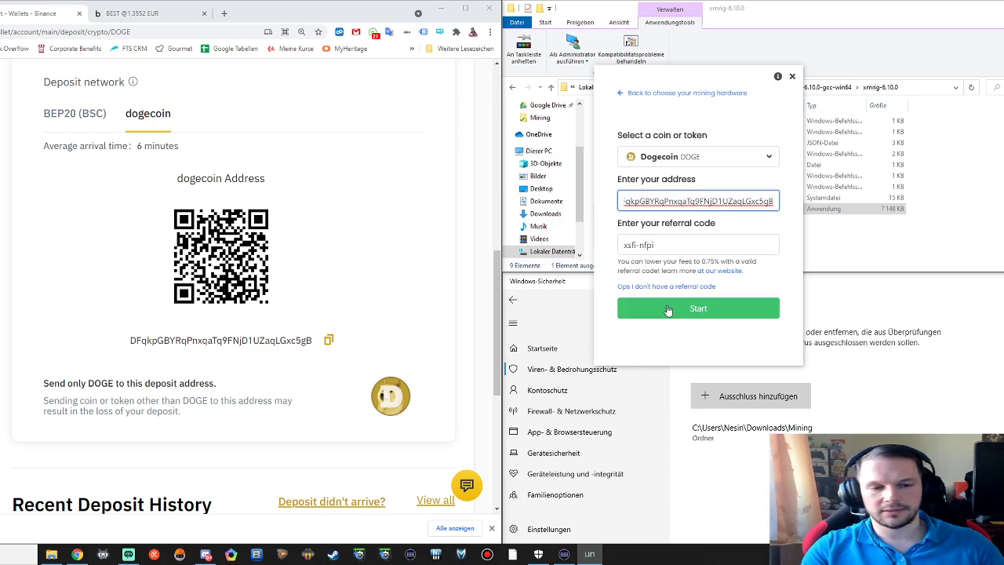
Step: Start mining Dogecoin, then go back to change the coin and address settings
left_click(696, 307)
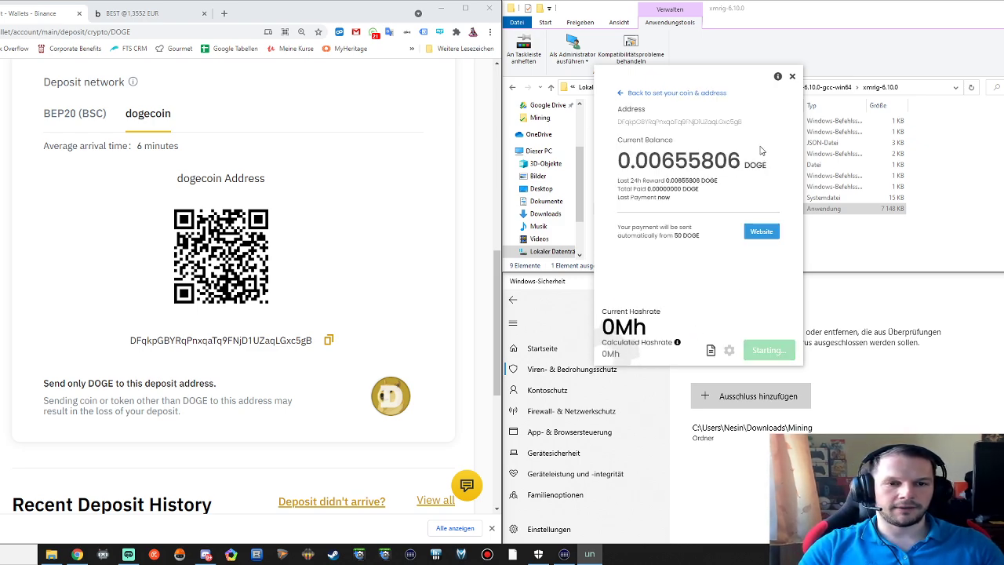
mouse_move(767, 167)
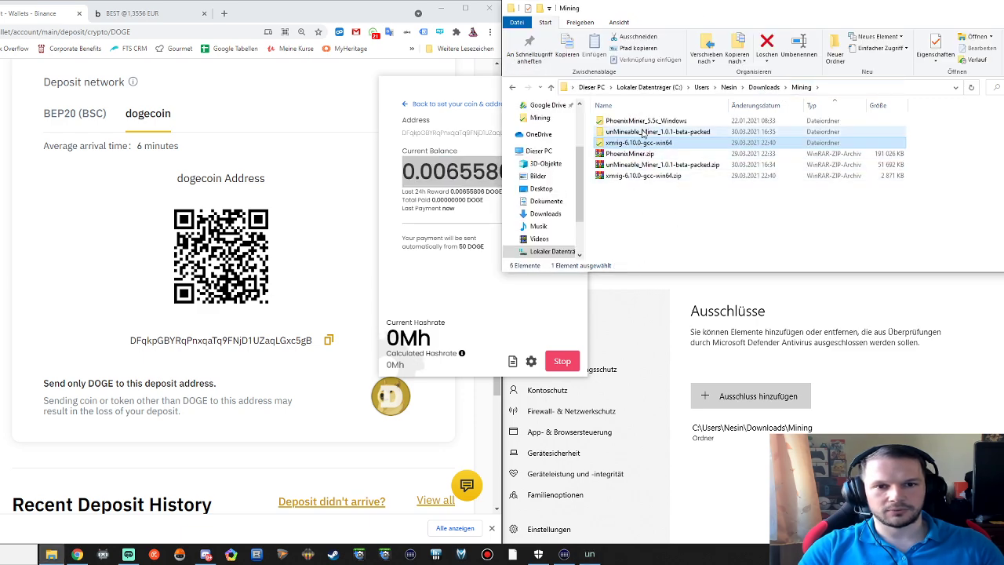
left_click(646, 120)
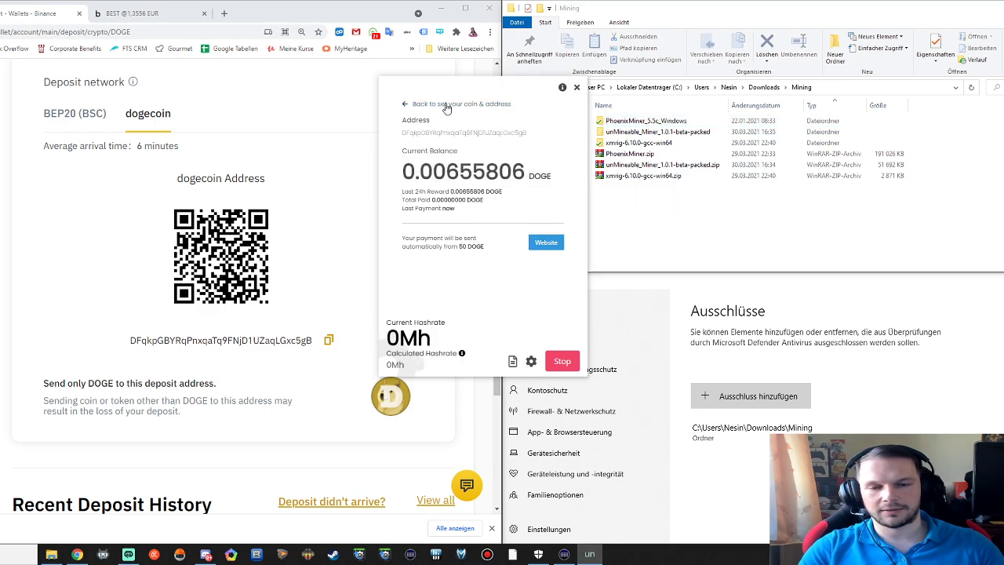
left_click(463, 103)
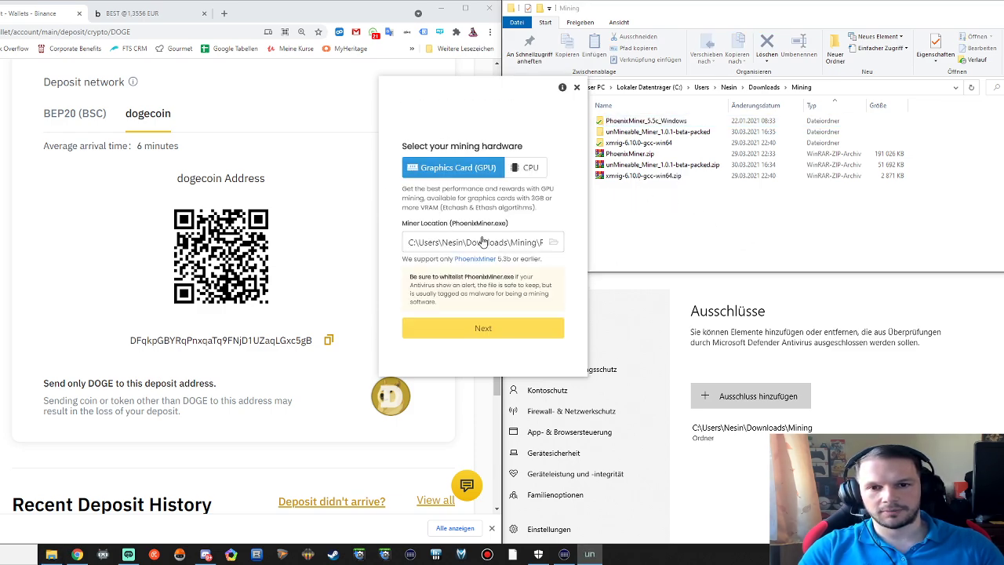
Step: Confirm Graphics Card (GPU) and start mining again with the address and referral code set
left_click(275, 12)
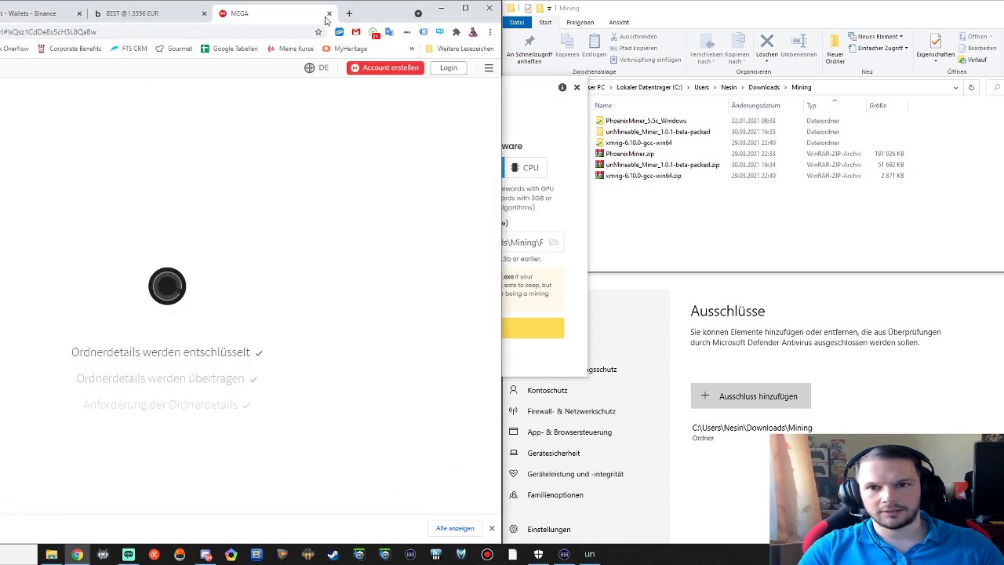
left_click(330, 13)
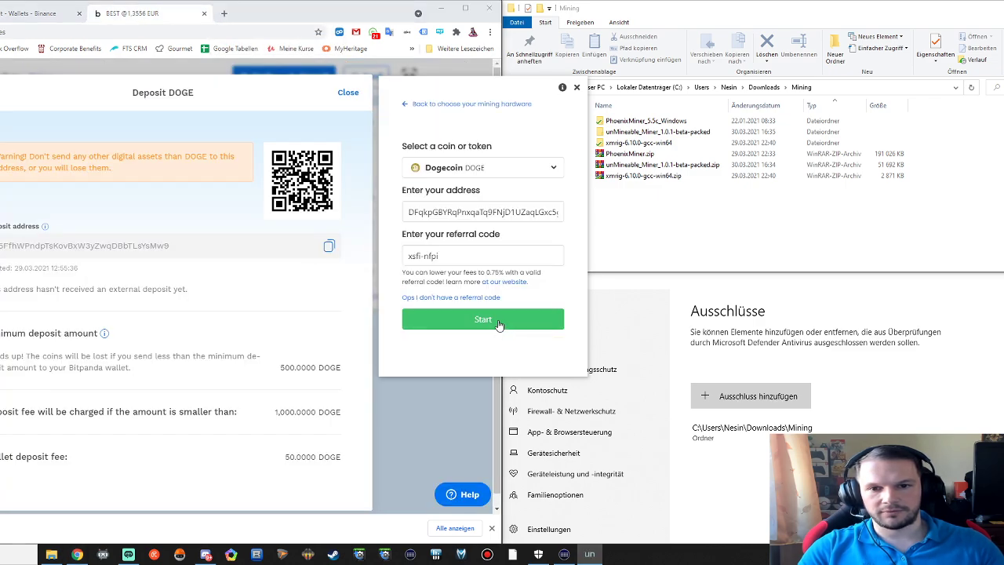
left_click(483, 320)
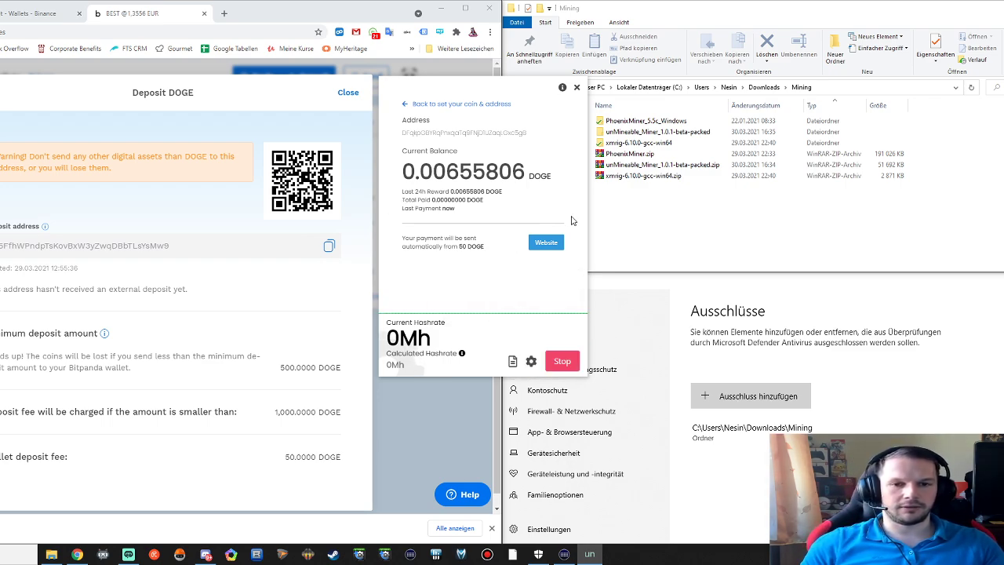
mouse_move(513, 361)
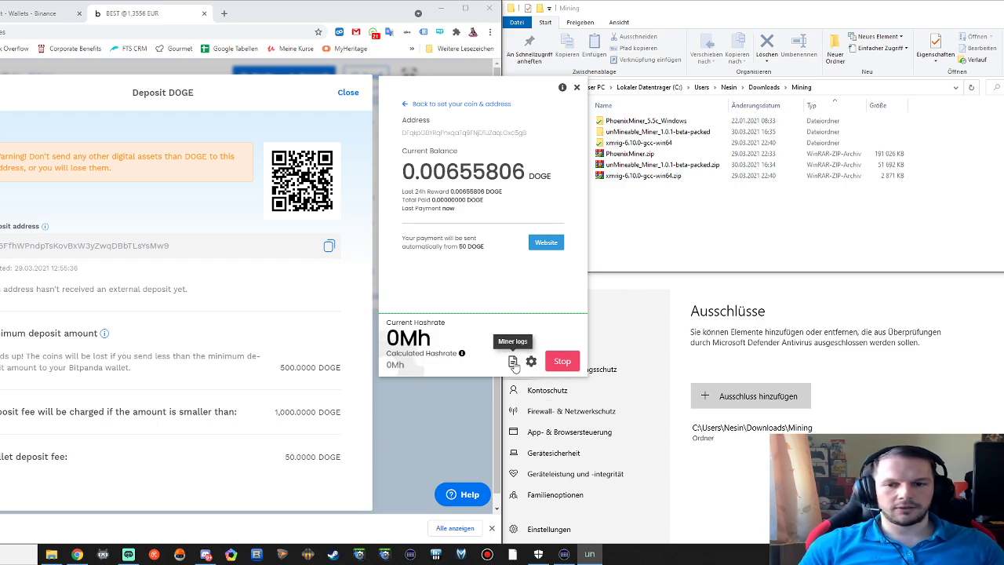
left_click(513, 360)
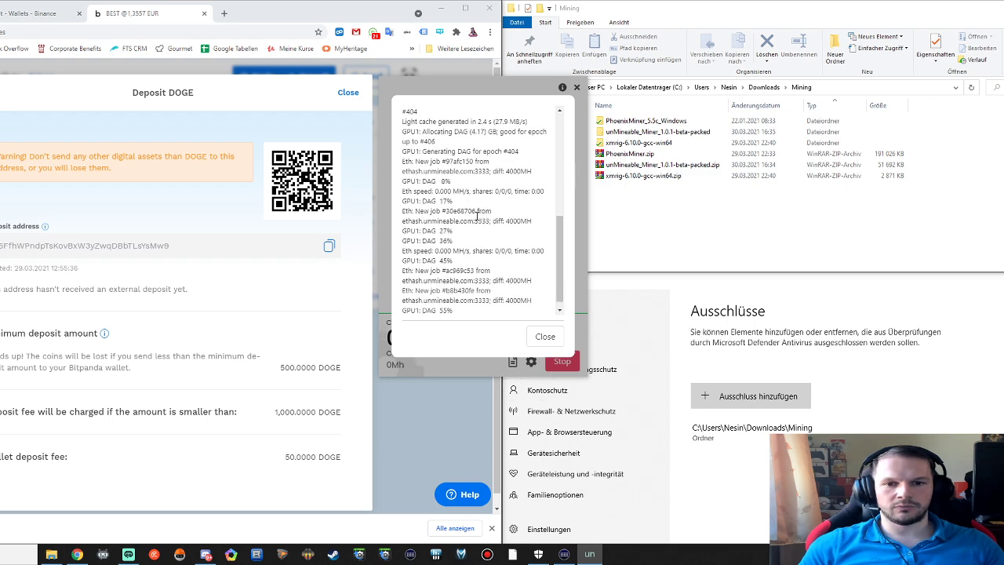
double_click(429, 230)
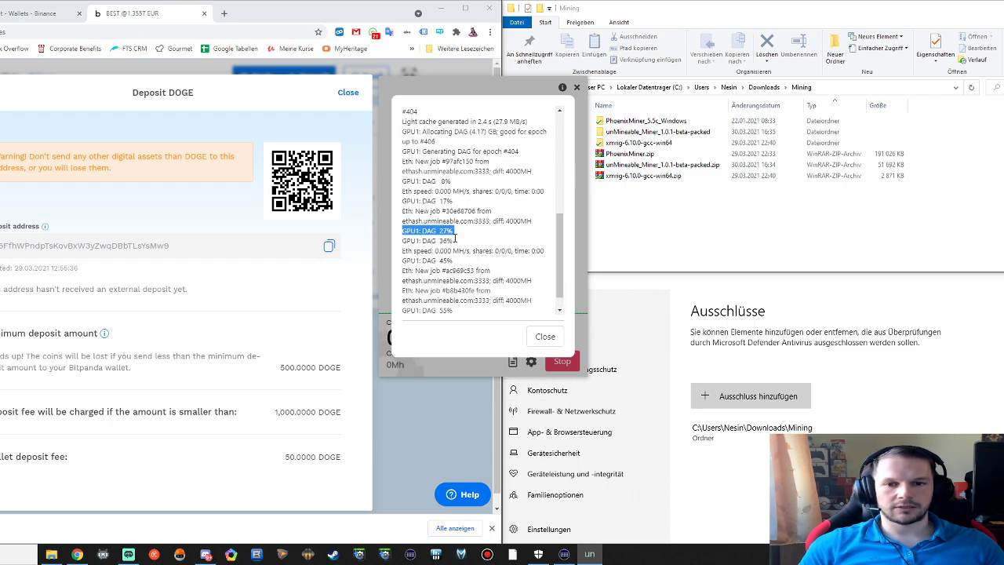
scroll("down", 3)
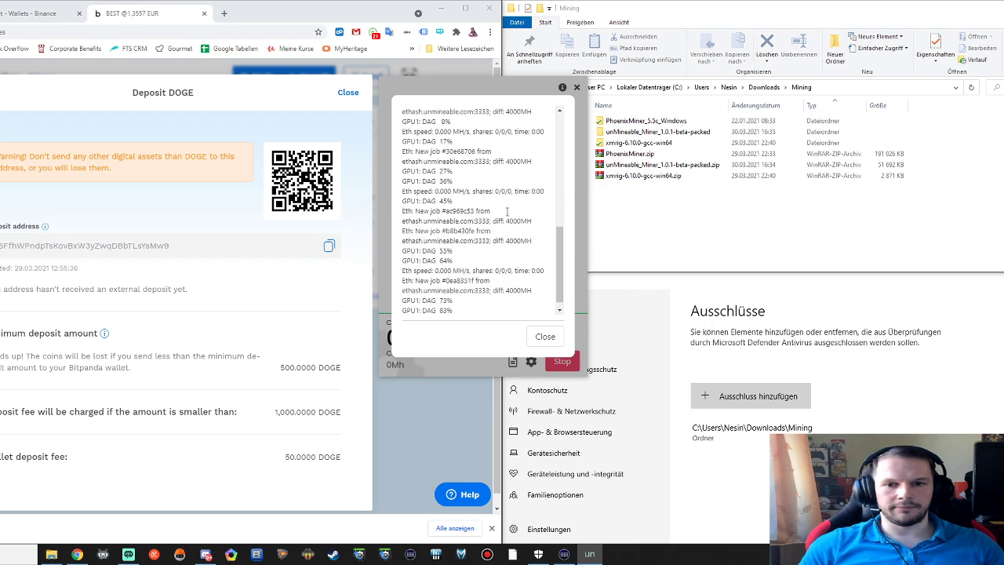
left_click_drag(405, 210, 532, 220)
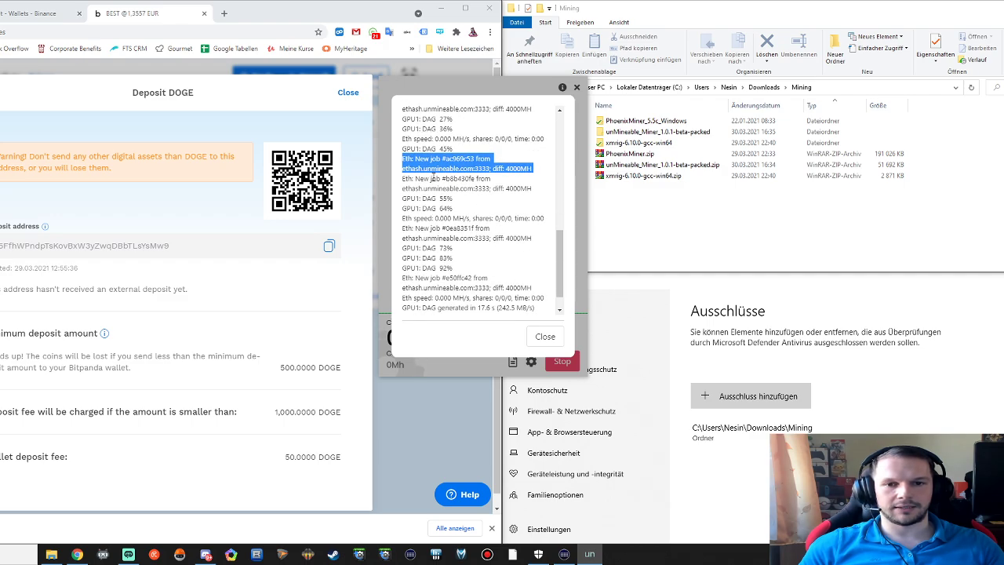
scroll("down", 3)
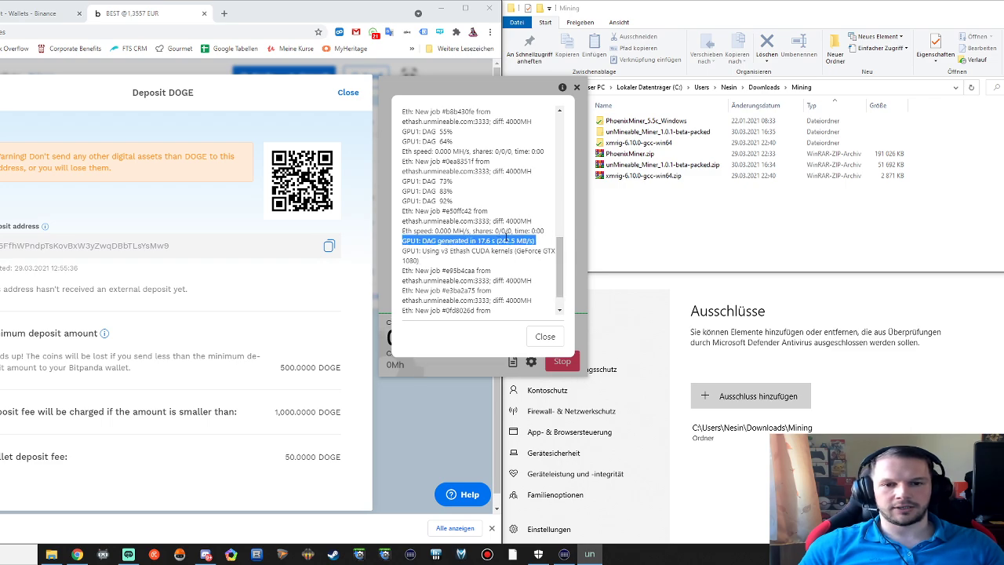
scroll("down", 3)
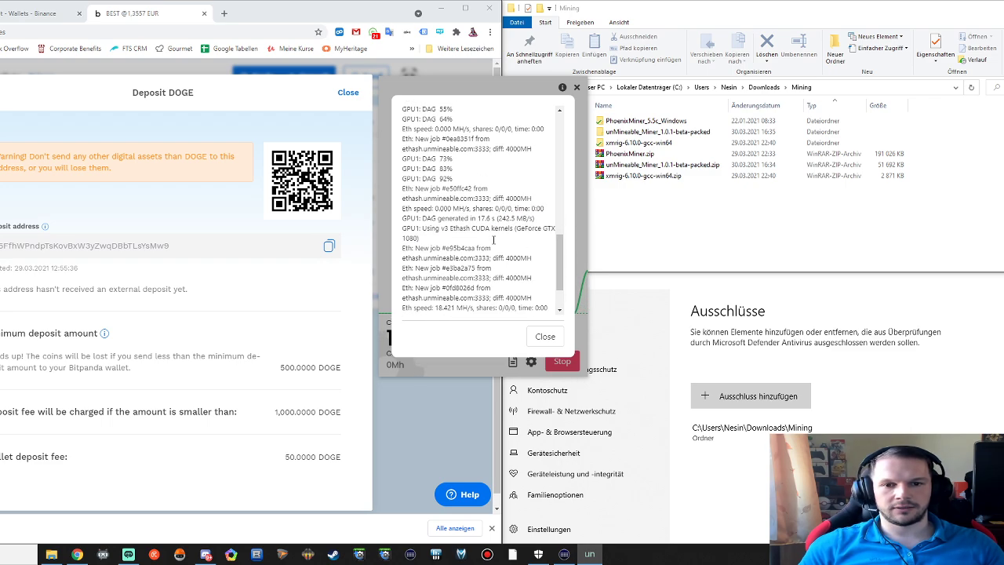
scroll("down", 3)
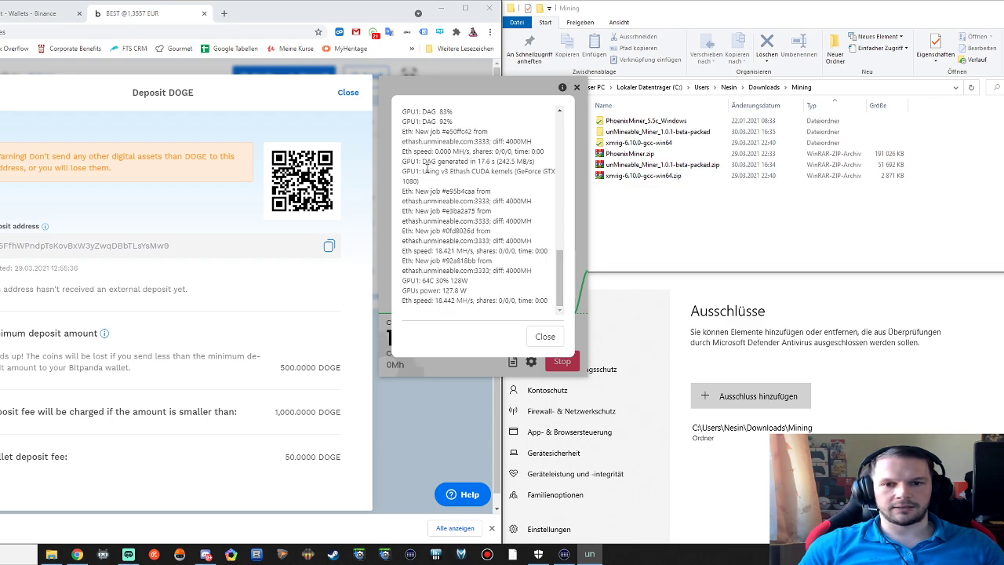
scroll("down", 3)
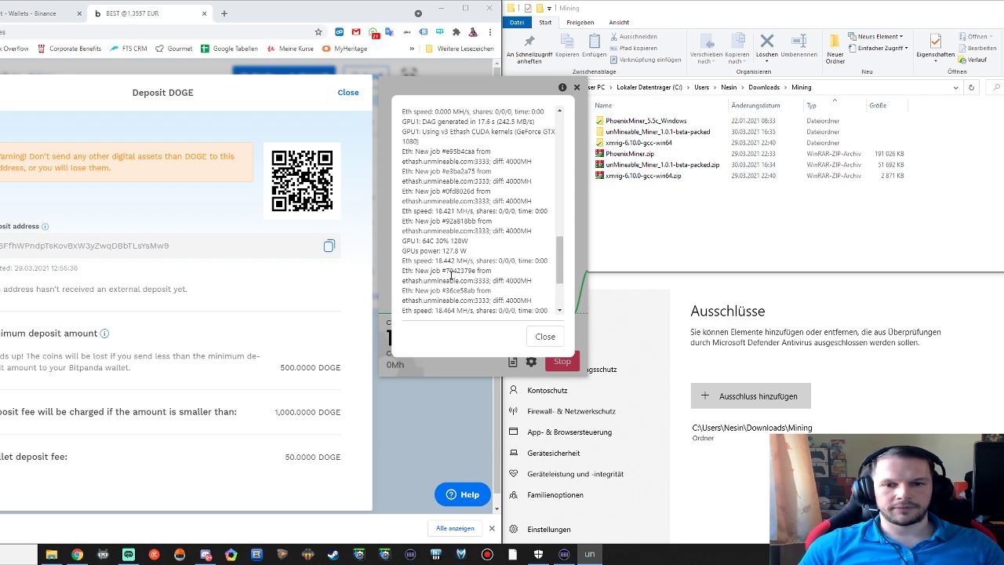
scroll("down", 3)
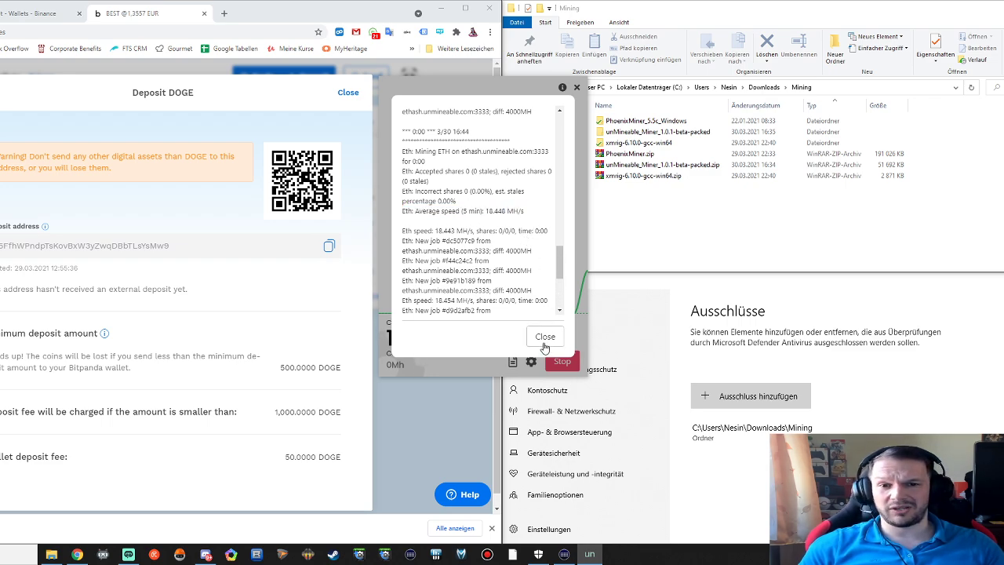
left_click(544, 335)
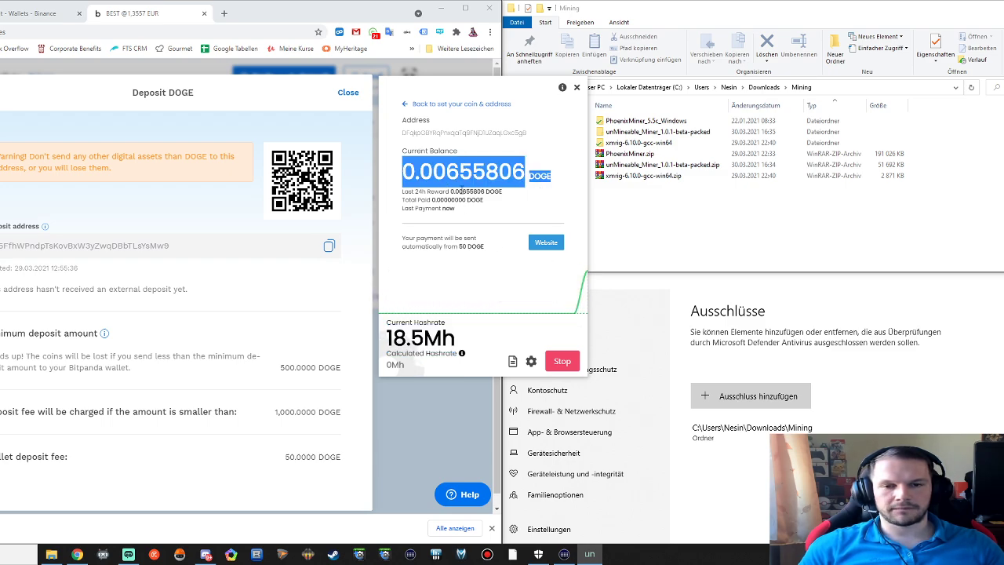
mouse_move(461, 215)
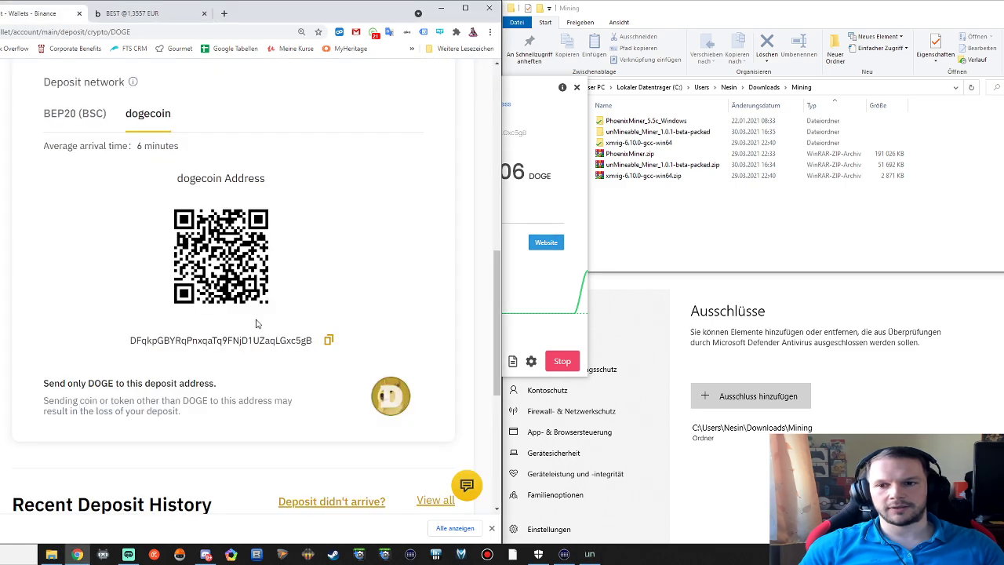
Step: Show the DOGE address stats page from the Website button, with the 0.0066 DOGE balance and hashrate chart
left_click(546, 242)
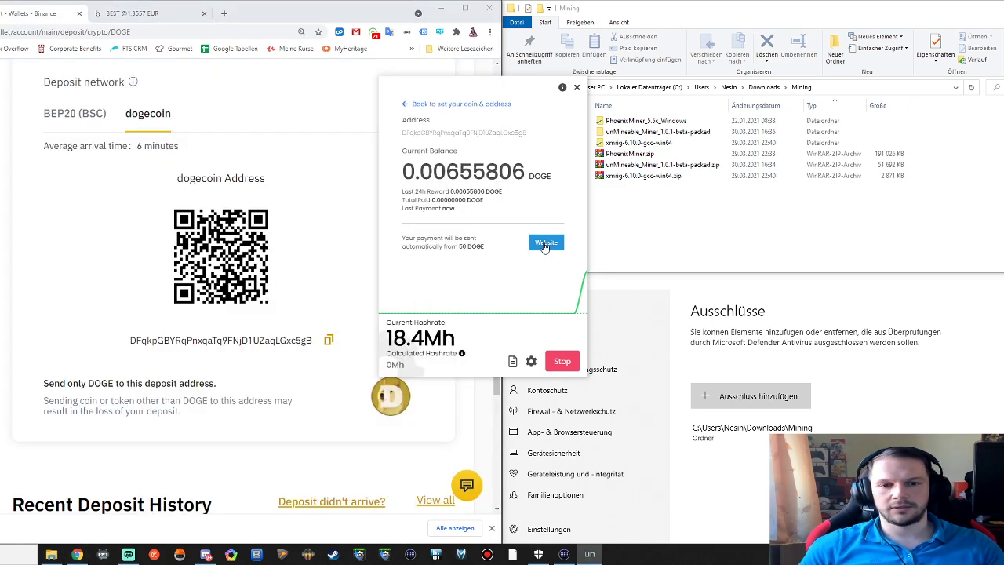
left_click(546, 241)
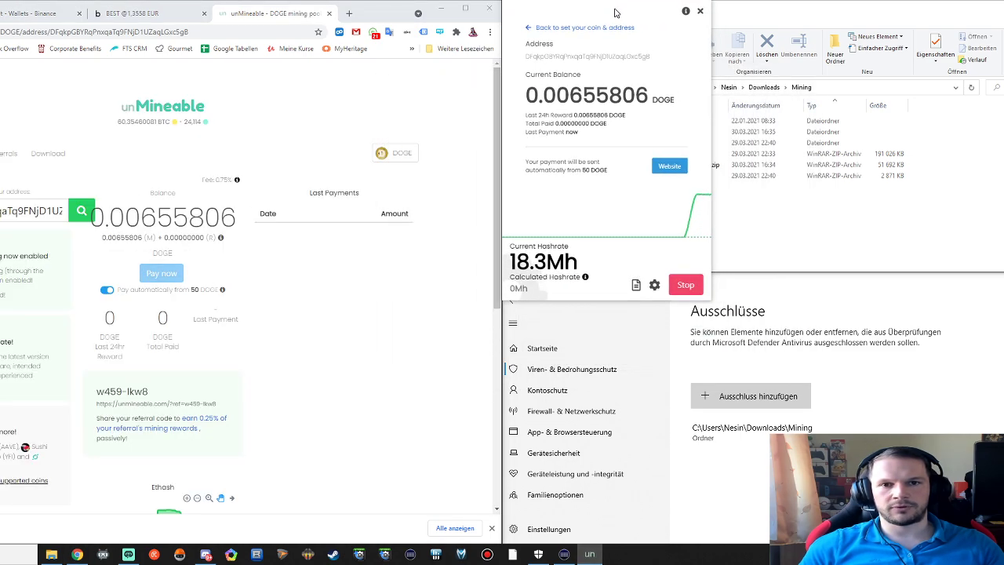
scroll("down", 3)
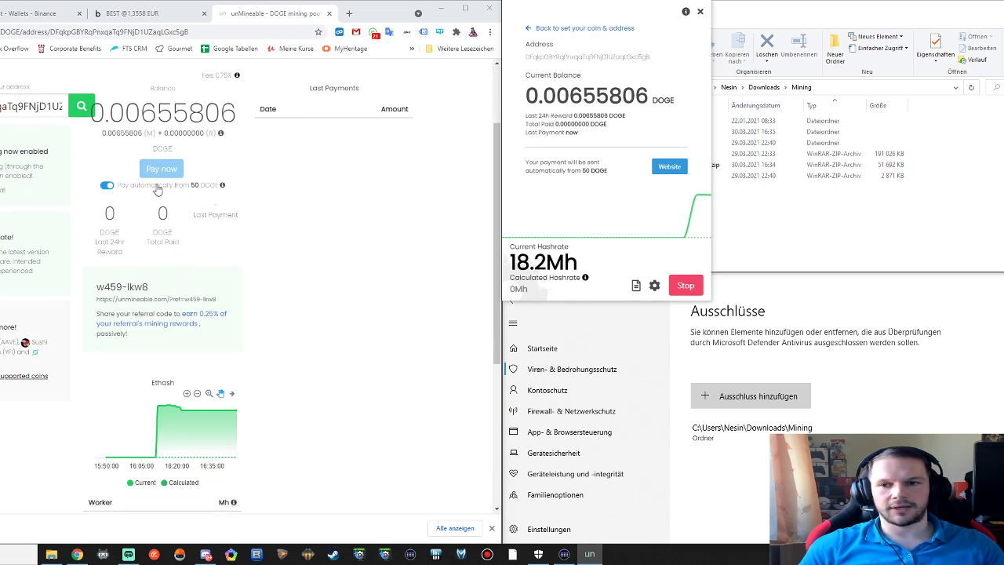
mouse_move(222, 185)
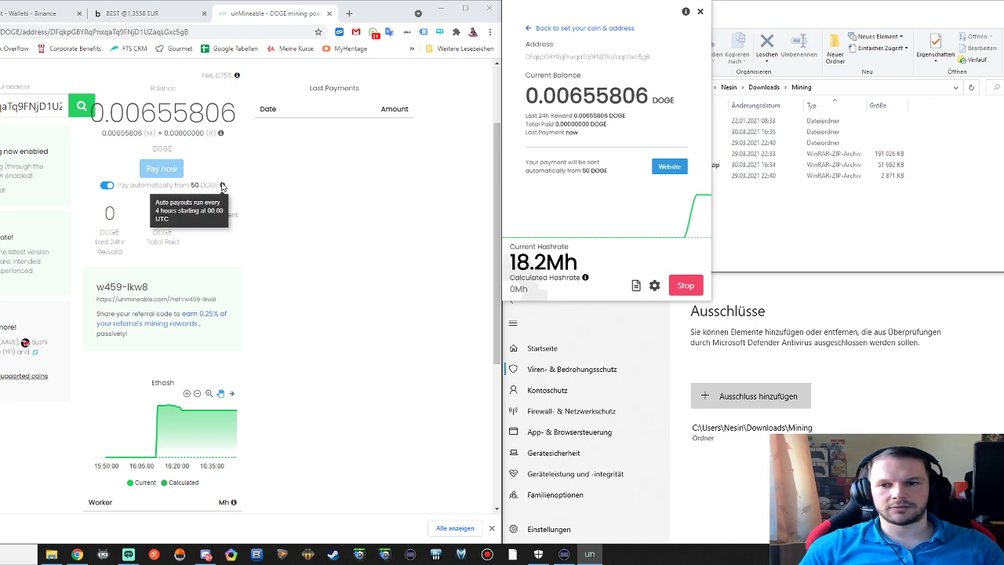
mouse_move(198, 194)
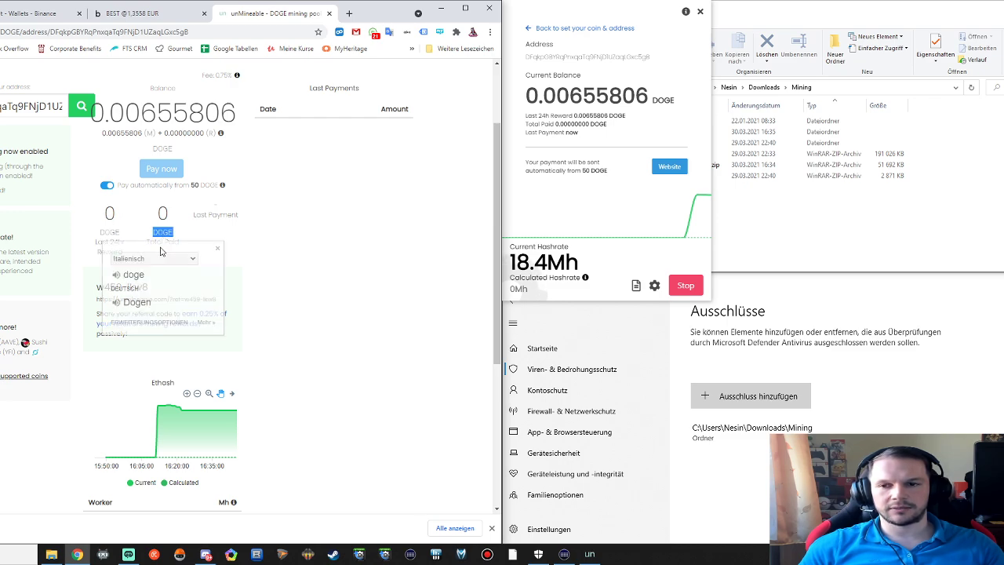
left_click(216, 248)
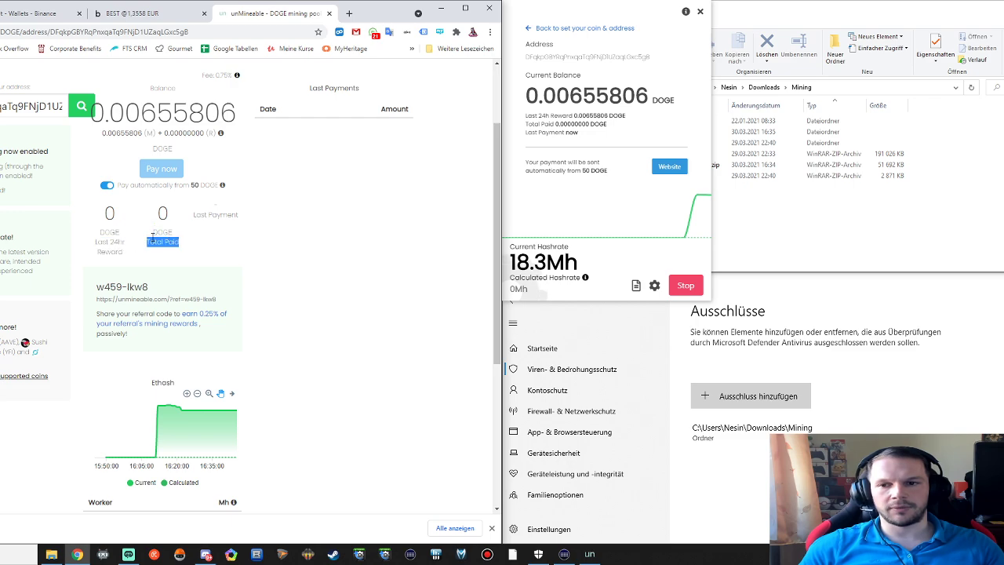
scroll("down", 3)
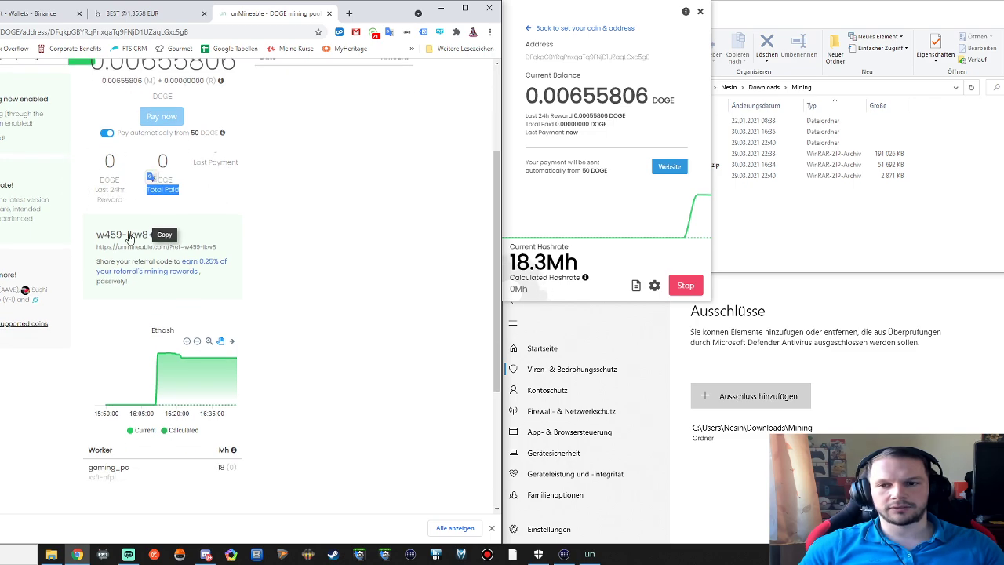
Step: Copy the referral link for code w459-lkw8 and review the gaming_pc worker and chart
double_click(123, 235)
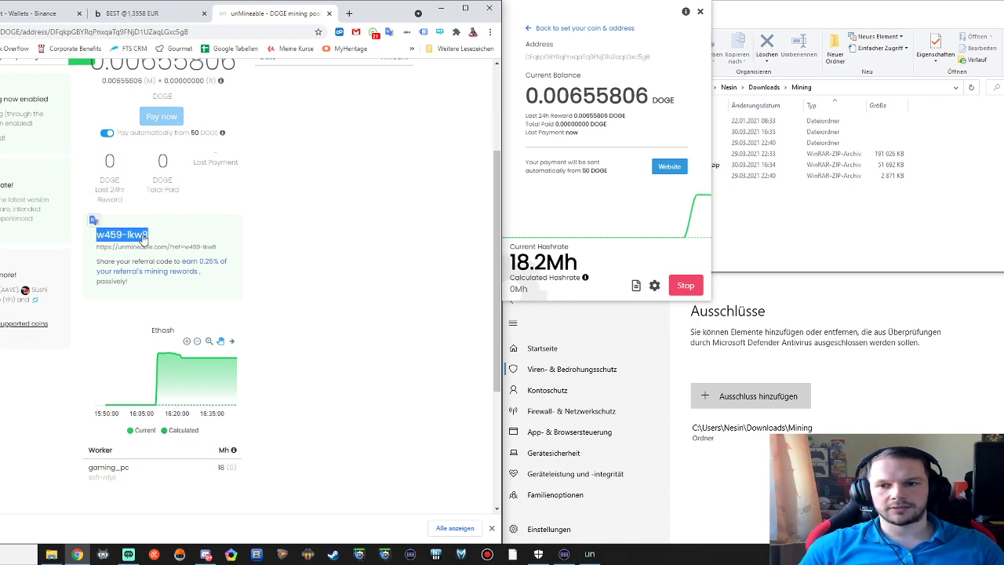
mouse_move(201, 239)
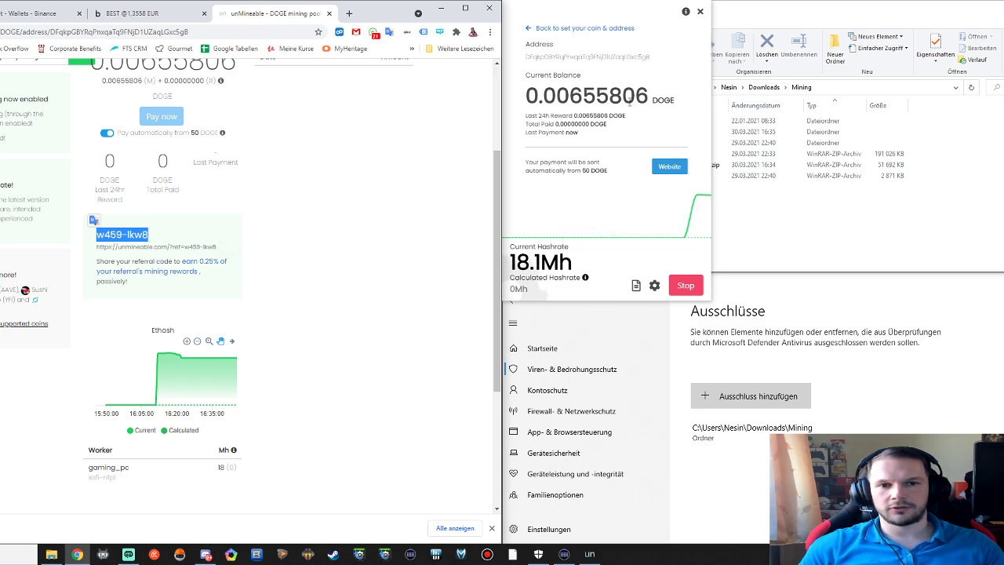
mouse_move(154, 252)
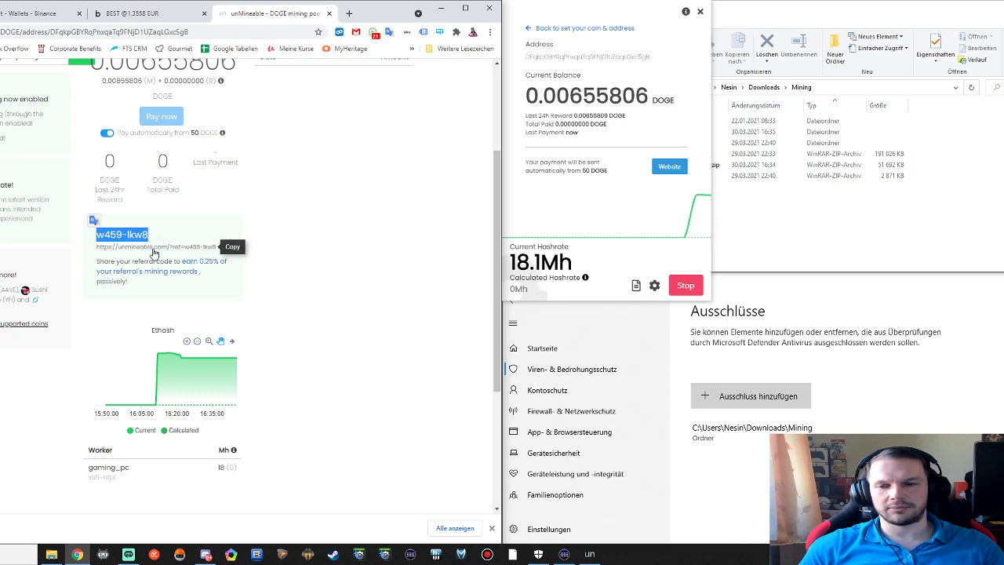
left_click(232, 246)
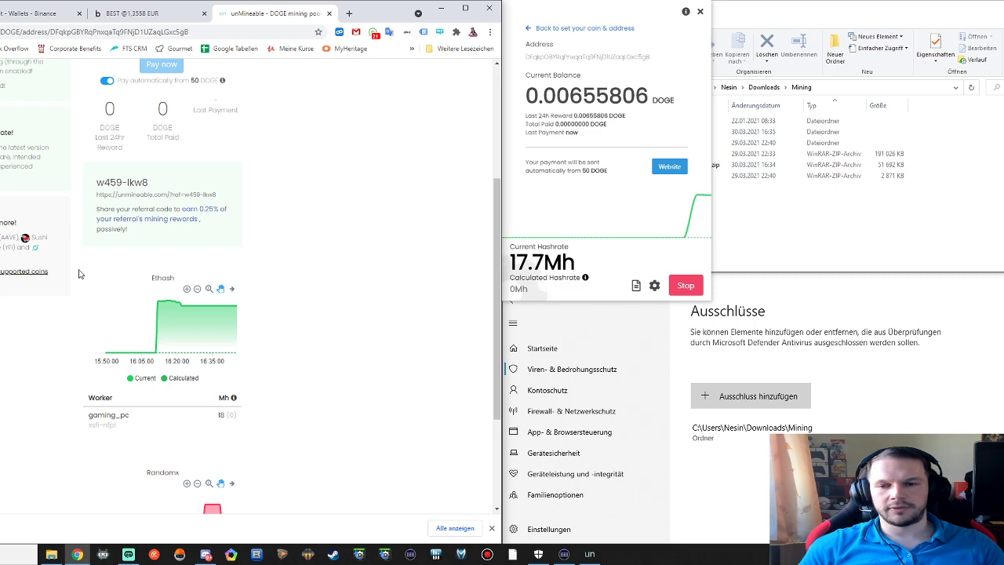
scroll("up", 3)
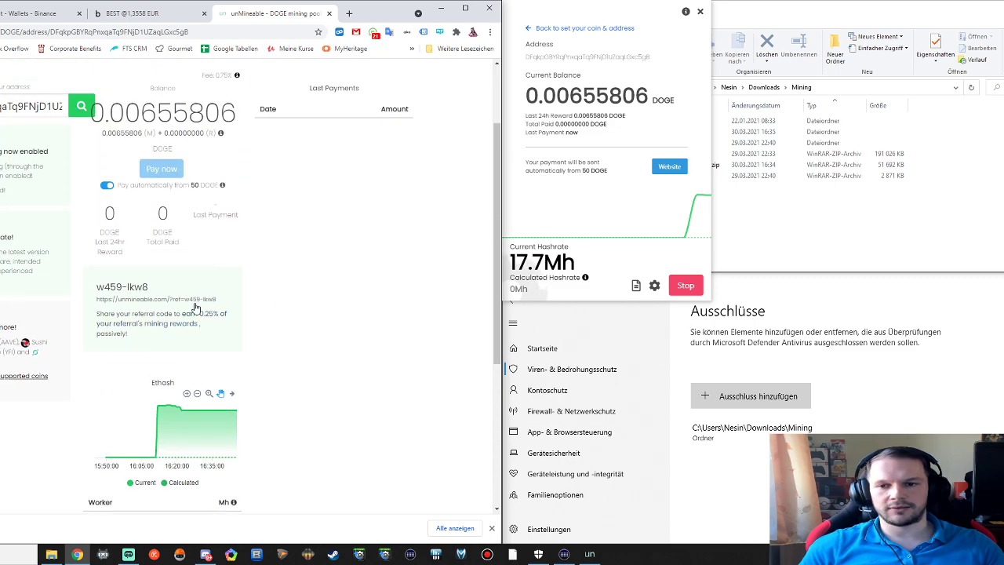
scroll("down", 3)
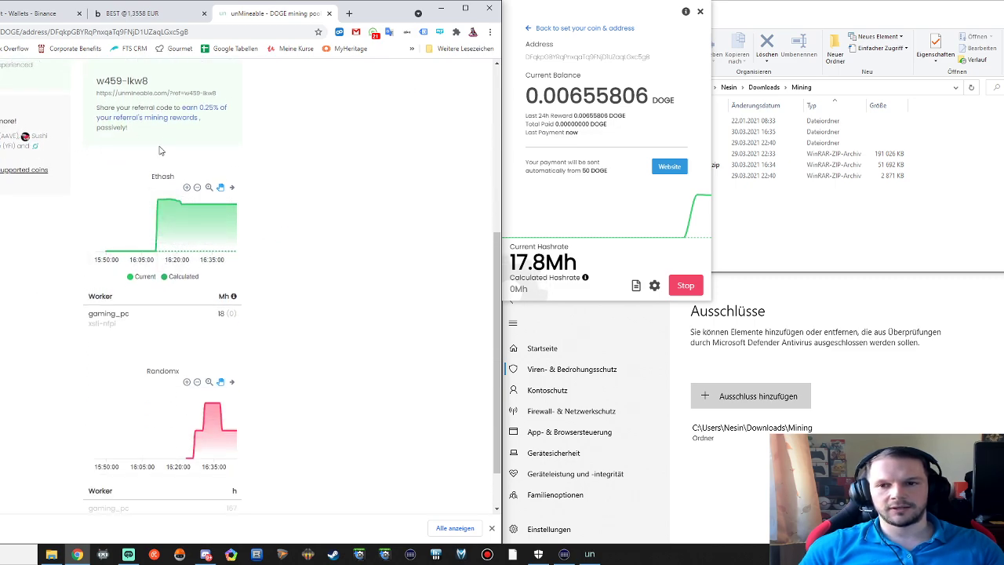
scroll("up", 3)
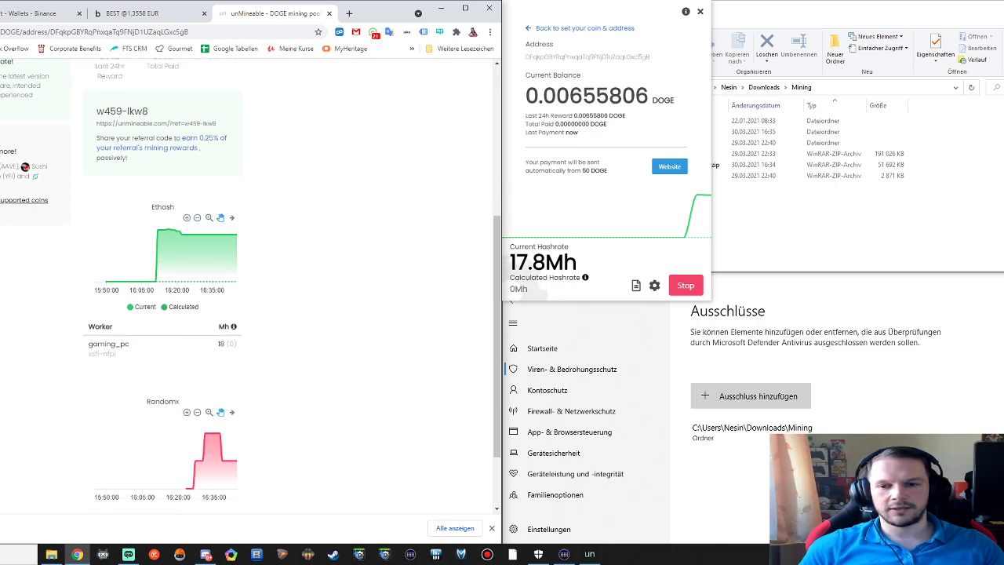
scroll("up", 3)
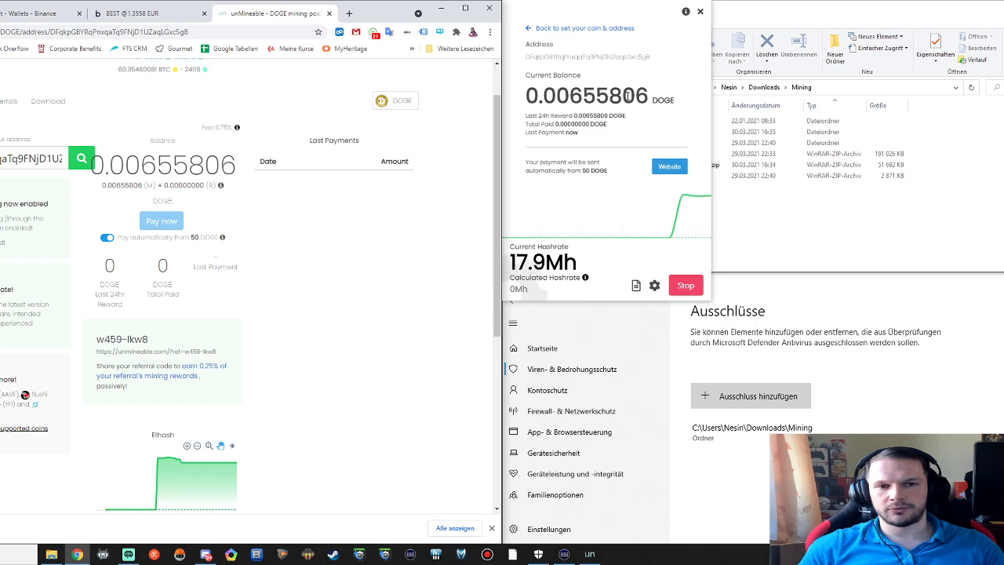
mouse_move(599, 220)
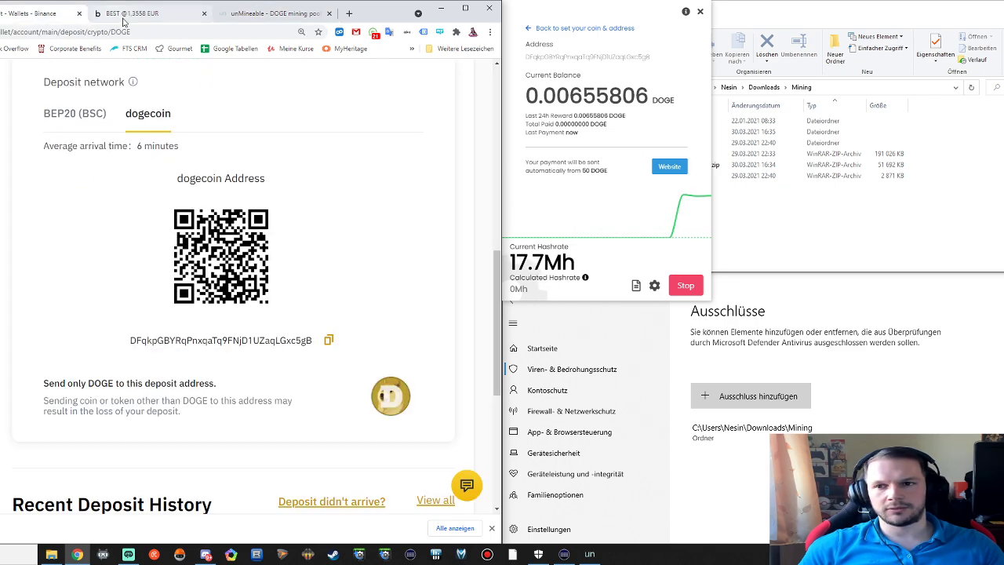
left_click(144, 13)
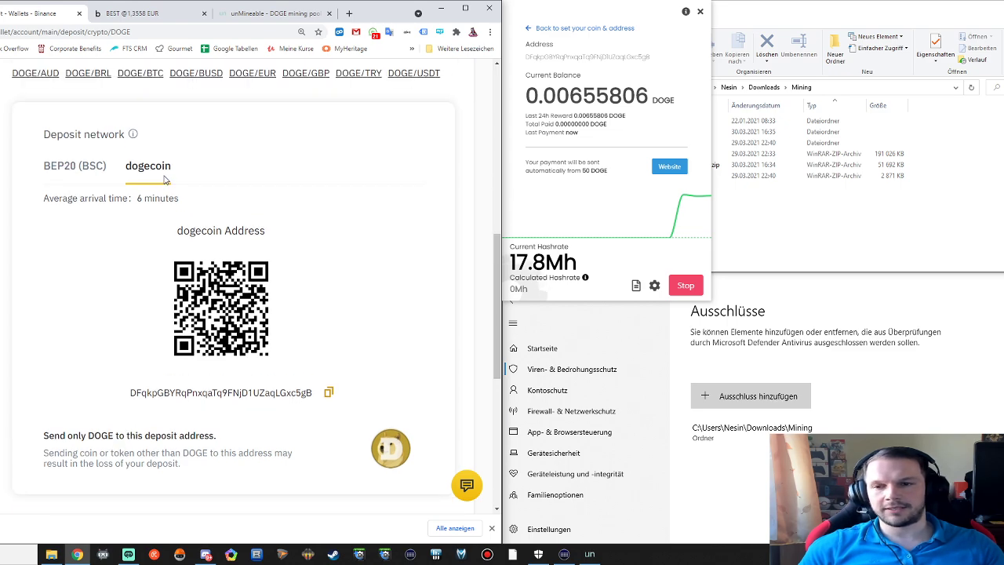
left_click(149, 13)
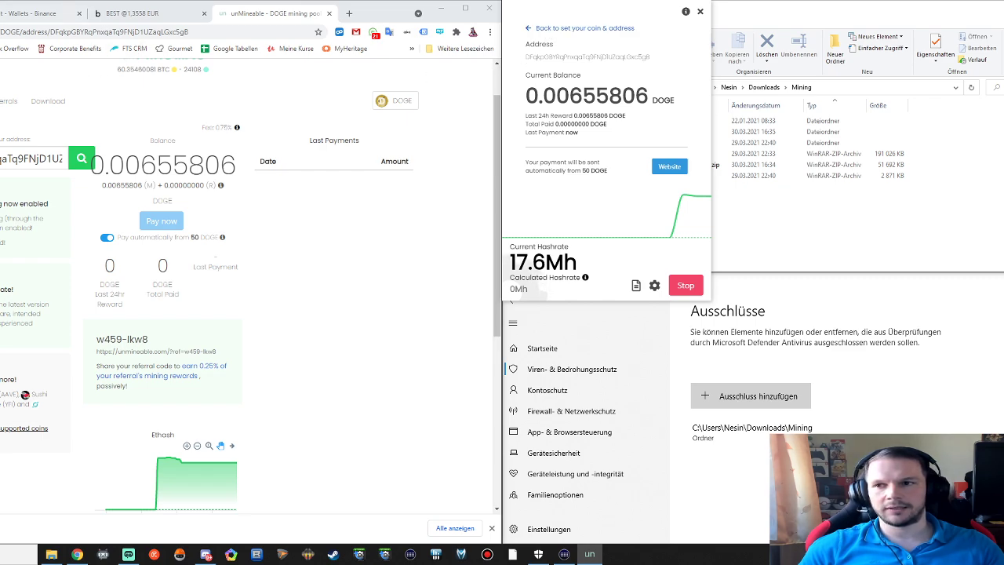
mouse_move(620, 226)
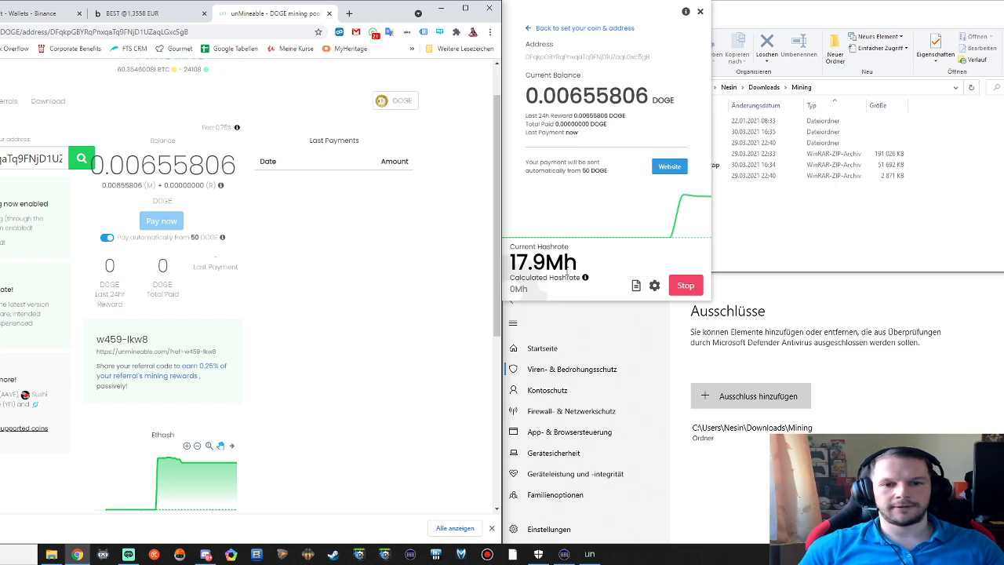
mouse_move(662, 203)
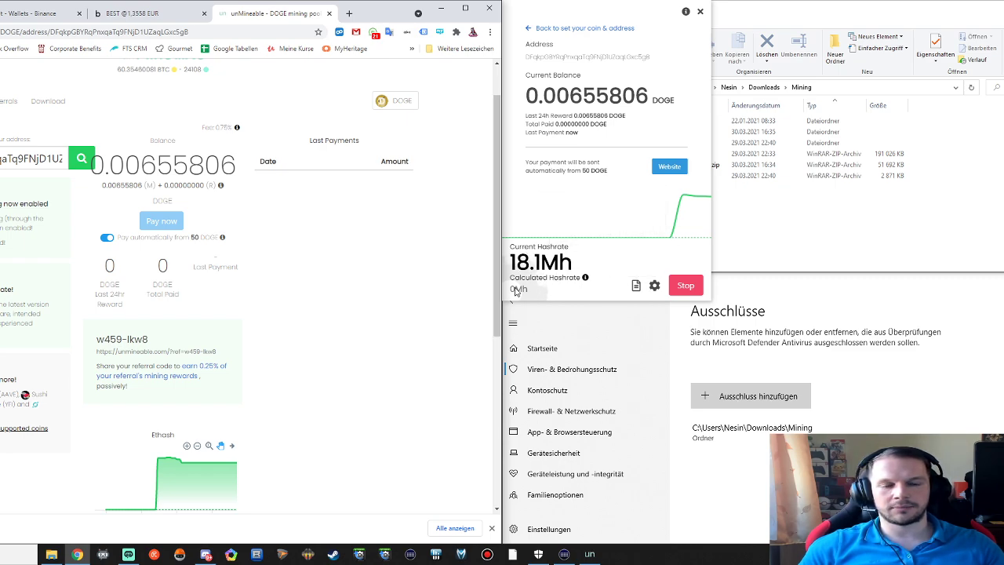
mouse_move(628, 295)
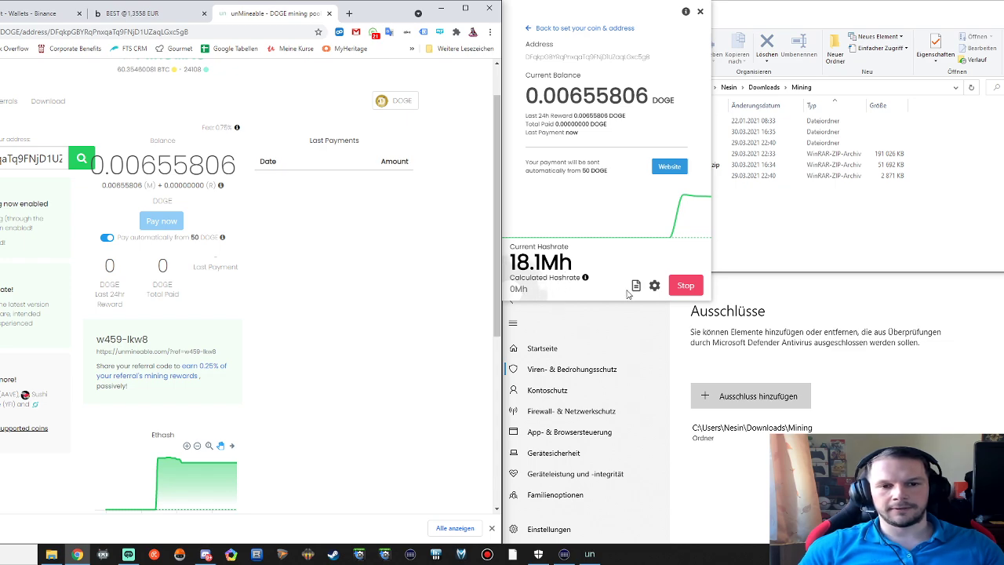
Step: Show the miner Settings panel with intensity, Ethash algorithm and gaming_pc worker while mining runs
left_click(635, 286)
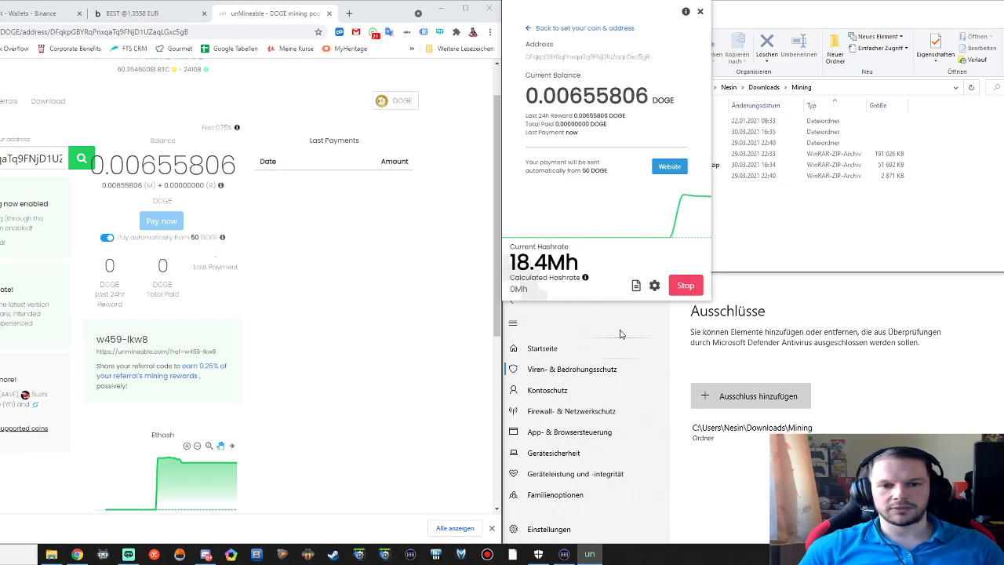
mouse_move(536, 295)
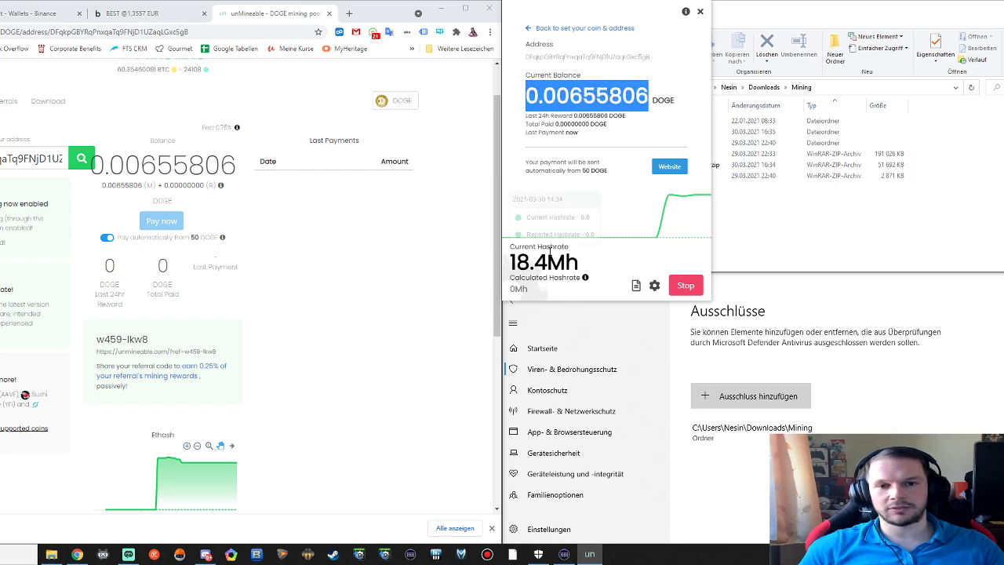
left_click(654, 286)
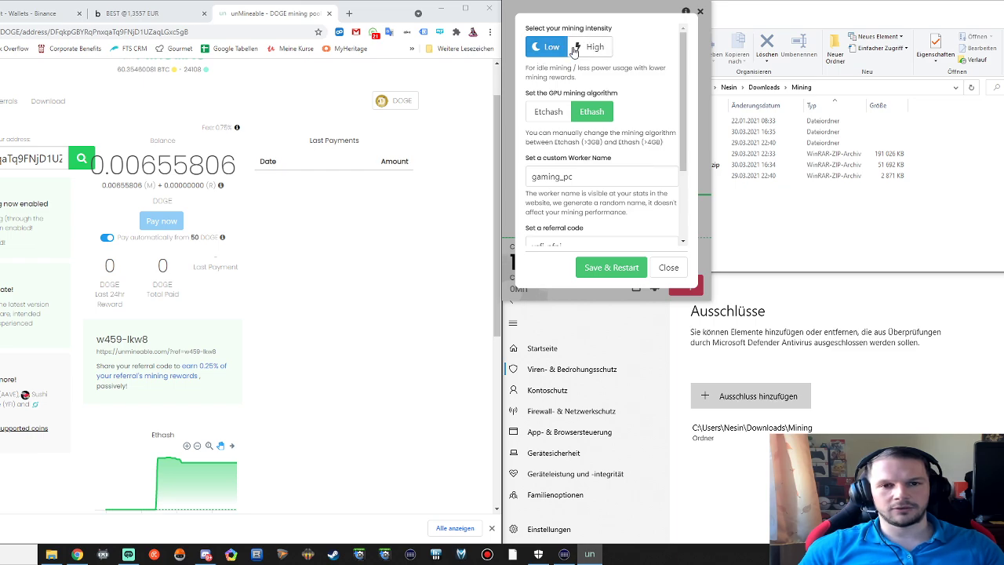
scroll("down", 3)
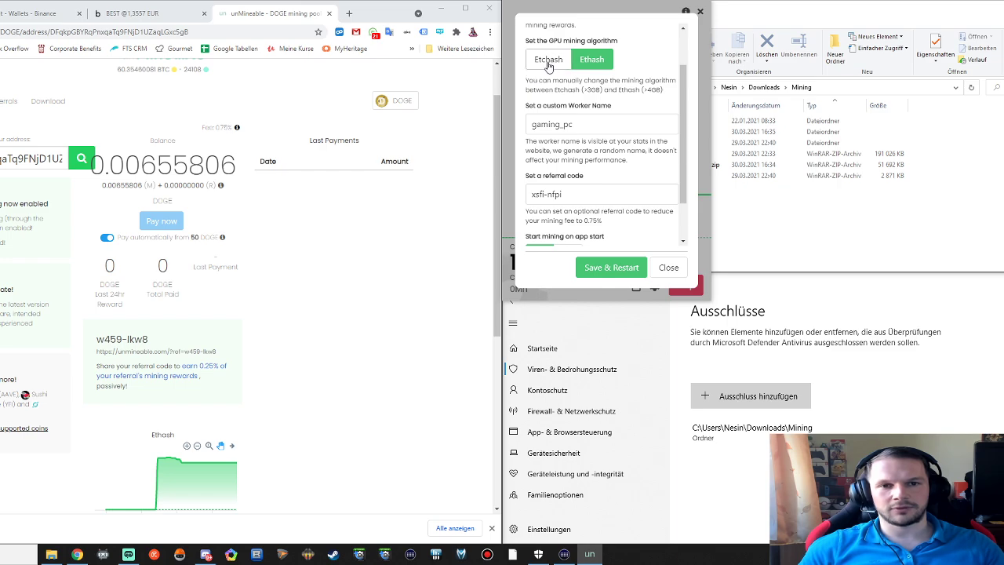
mouse_move(552, 70)
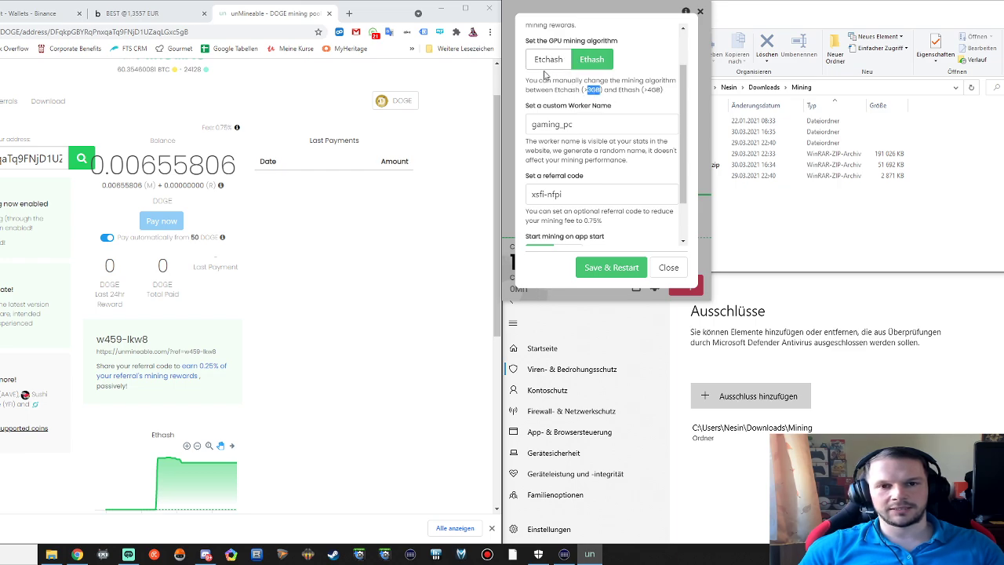
mouse_move(555, 73)
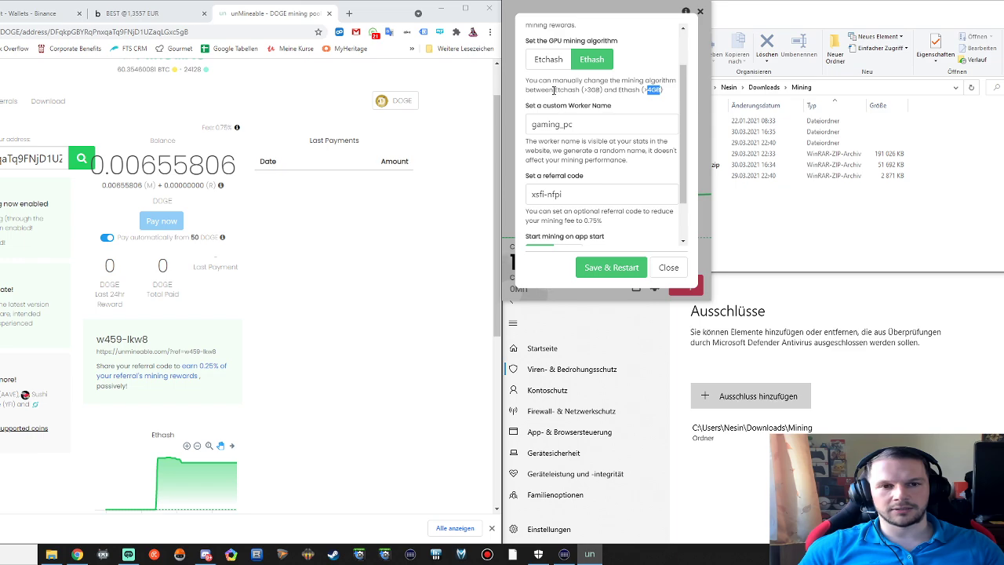
mouse_move(631, 98)
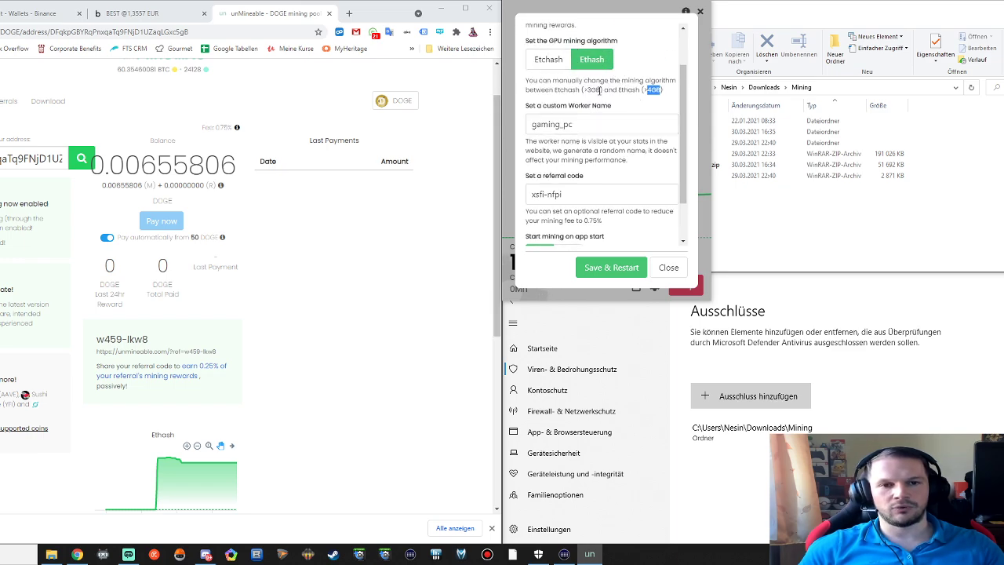
mouse_move(645, 76)
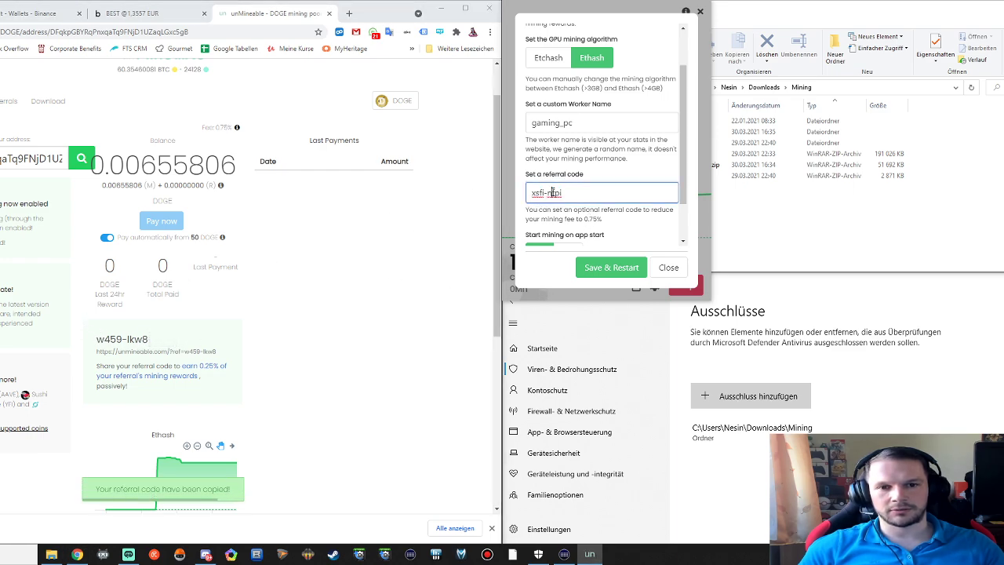
type("w459-lkw8")
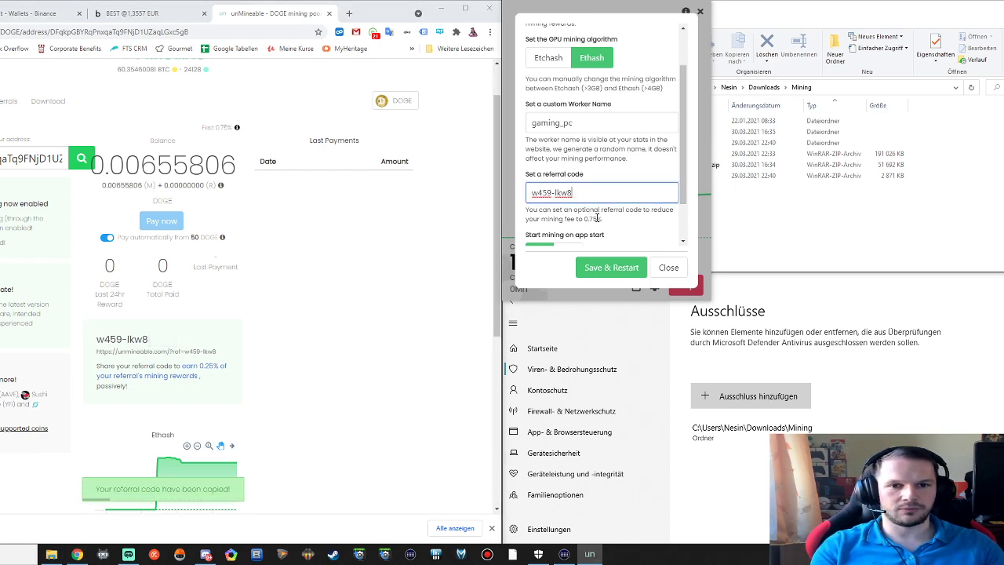
scroll("down", 3)
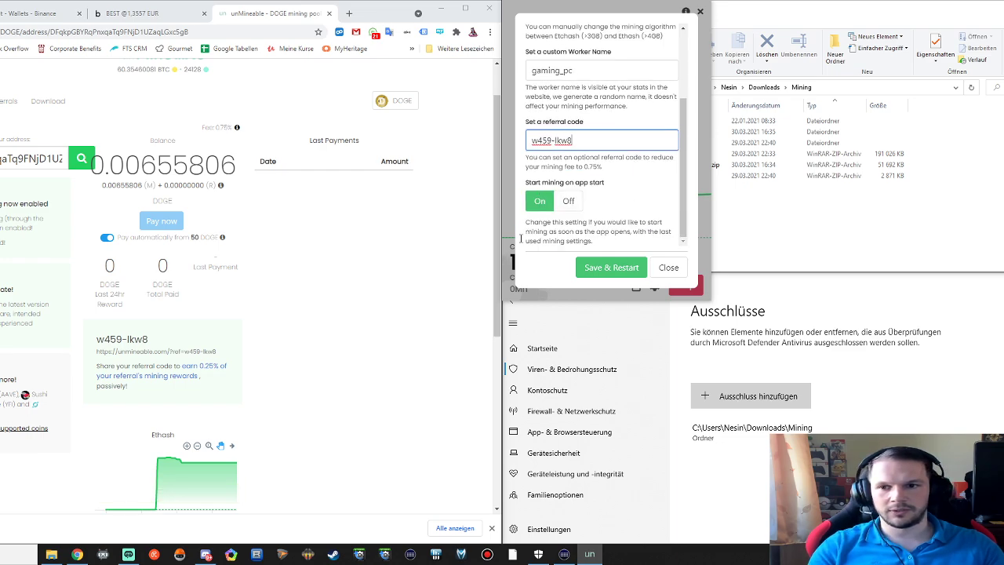
scroll("down", 3)
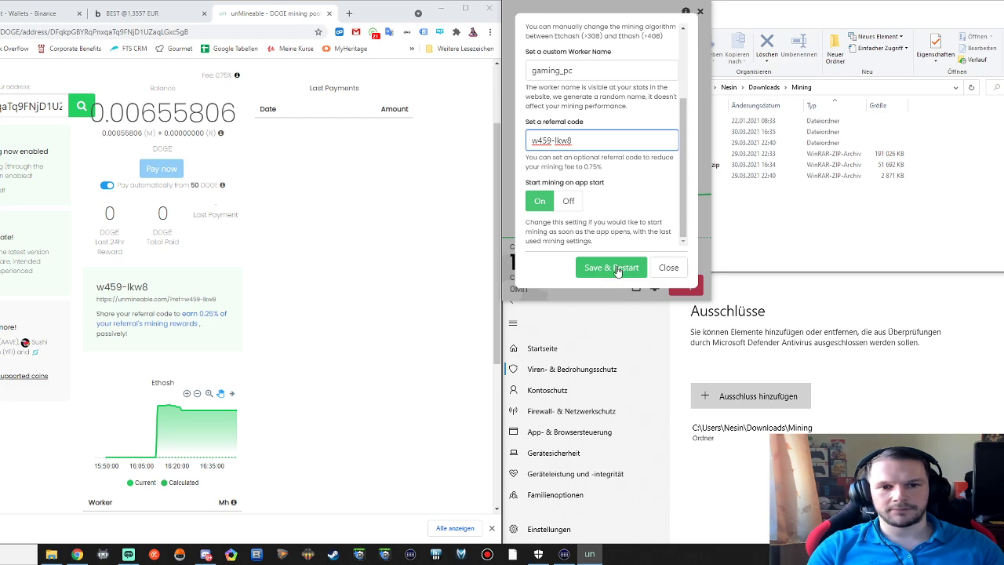
left_click(612, 266)
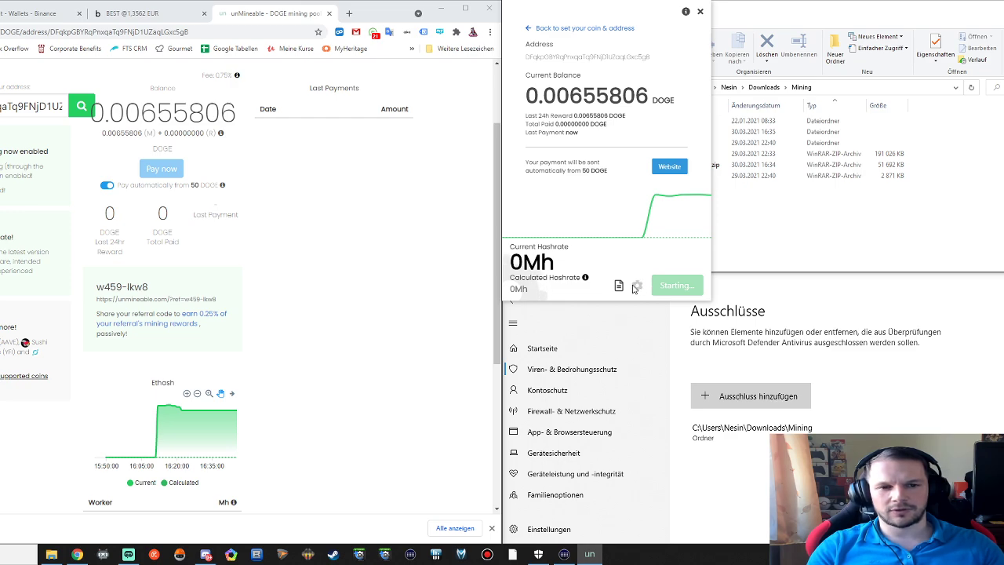
left_click(637, 286)
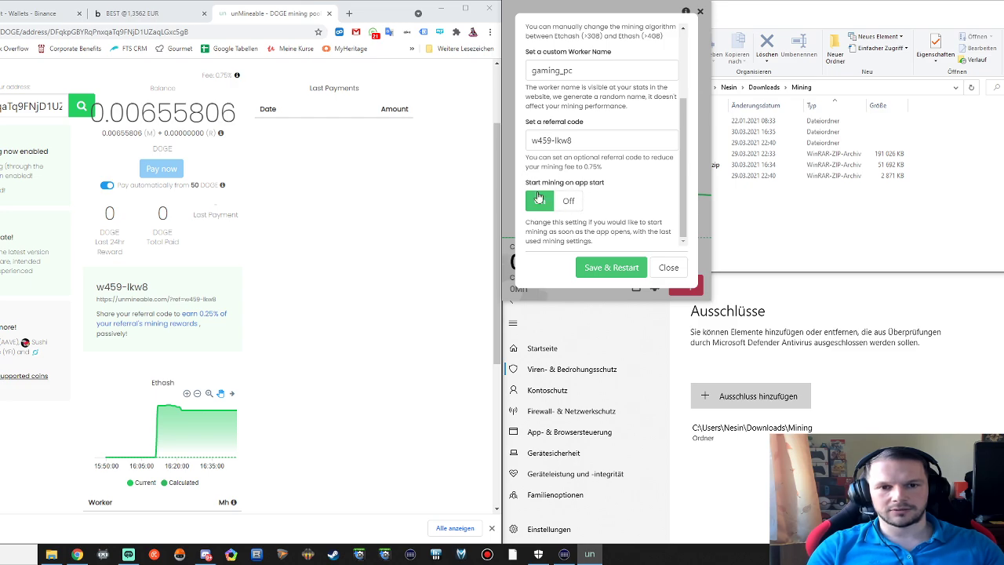
Step: Set Start mining on app start to On and apply it with Save & Restart
left_click(540, 201)
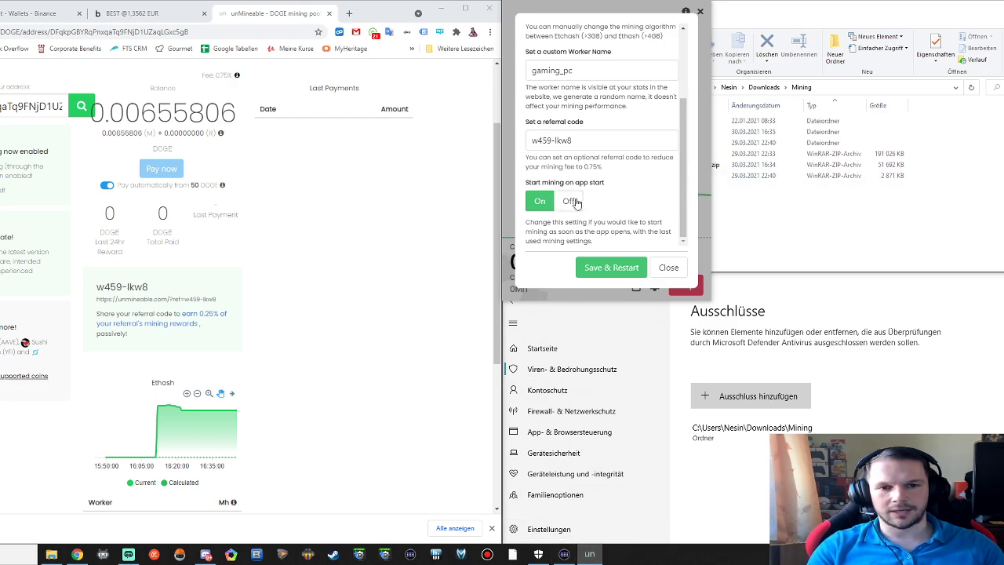
mouse_move(637, 229)
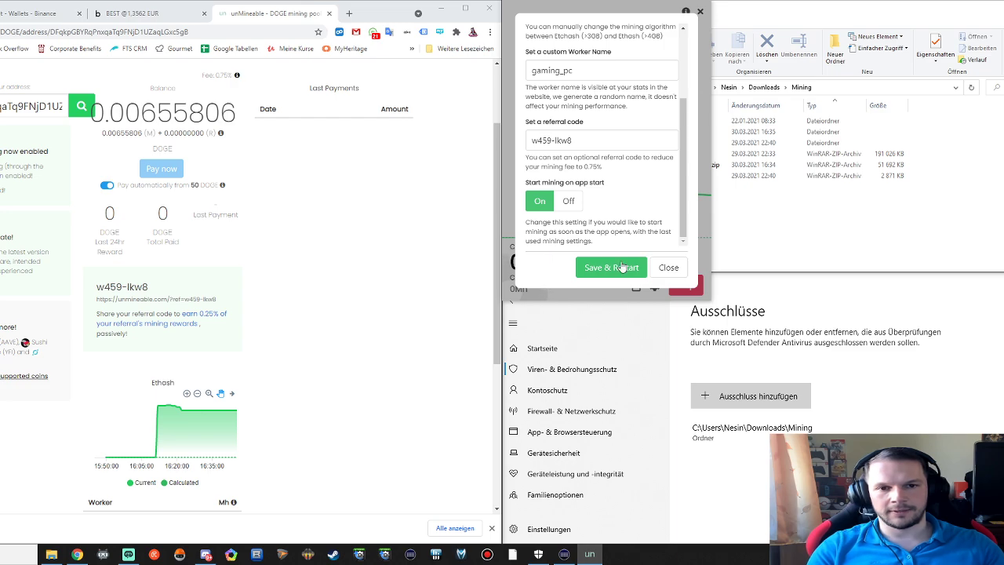
scroll("up", 3)
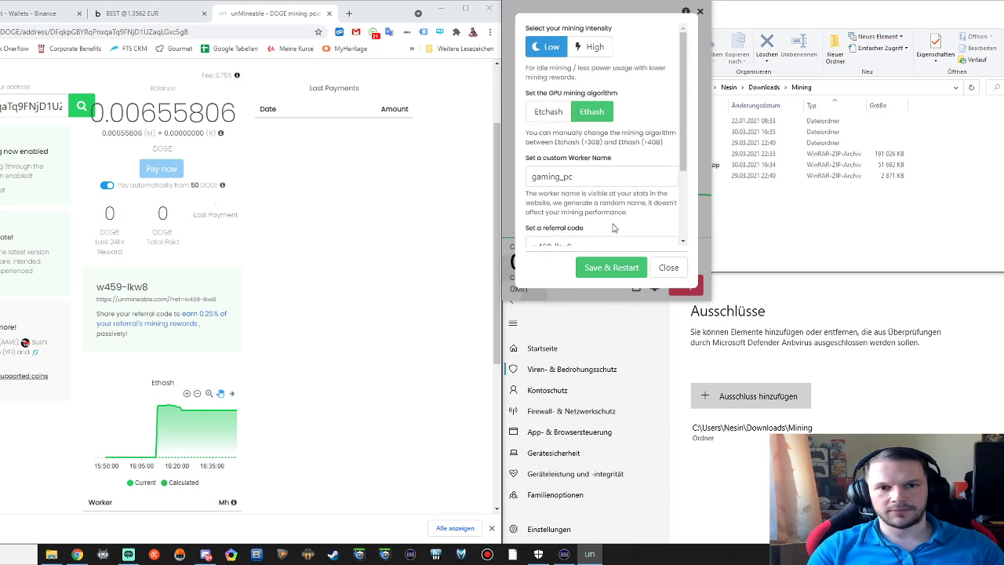
mouse_move(625, 171)
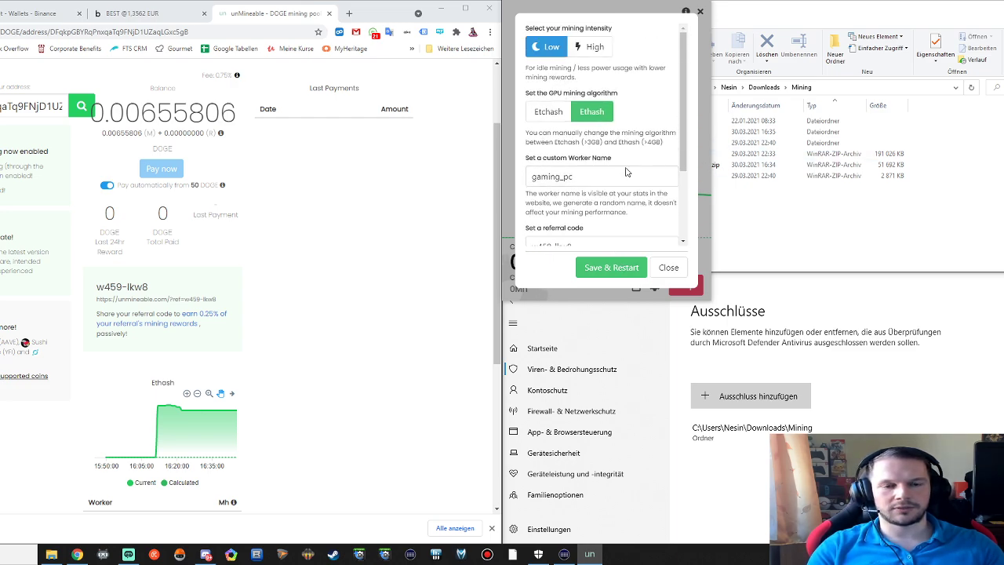
left_click(610, 267)
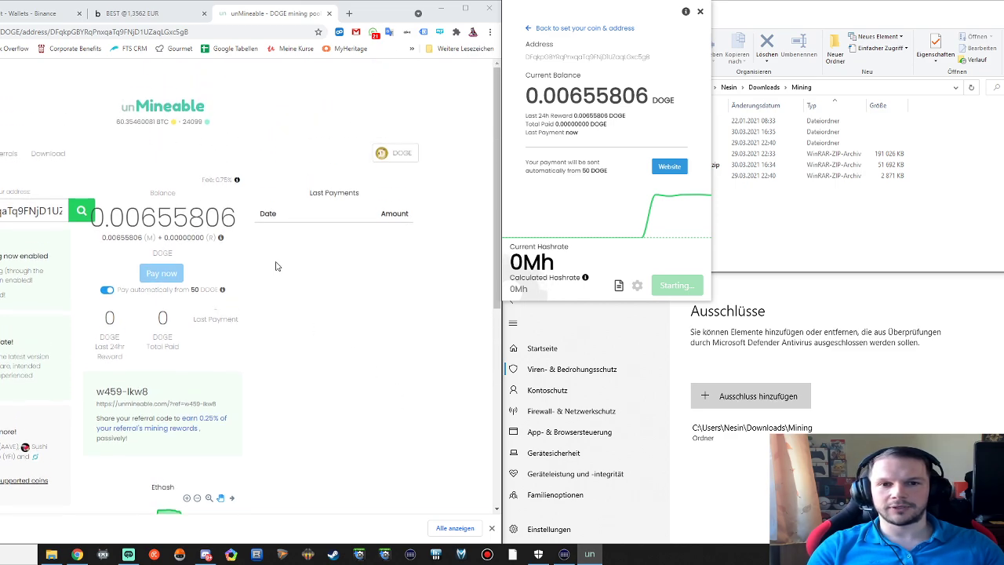
Step: Wait on the dashboard while the miner leaves Starting and the Stop button appears
left_click(675, 286)
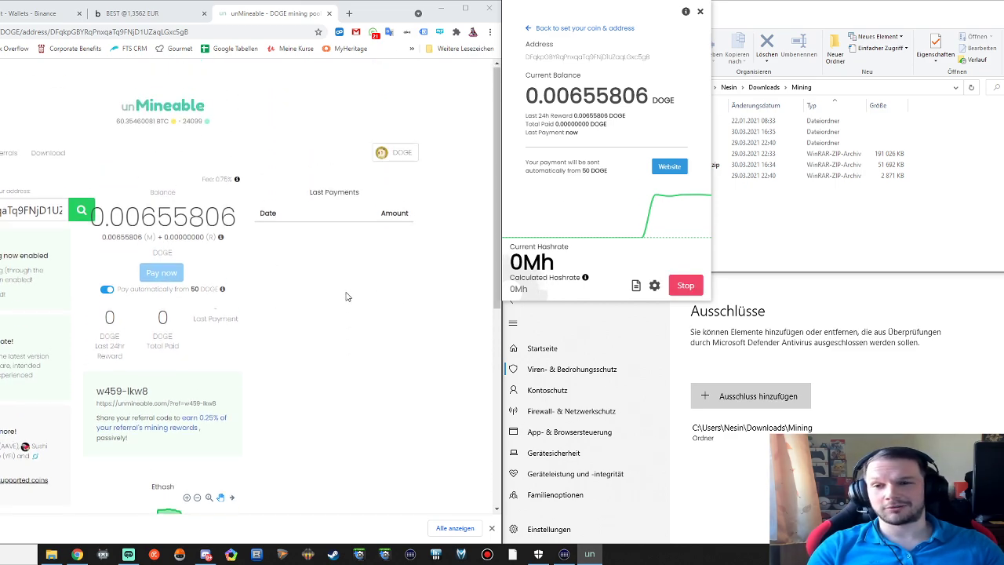
mouse_move(330, 287)
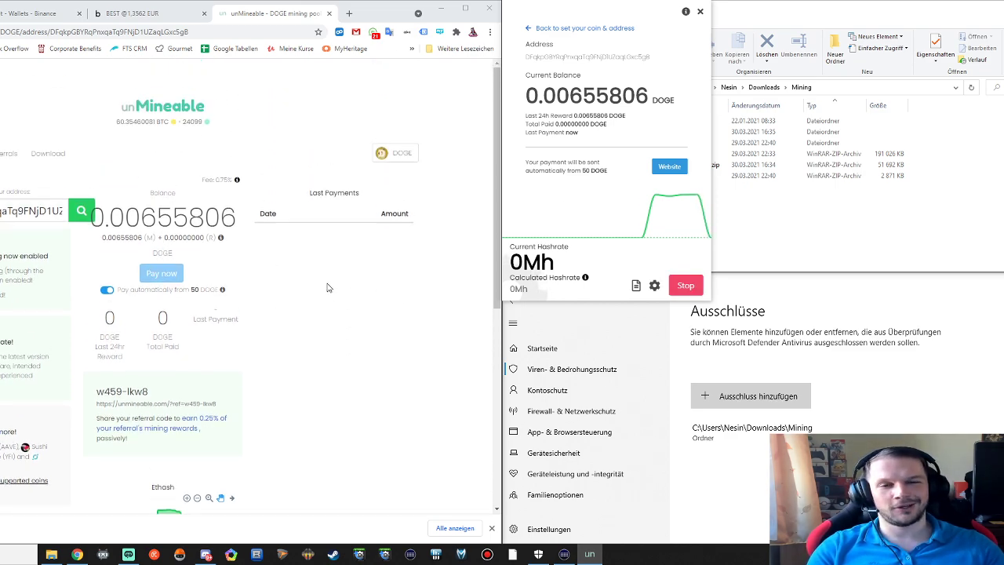
mouse_move(376, 273)
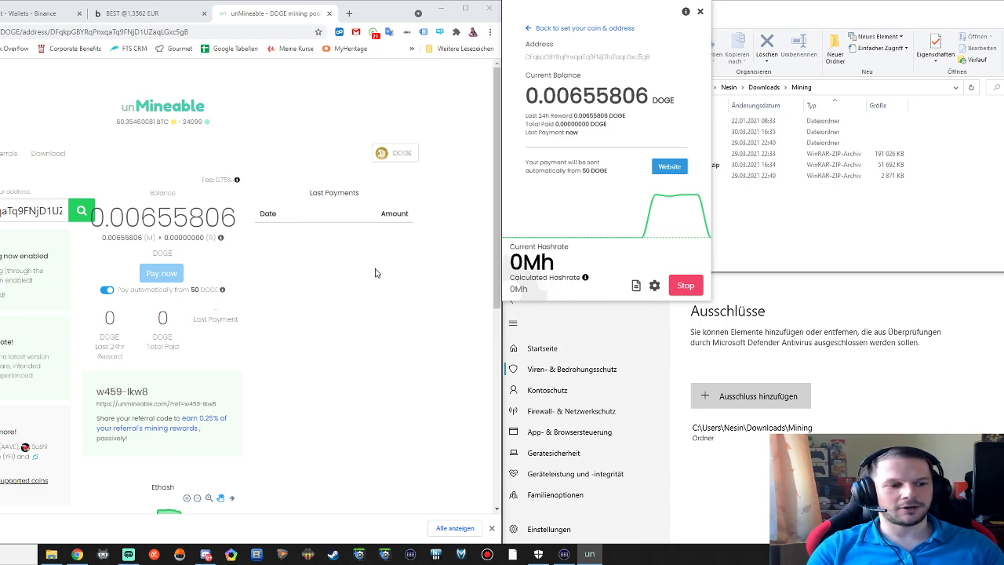